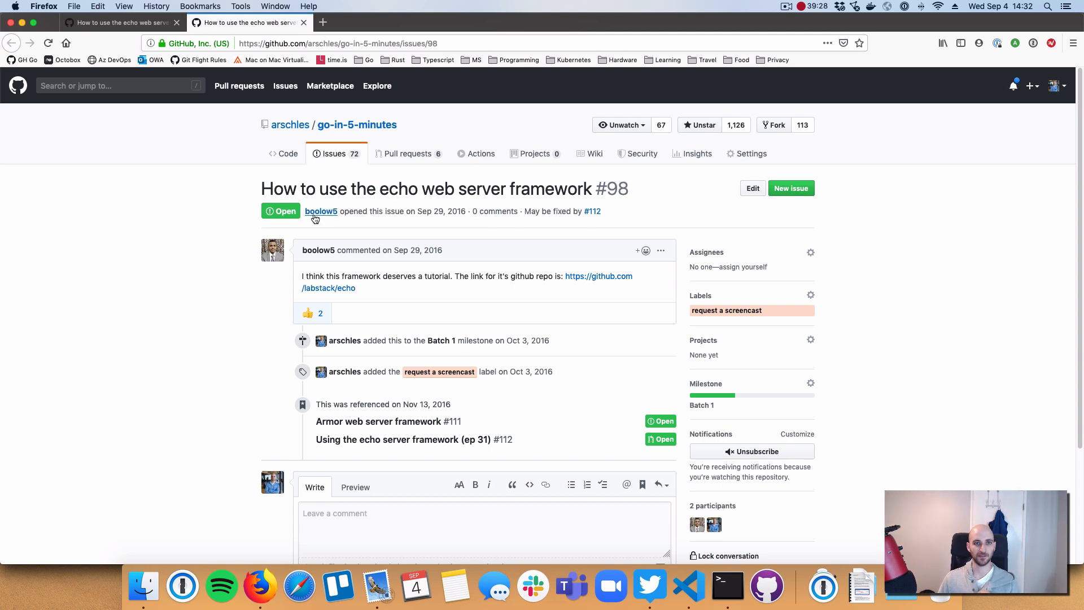
{"action": "mouse_move", "coordinate": [688, 587]}
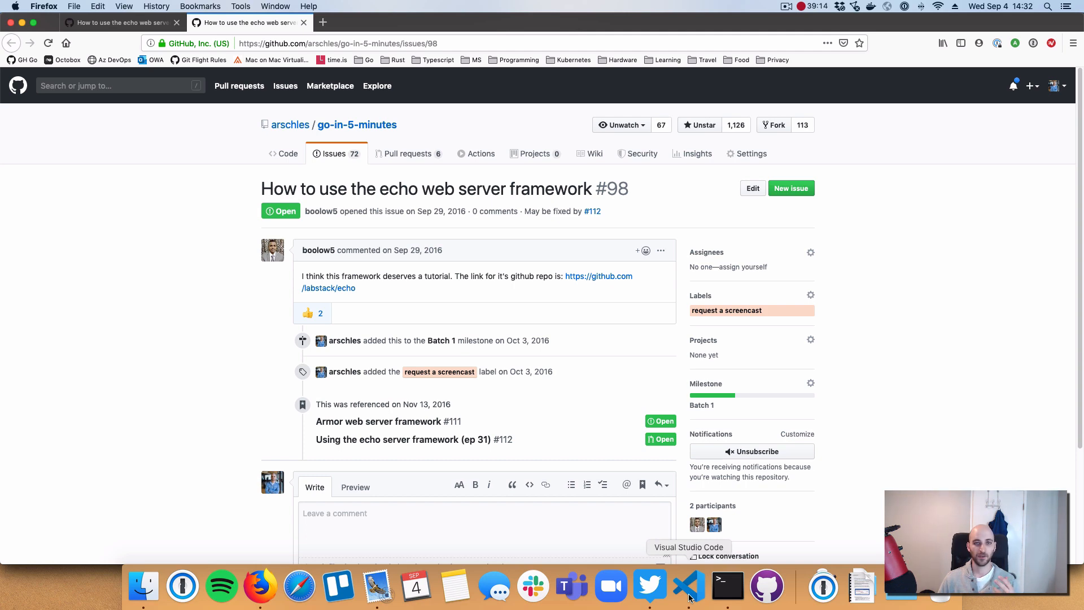
Step: Switch to Visual Studio Code showing the episode 31 Echo README preview
{"action": "left_click", "coordinate": [688, 587]}
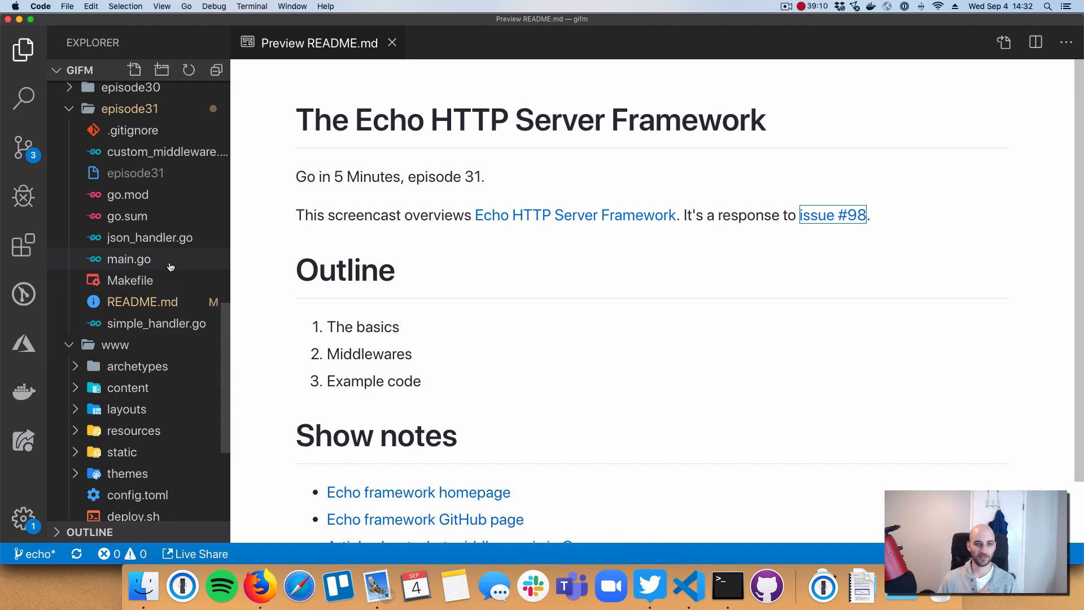
{"action": "mouse_move", "coordinate": [128, 259]}
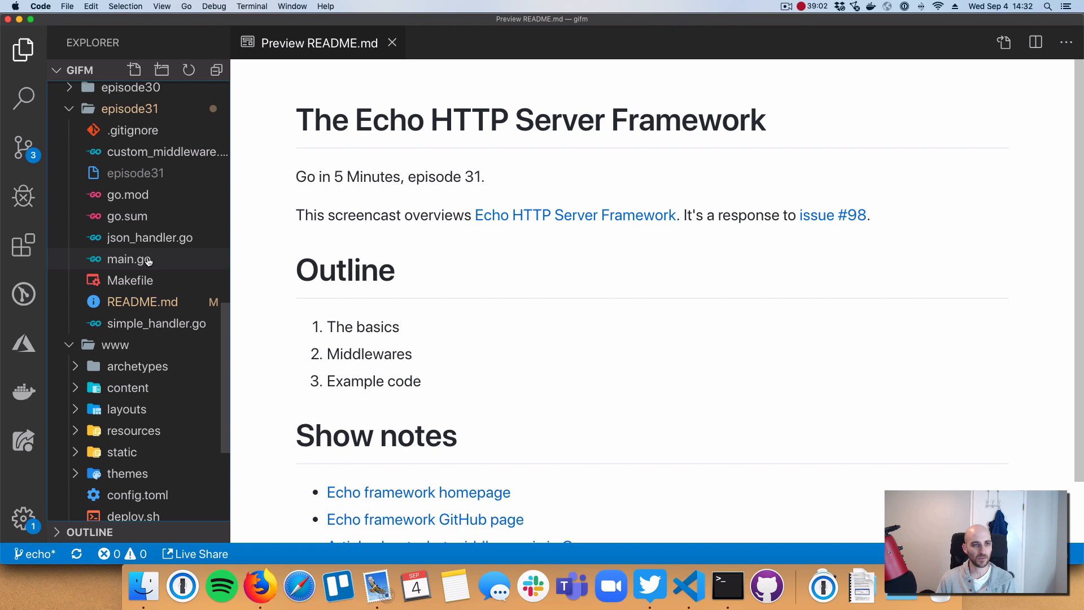
Step: Open main.go from episode31 and scroll to the middleware and route setup
{"action": "left_click", "coordinate": [128, 259]}
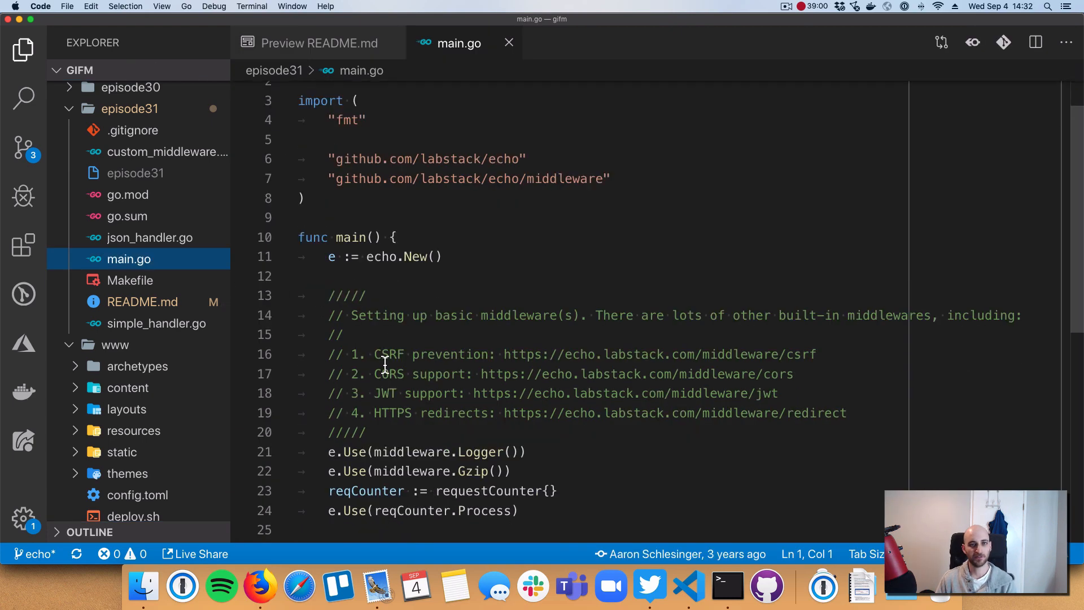
{"action": "mouse_move", "coordinate": [350, 353]}
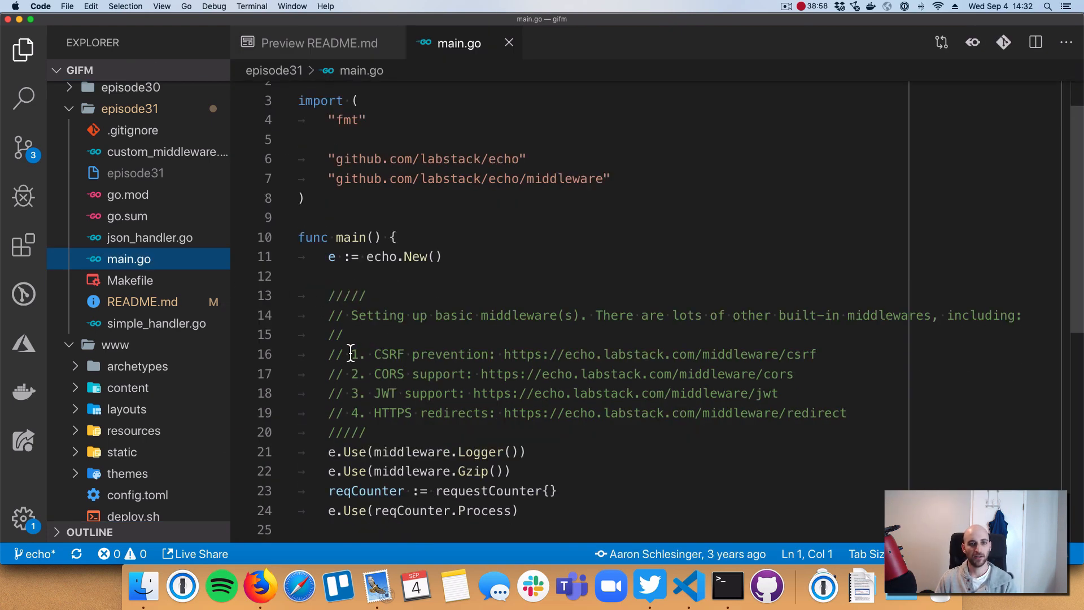
{"action": "left_click", "coordinate": [328, 256]}
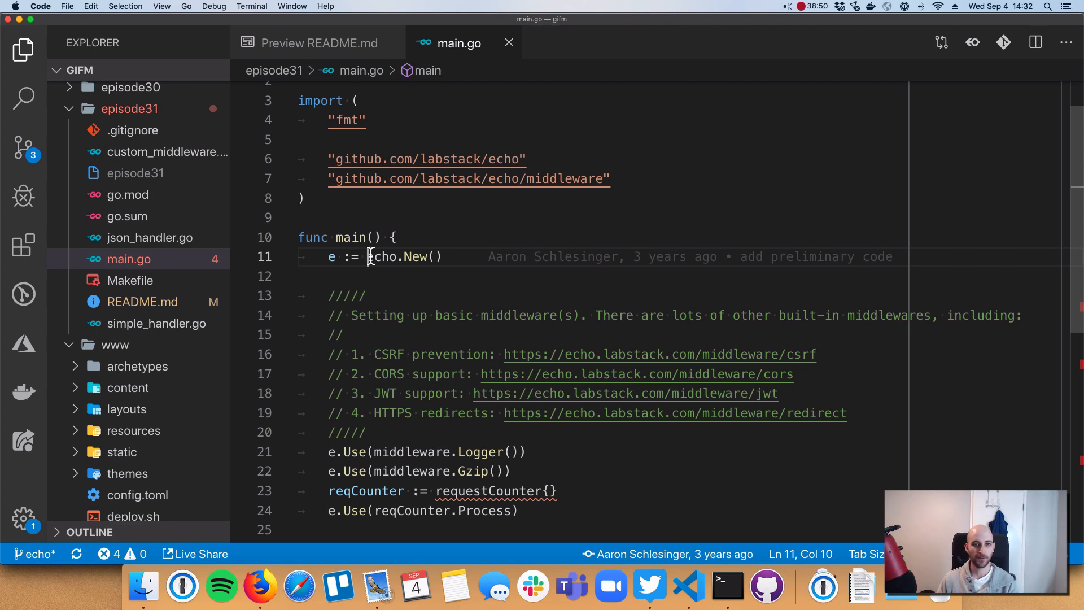
{"action": "scroll", "scroll_direction": "down", "scroll_amount": 3}
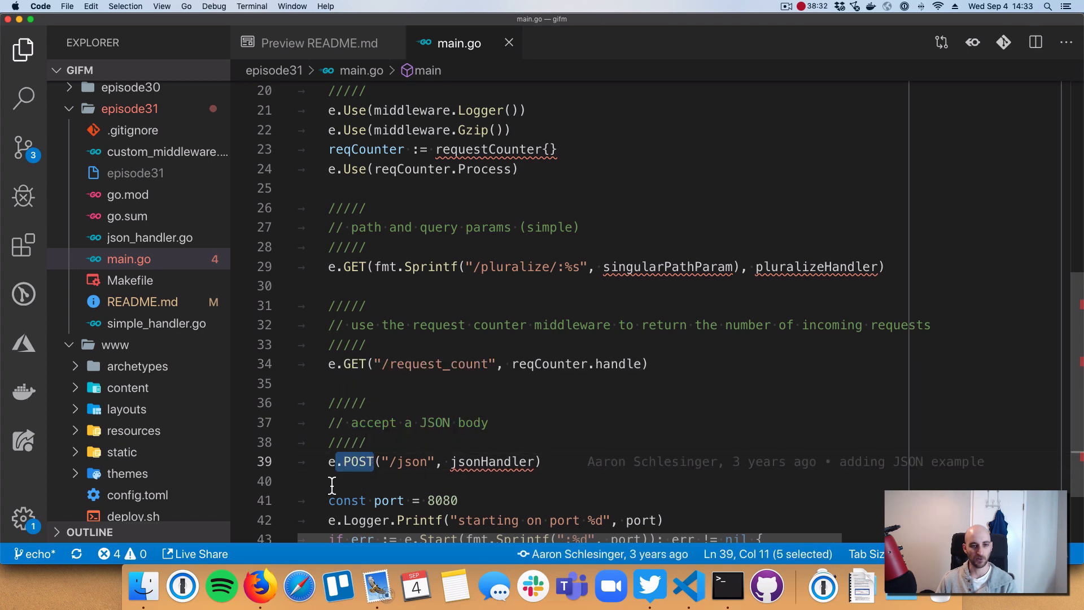
{"action": "mouse_move", "coordinate": [318, 432]}
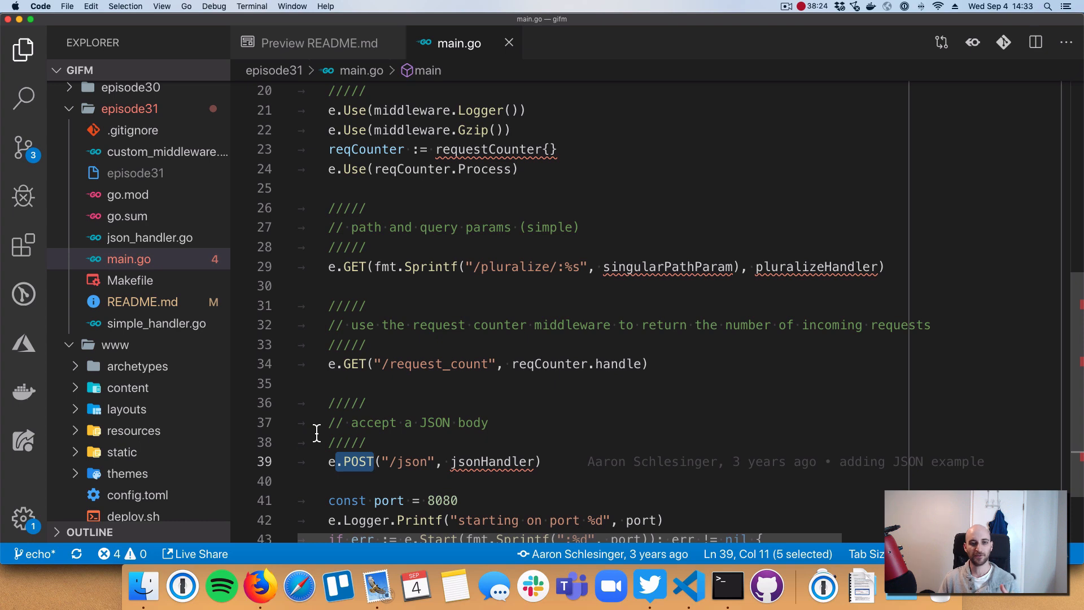
{"action": "mouse_move", "coordinate": [315, 406]}
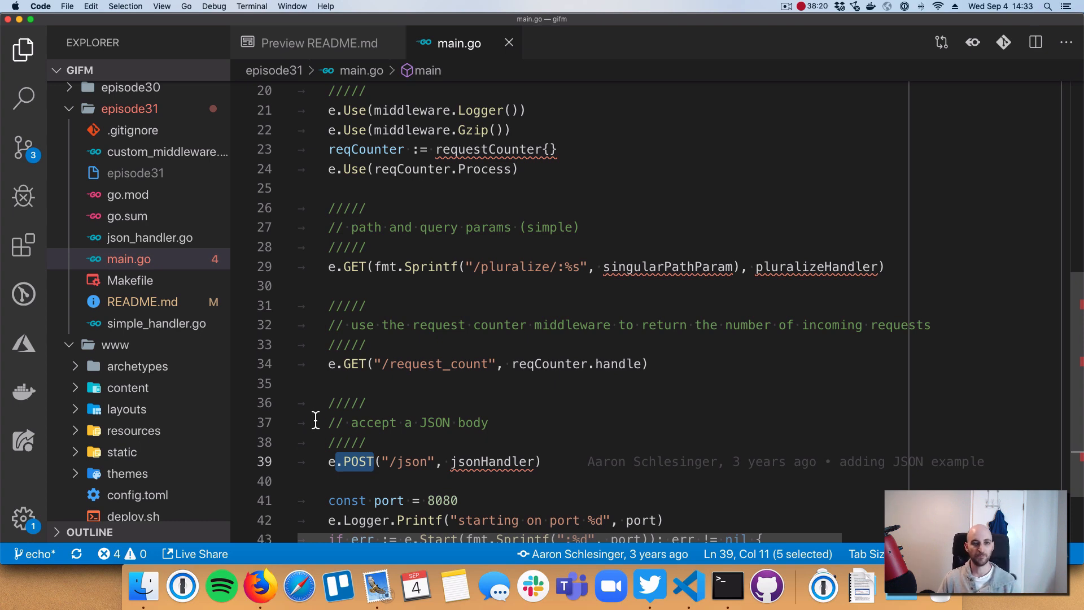
{"action": "mouse_move", "coordinate": [466, 272]}
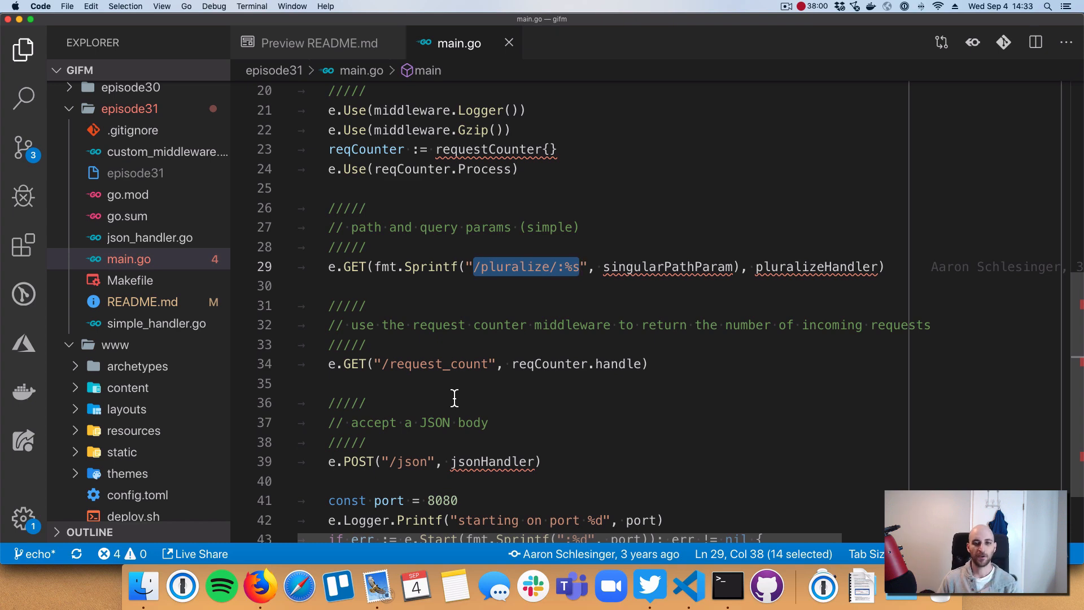
{"action": "mouse_move", "coordinate": [507, 386]}
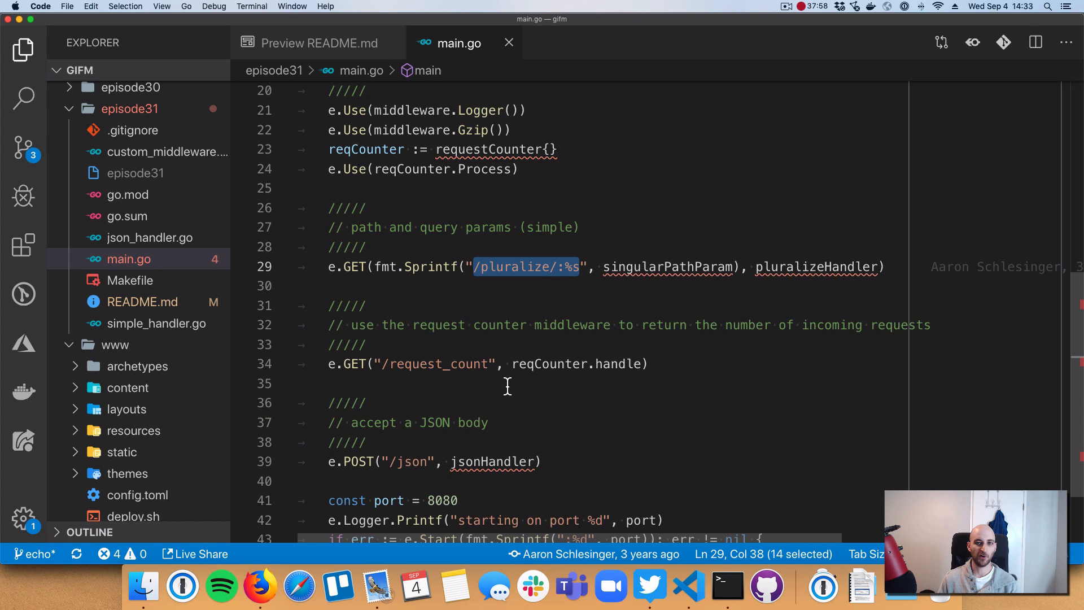
{"action": "mouse_move", "coordinate": [650, 266]}
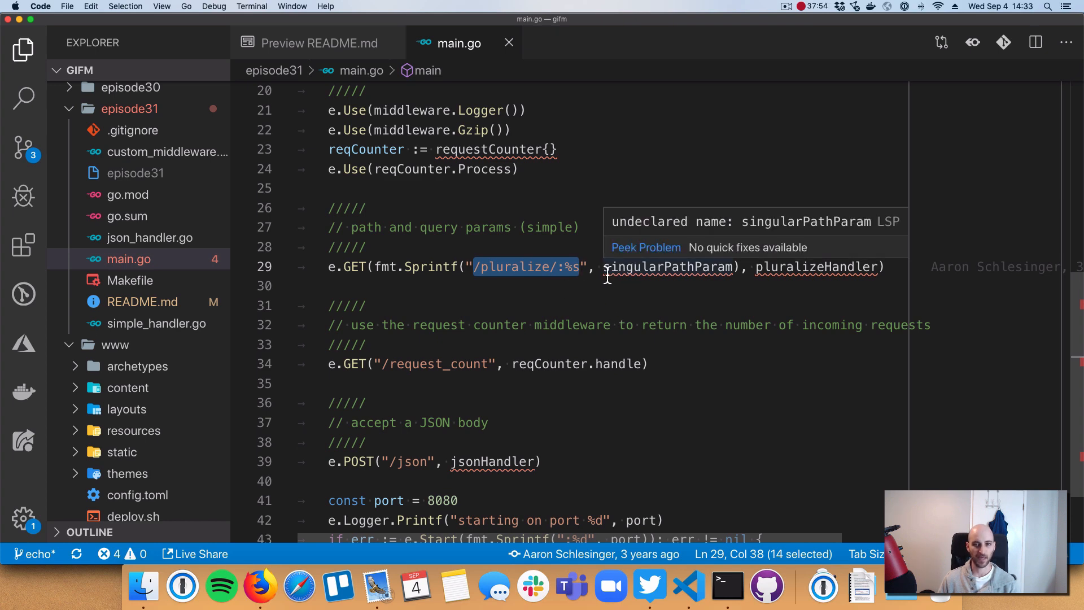
{"action": "mouse_move", "coordinate": [603, 299]}
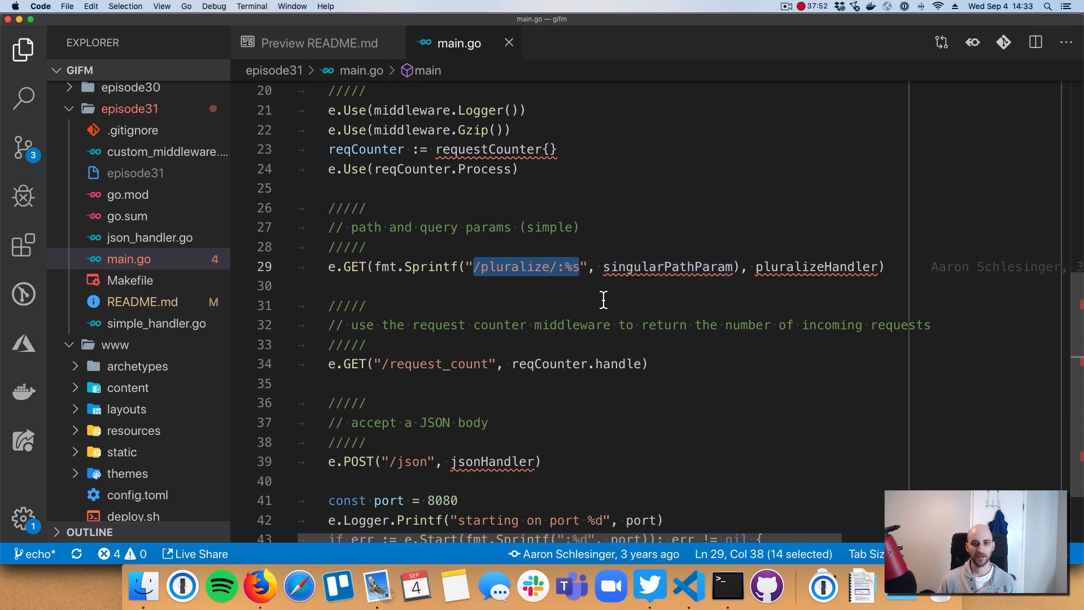
{"action": "mouse_move", "coordinate": [612, 286]}
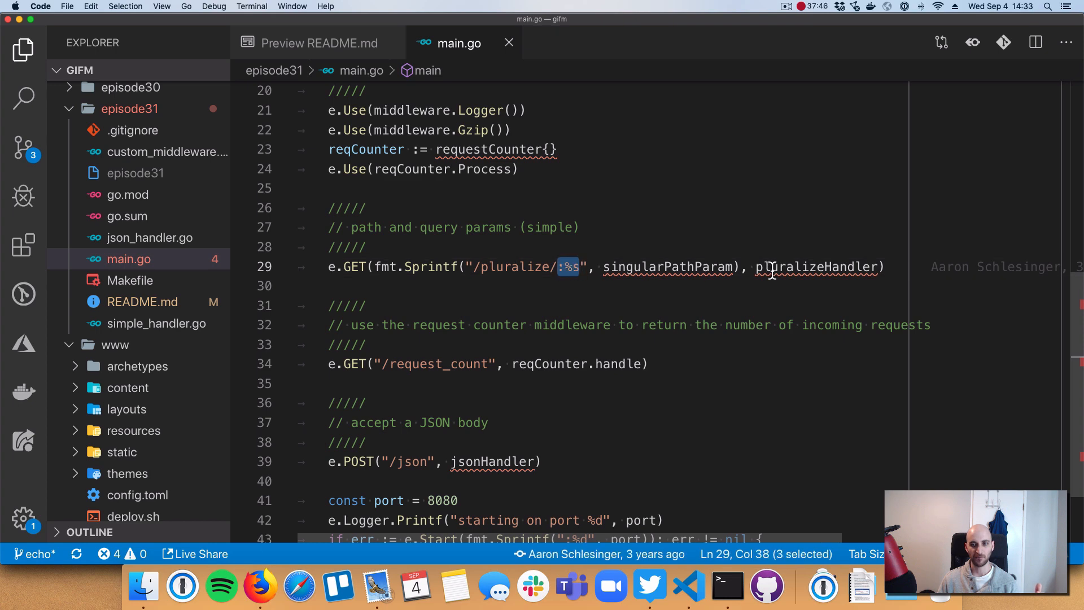
{"action": "mouse_move", "coordinate": [660, 344]}
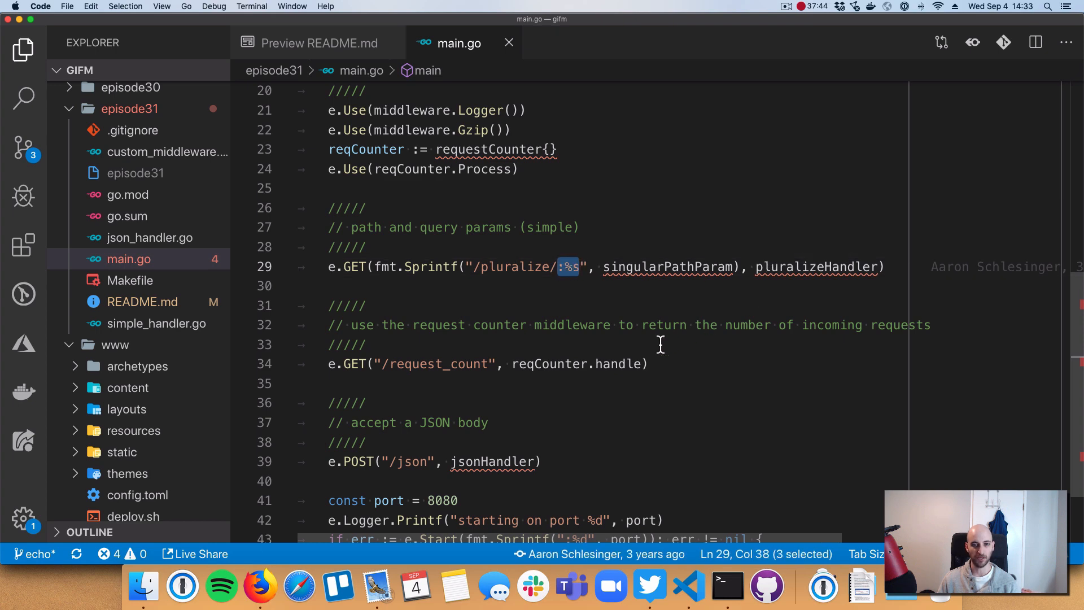
{"action": "scroll", "scroll_direction": "down", "scroll_amount": 3}
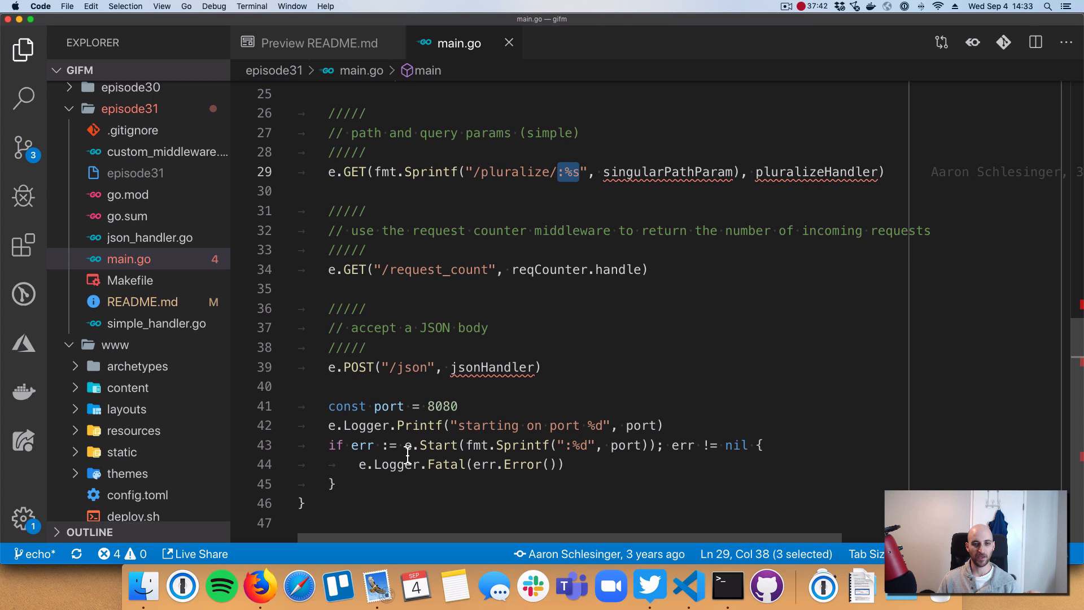
{"action": "double_click", "coordinate": [430, 445]}
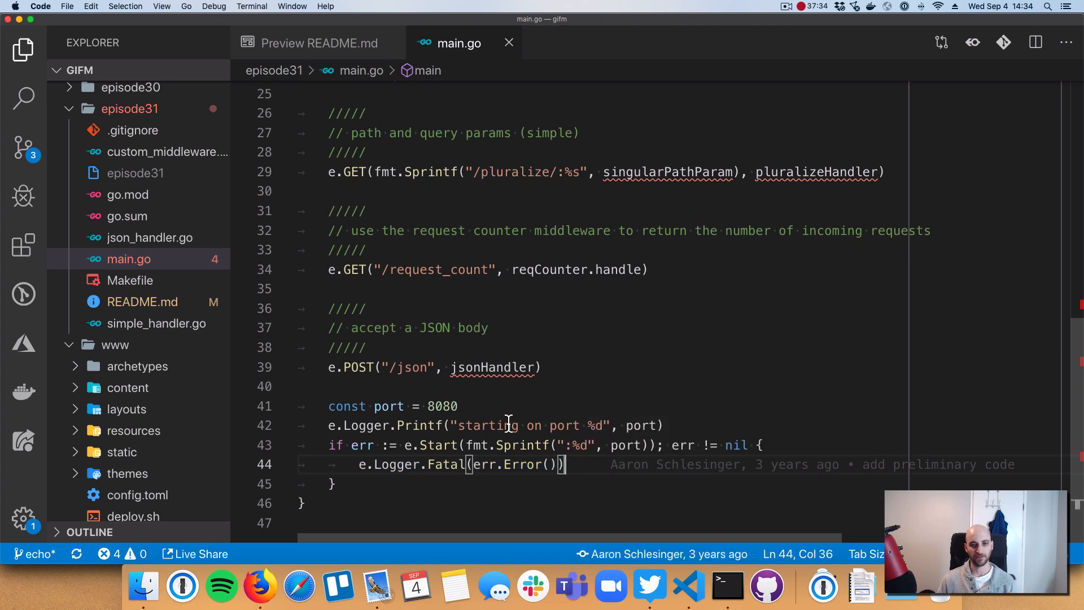
{"action": "mouse_move", "coordinate": [553, 408]}
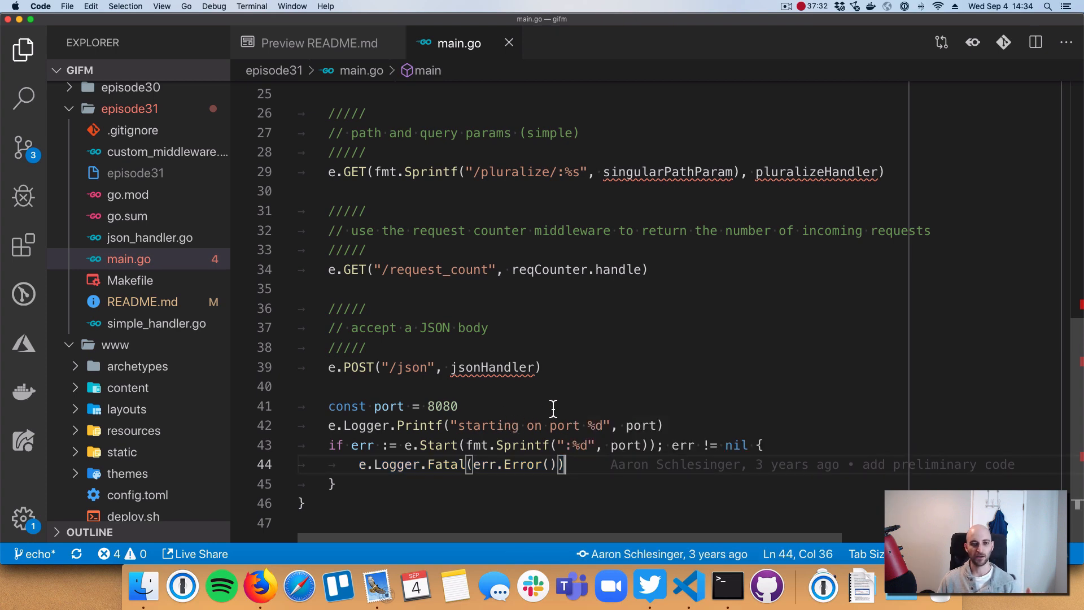
{"action": "mouse_move", "coordinate": [374, 326]}
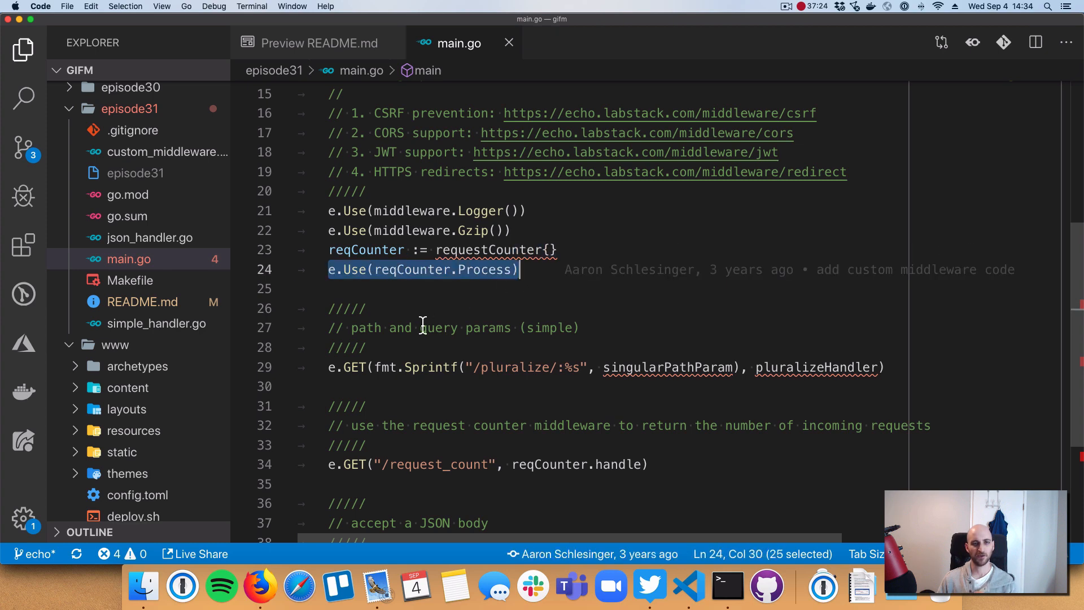
{"action": "mouse_move", "coordinate": [331, 211]}
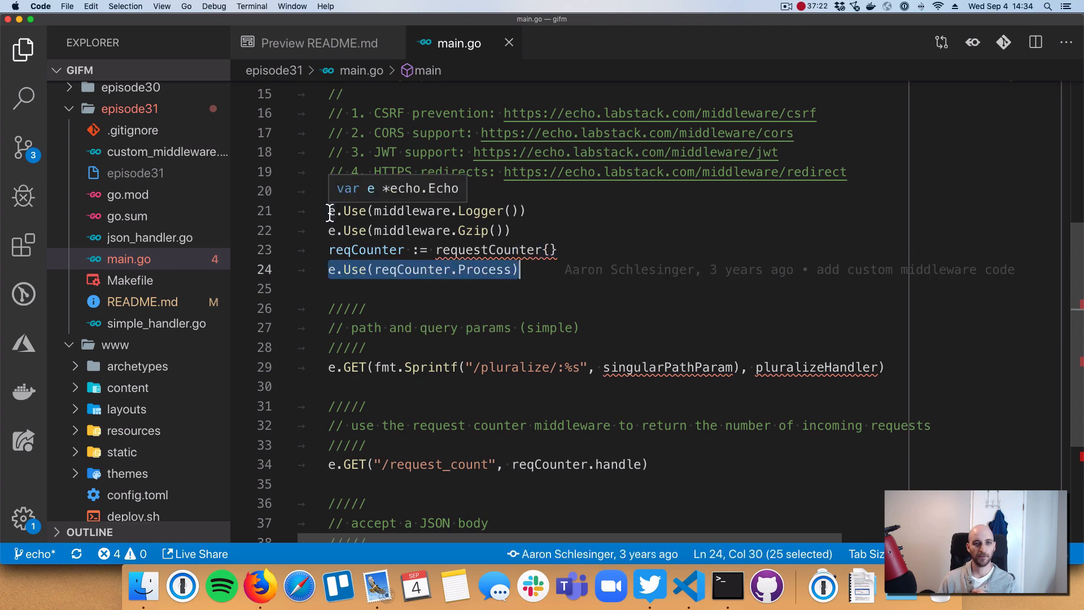
{"action": "left_click", "coordinate": [513, 230]}
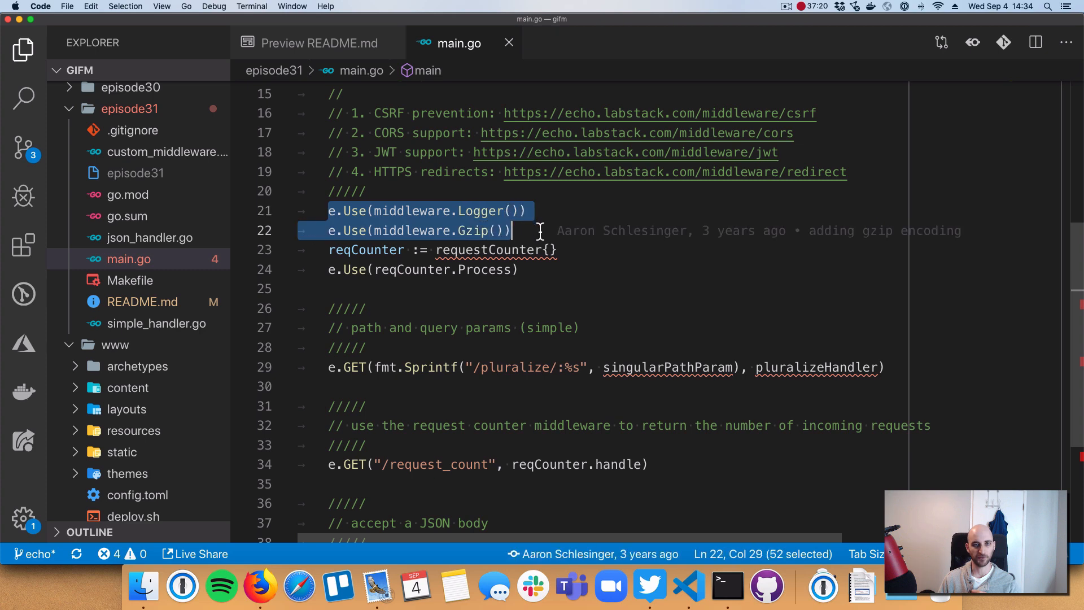
{"action": "mouse_move", "coordinate": [379, 296]}
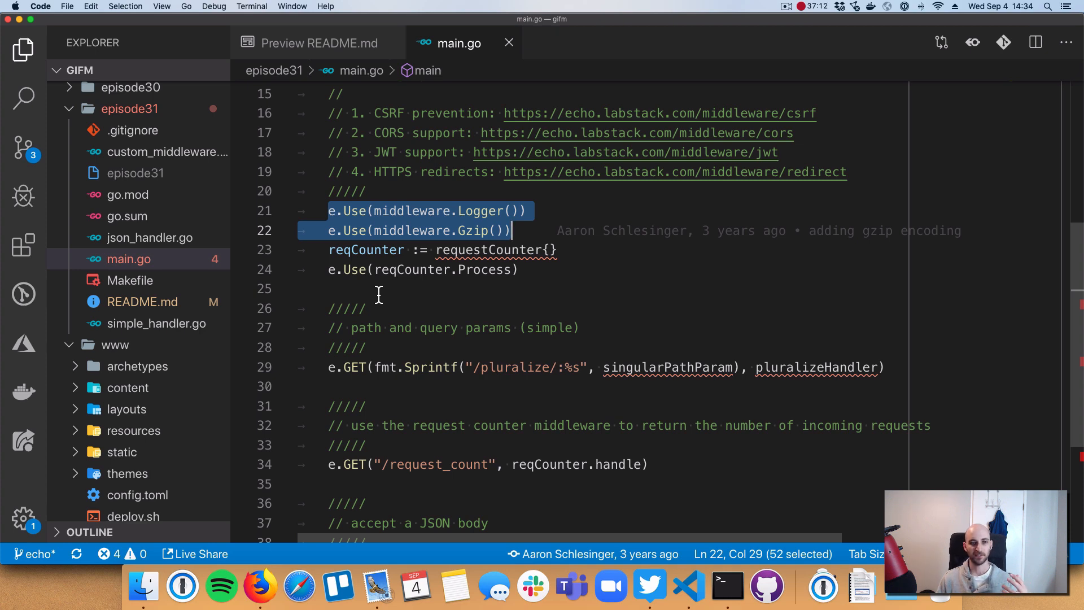
{"action": "mouse_move", "coordinate": [365, 315]}
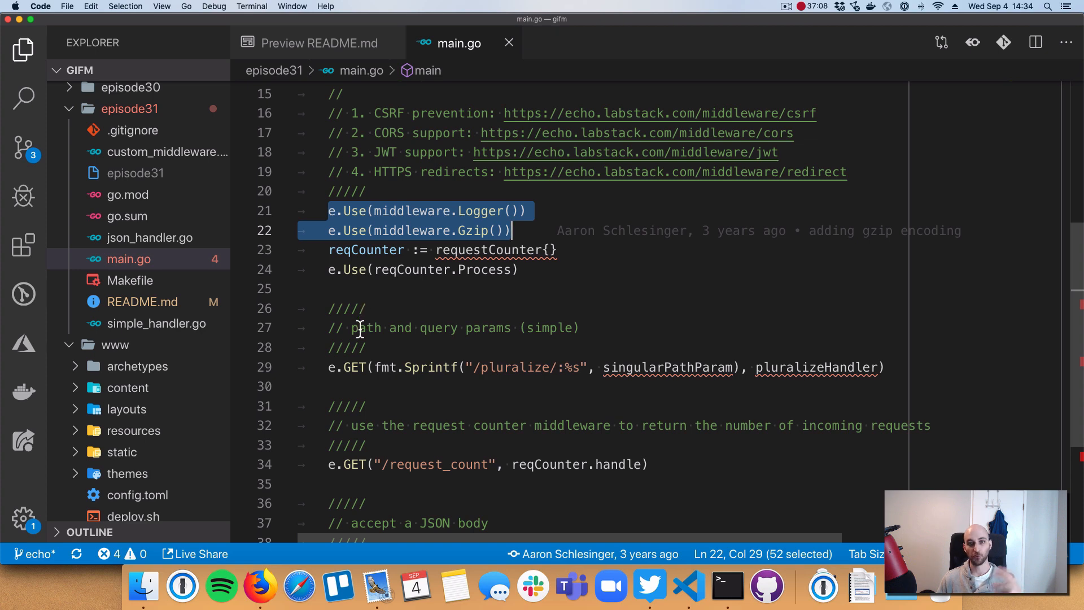
{"action": "mouse_move", "coordinate": [417, 303]}
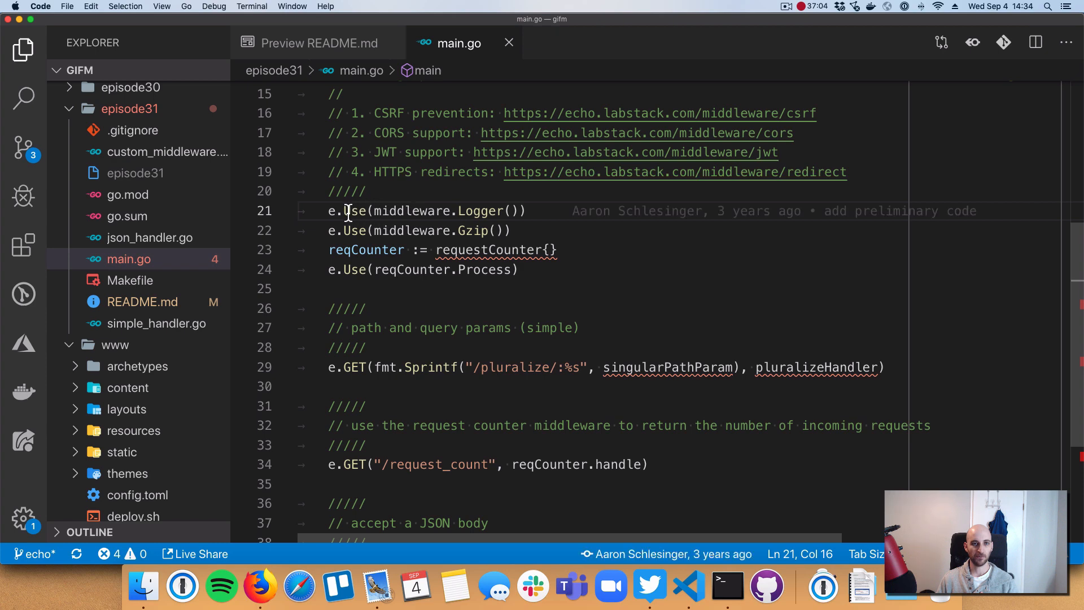
{"action": "left_click_drag", "start_coordinate": [330, 211], "coordinate": [525, 211]}
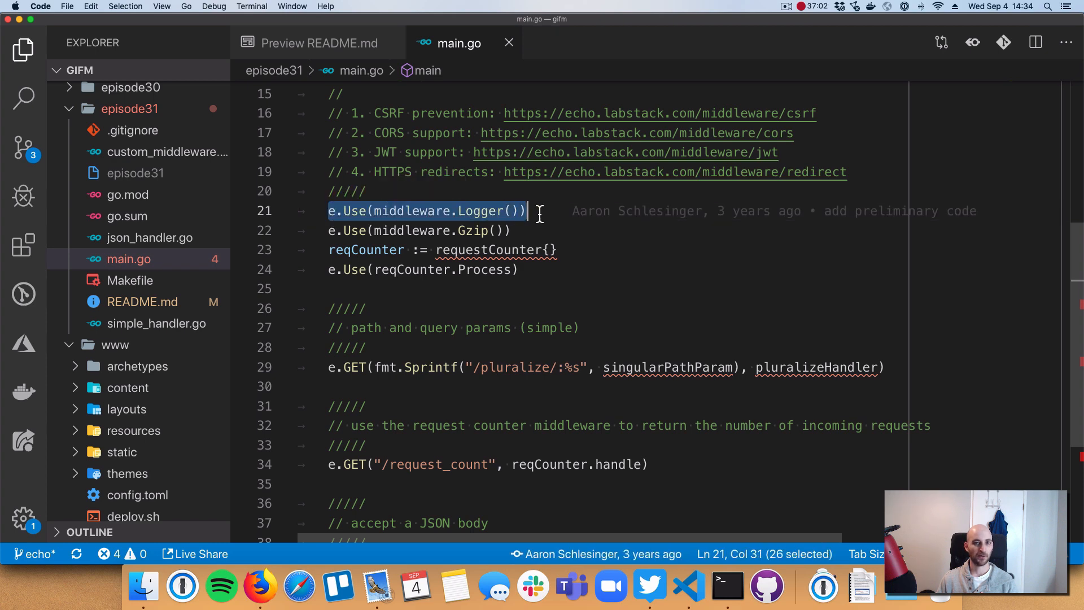
{"action": "mouse_move", "coordinate": [541, 270]}
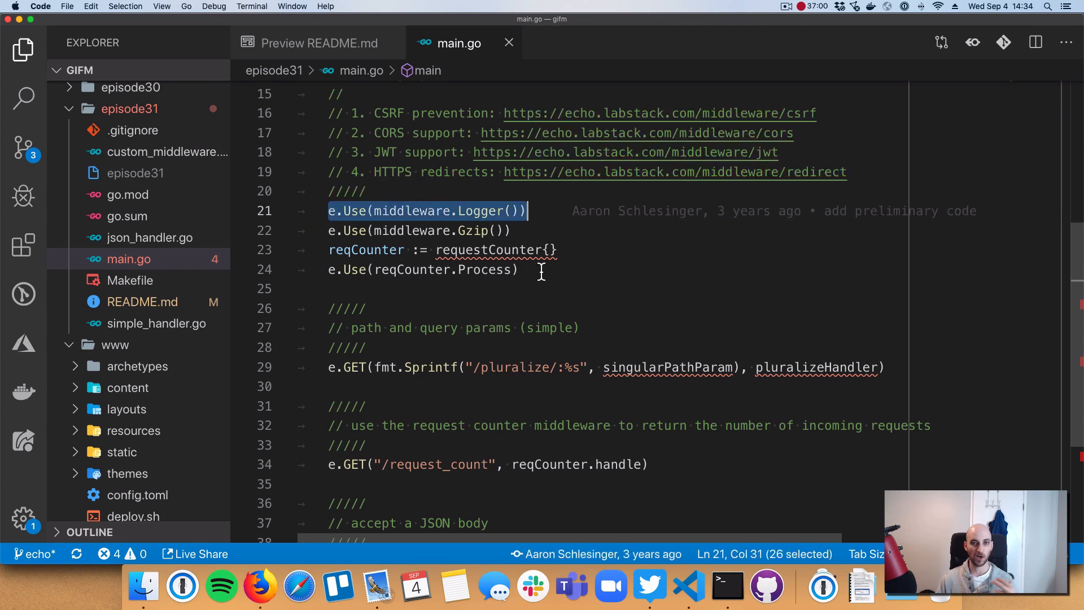
{"action": "mouse_move", "coordinate": [605, 304]}
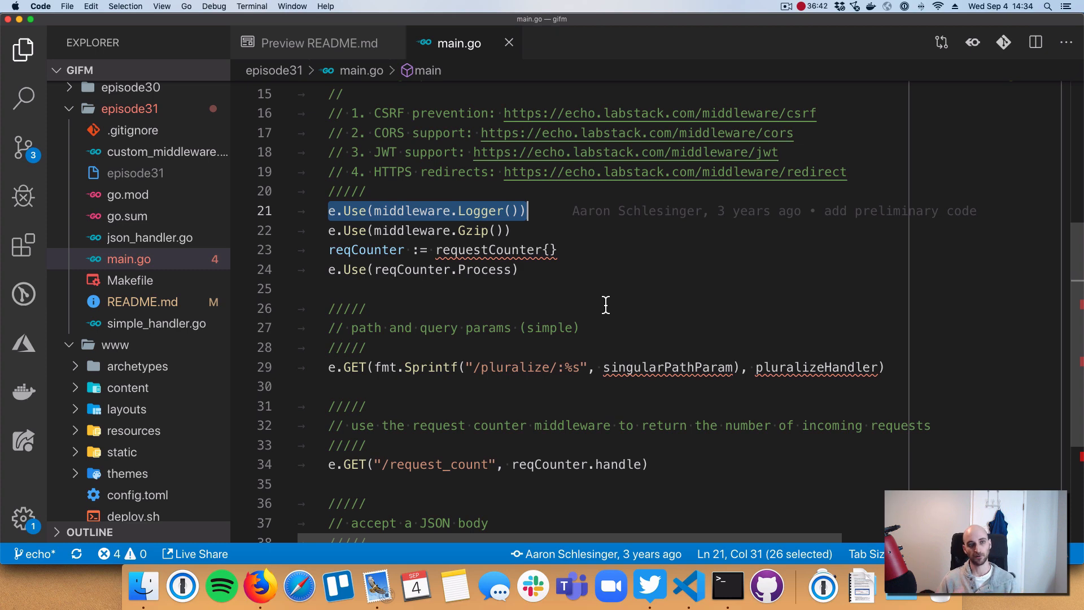
{"action": "mouse_move", "coordinate": [213, 207]}
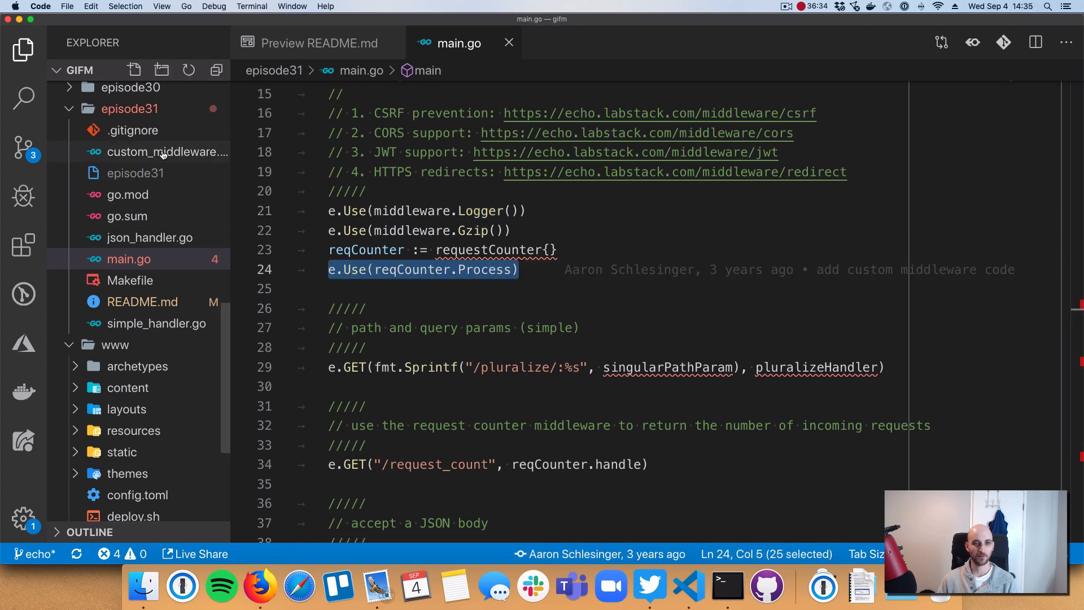
Step: Open custom_middleware.go and highlight Process's return type and returned handler signature
{"action": "left_click", "coordinate": [166, 151]}
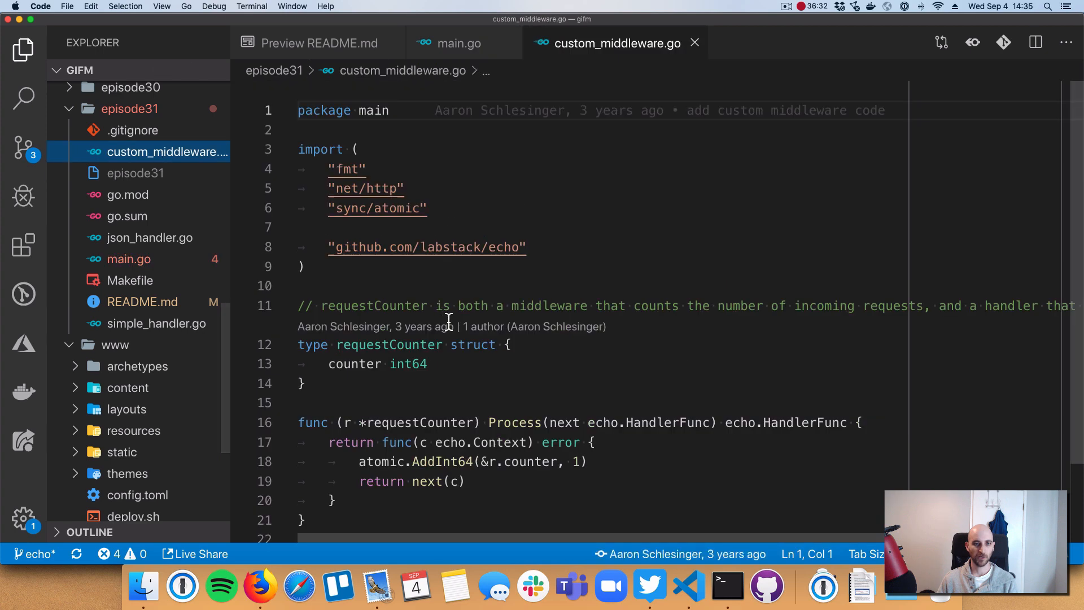
{"action": "scroll", "scroll_direction": "down", "scroll_amount": 3}
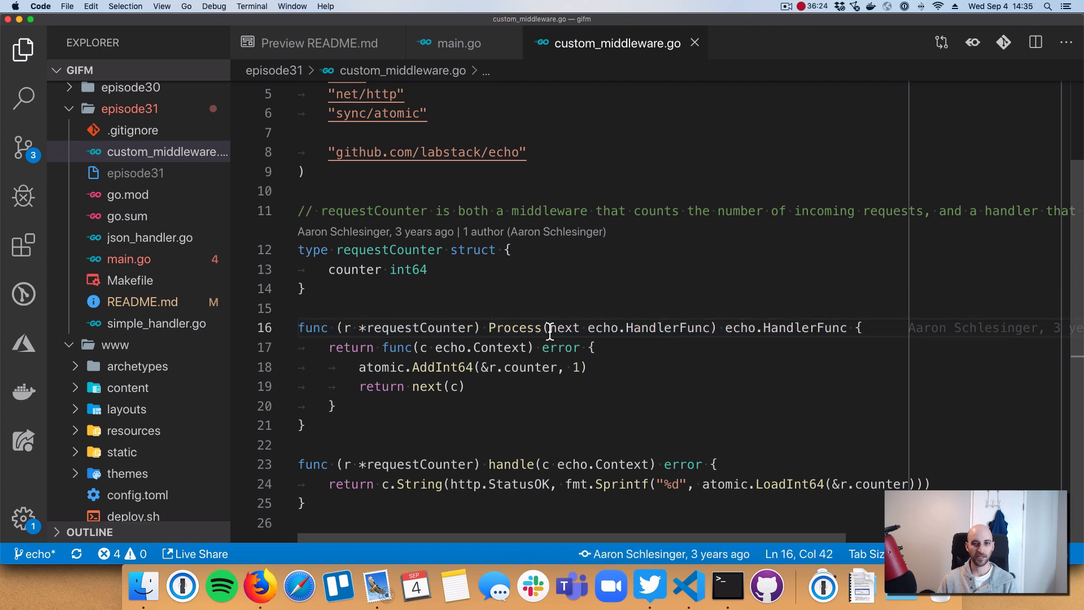
{"action": "left_click_drag", "start_coordinate": [552, 328], "coordinate": [709, 327]}
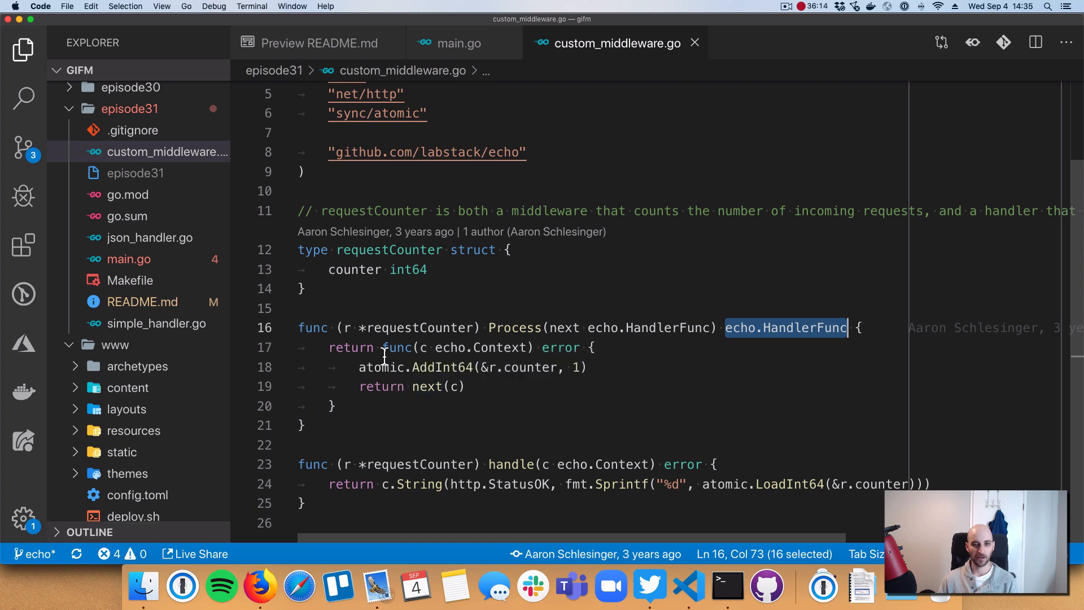
{"action": "double_click", "coordinate": [397, 347]}
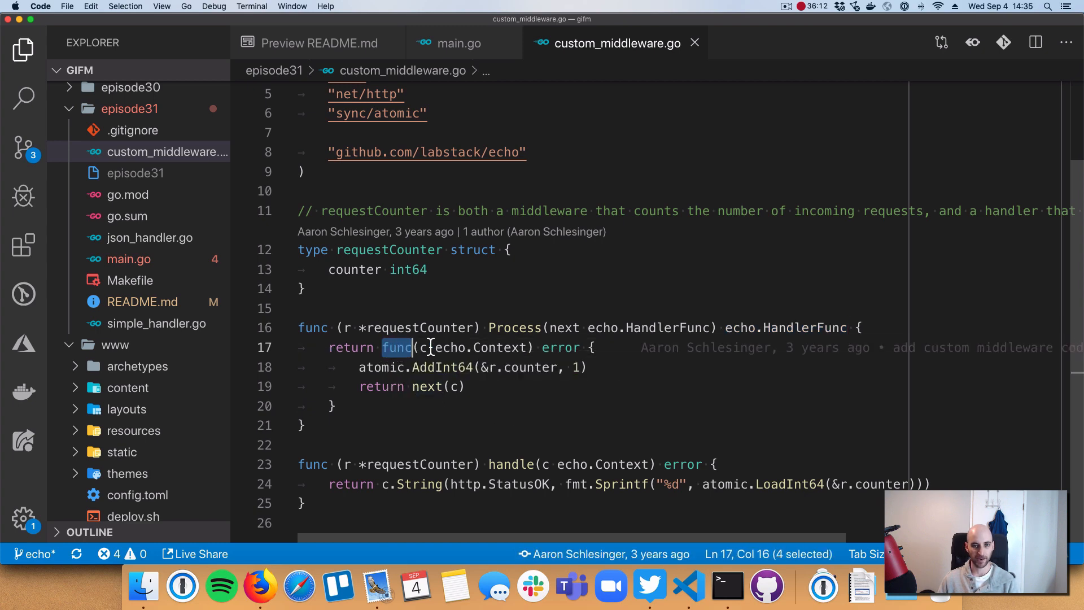
{"action": "left_click_drag", "start_coordinate": [411, 346], "coordinate": [581, 347]}
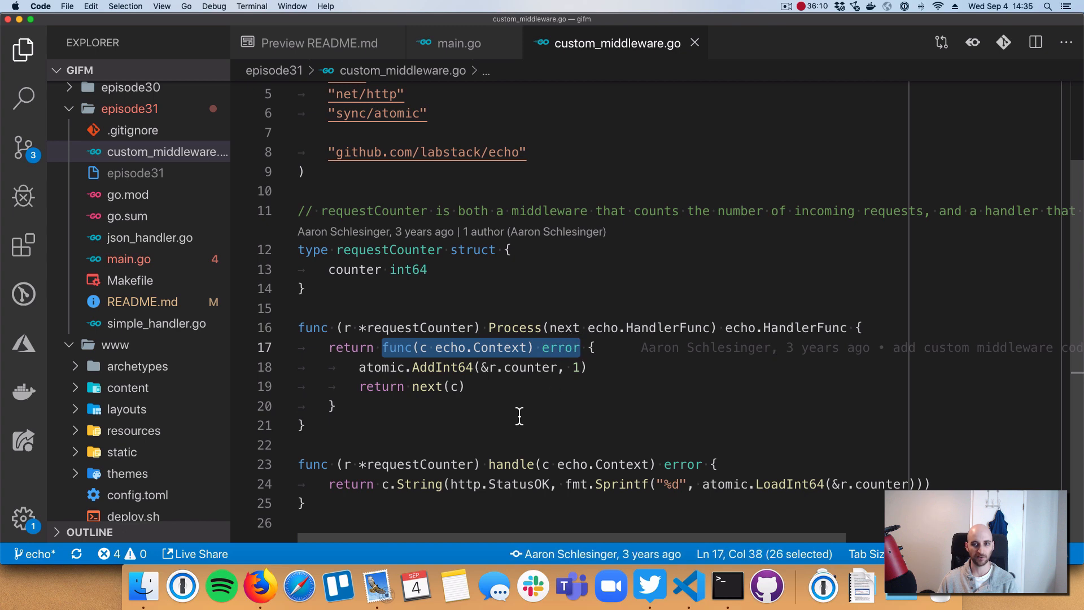
{"action": "mouse_move", "coordinate": [378, 367]}
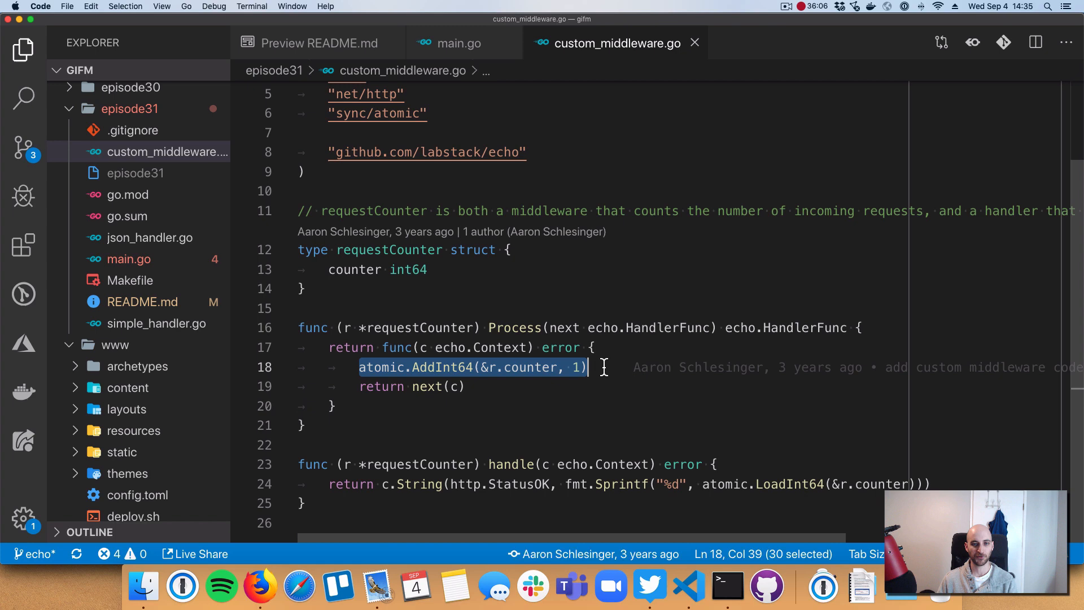
{"action": "mouse_move", "coordinate": [378, 387]}
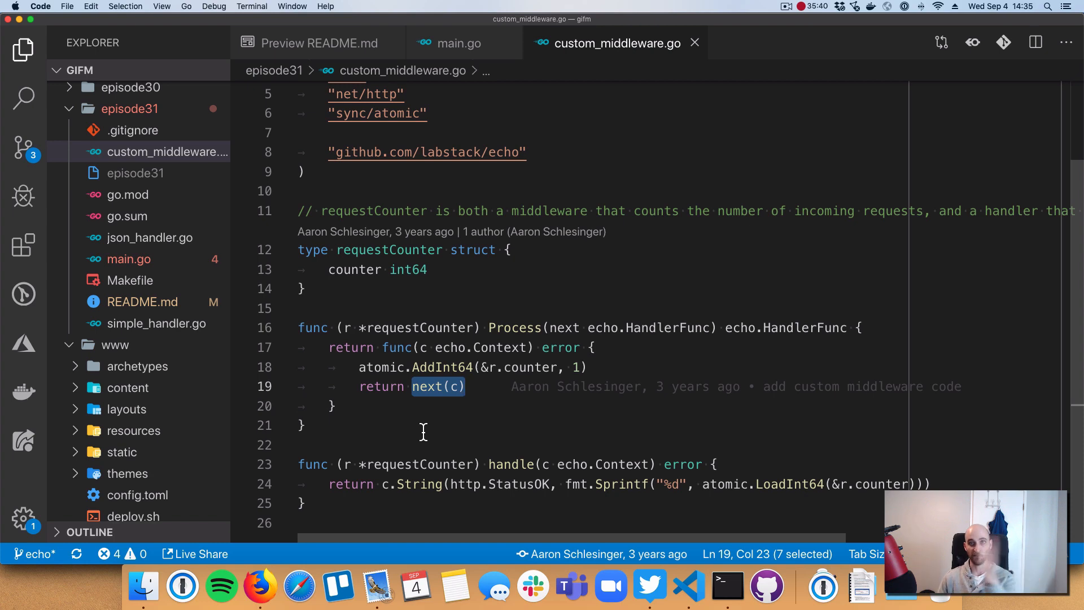
{"action": "mouse_move", "coordinate": [355, 367]}
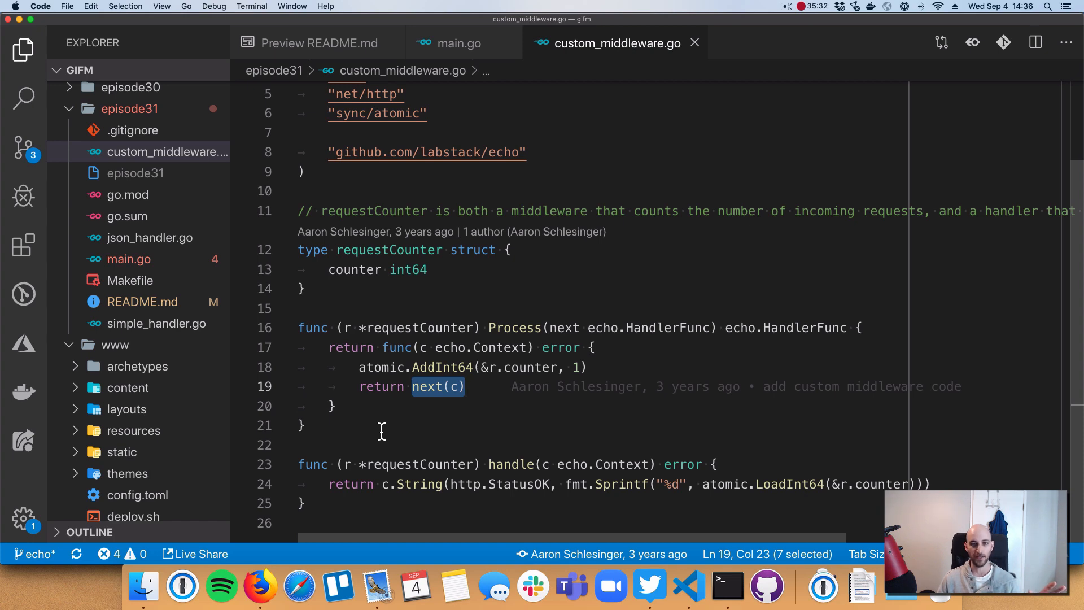
{"action": "mouse_move", "coordinate": [364, 464]}
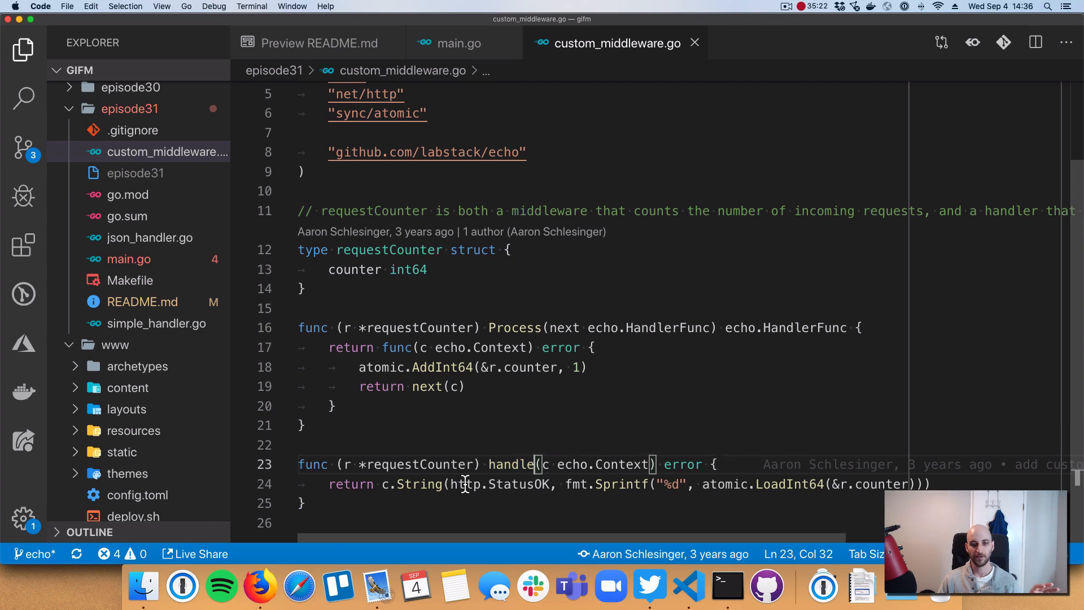
{"action": "mouse_move", "coordinate": [512, 464]}
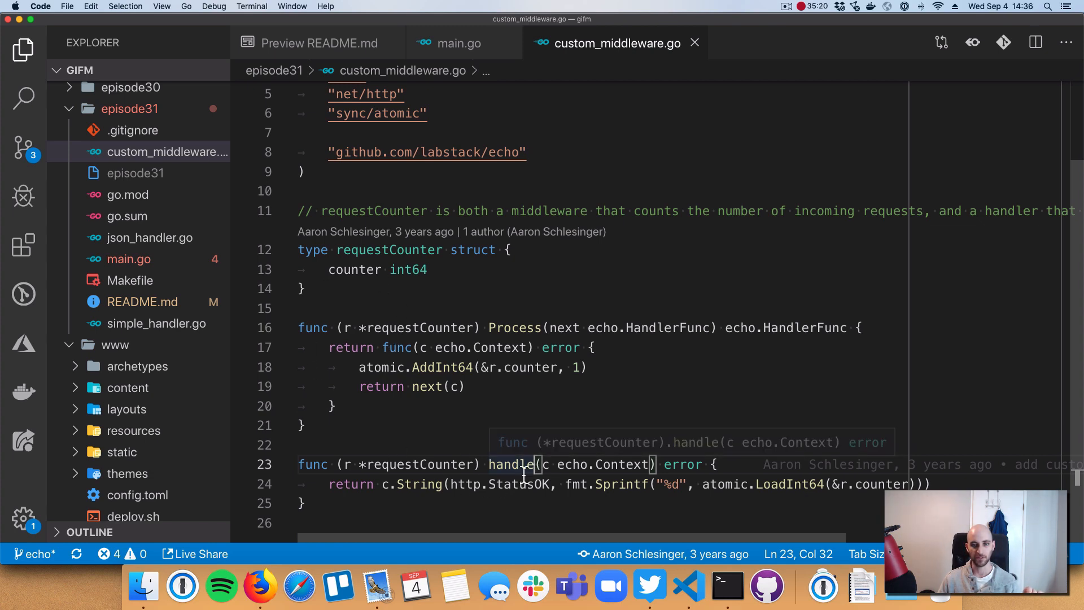
Step: Highlight handle's context parameter and the c.String call inside it
{"action": "left_click_drag", "start_coordinate": [535, 464], "coordinate": [599, 464]}
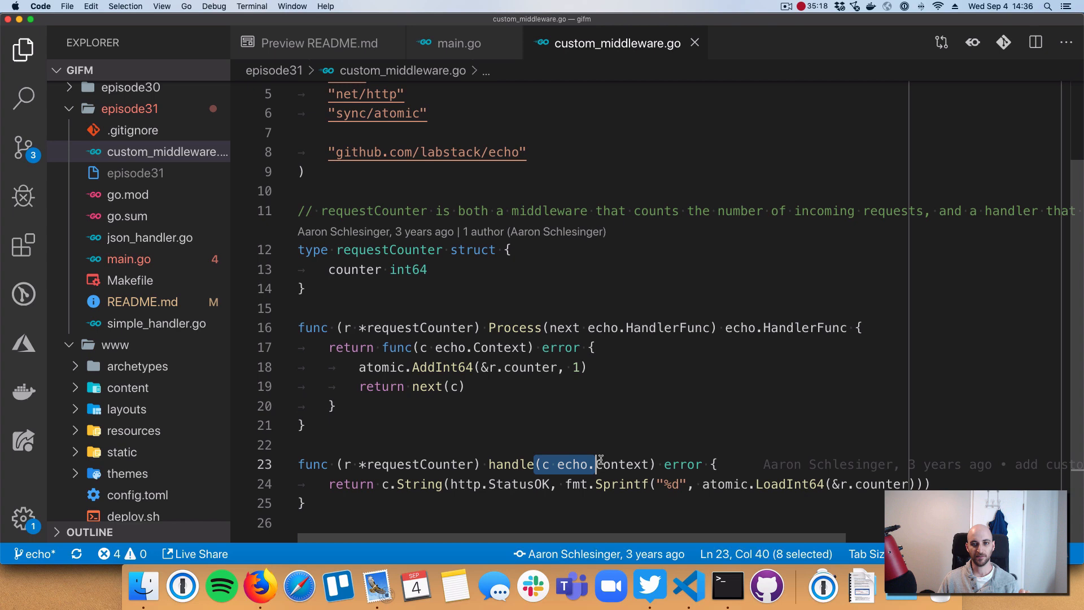
{"action": "left_click_drag", "start_coordinate": [593, 465], "coordinate": [702, 465]}
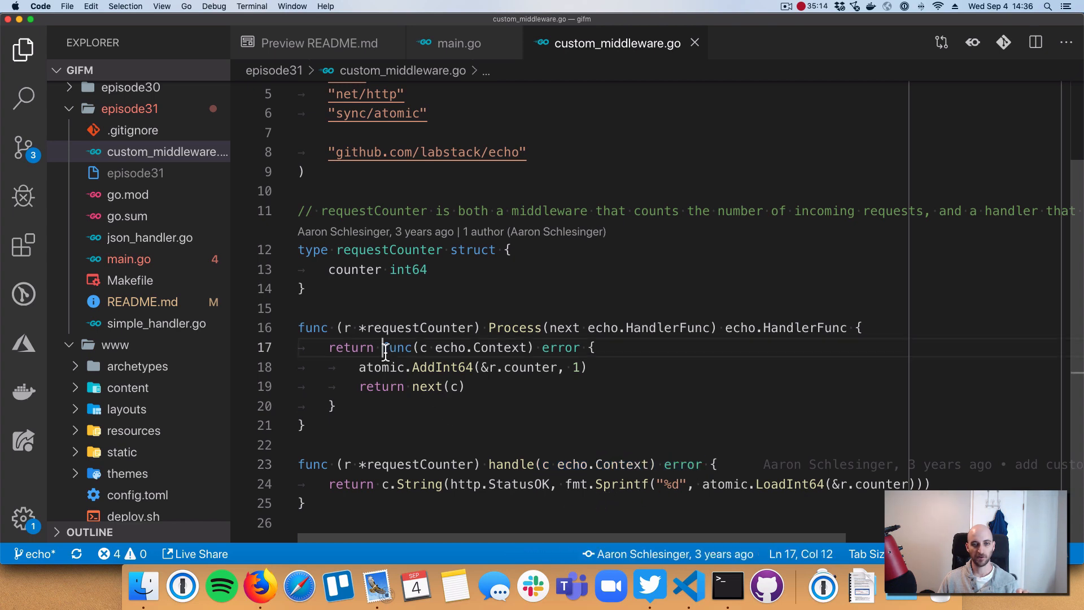
{"action": "left_click_drag", "start_coordinate": [383, 347], "coordinate": [581, 347]}
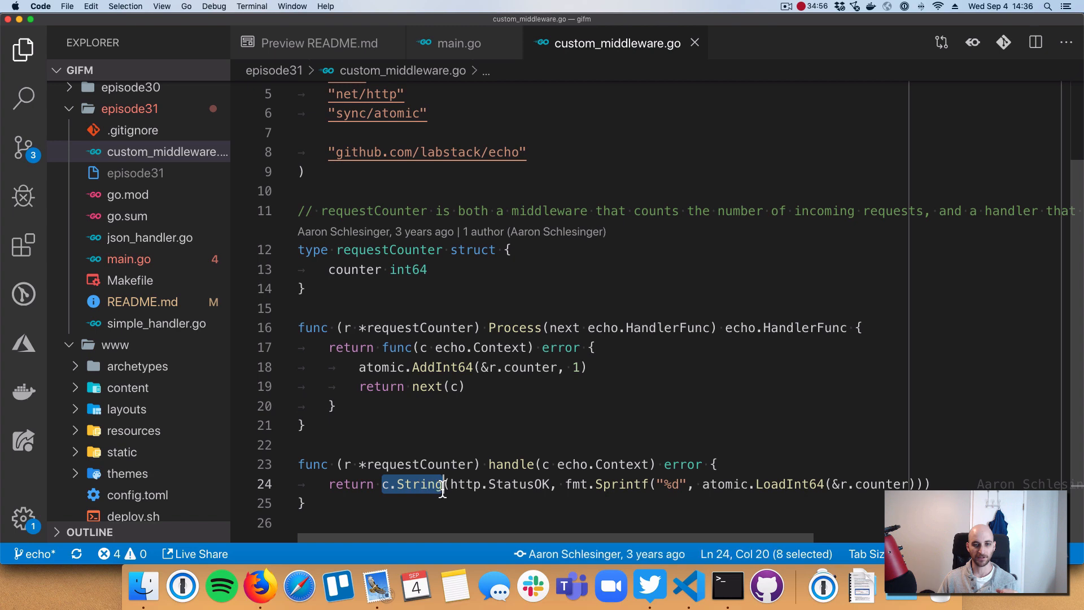
{"action": "mouse_move", "coordinate": [547, 464]}
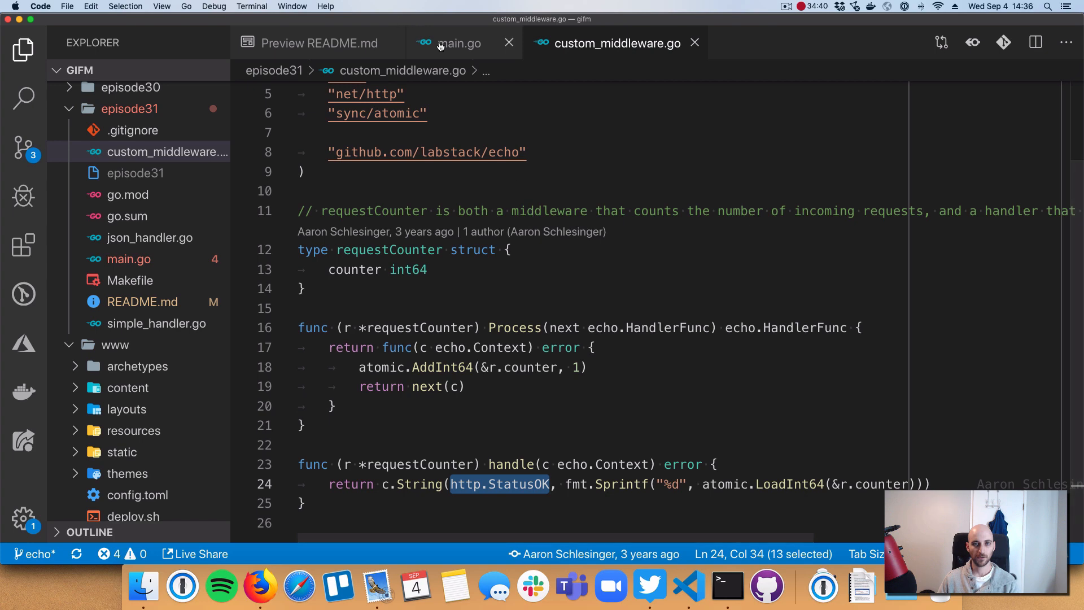
Step: Return to main.go and scroll down to the request_count and json route registrations
{"action": "left_click", "coordinate": [458, 43]}
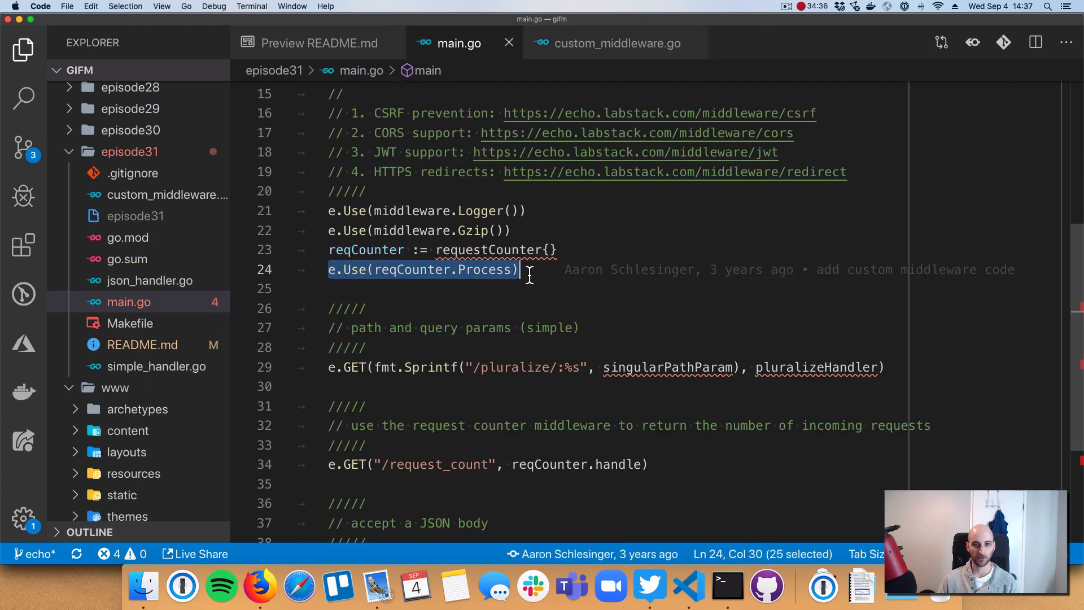
{"action": "scroll", "scroll_direction": "down", "scroll_amount": 3}
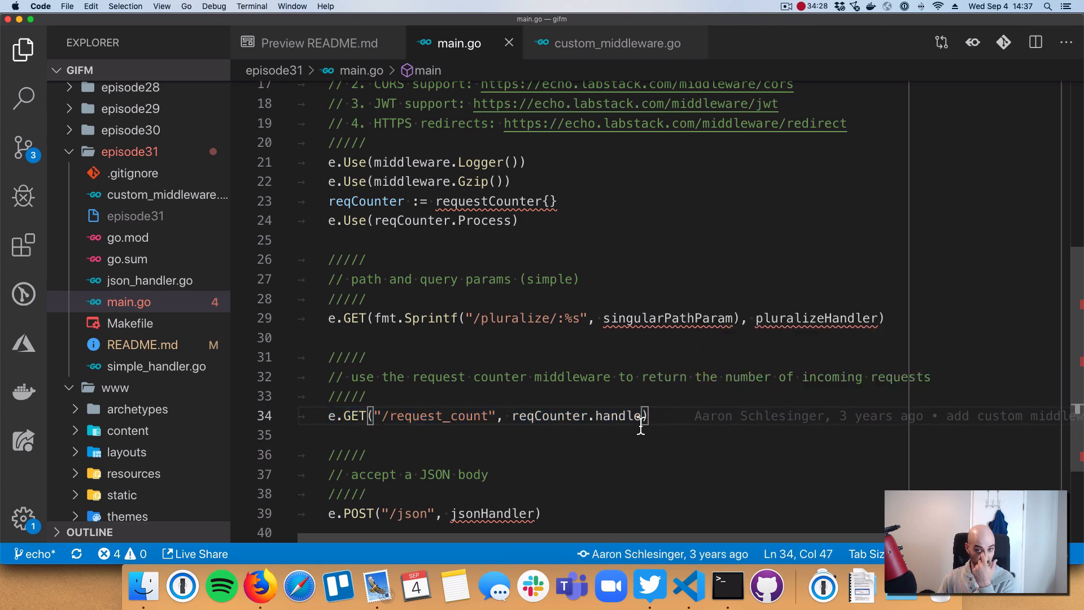
{"action": "mouse_move", "coordinate": [273, 339]}
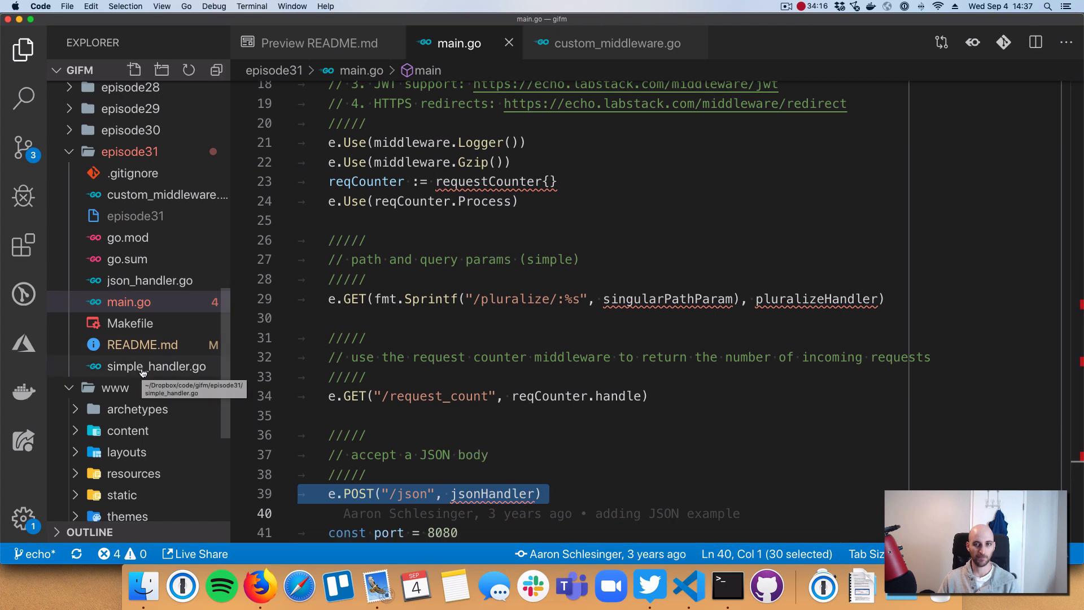
Step: Open simple_handler.go and highlight pluralizeHandler's c.Param(singularPathParam) lookup
{"action": "left_click", "coordinate": [156, 366]}
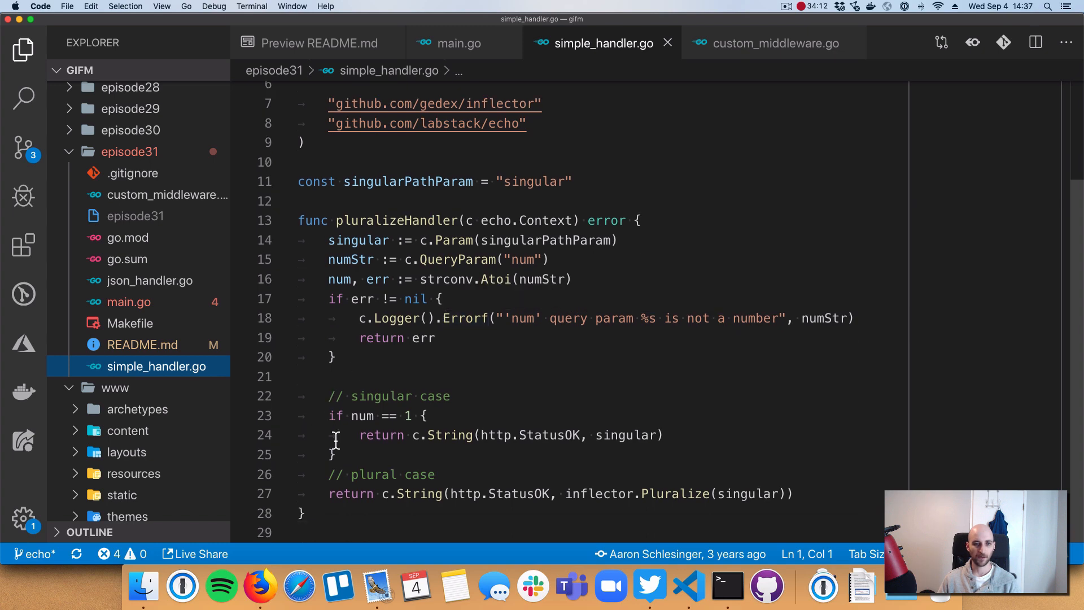
{"action": "left_click_drag", "start_coordinate": [383, 494], "coordinate": [765, 494]}
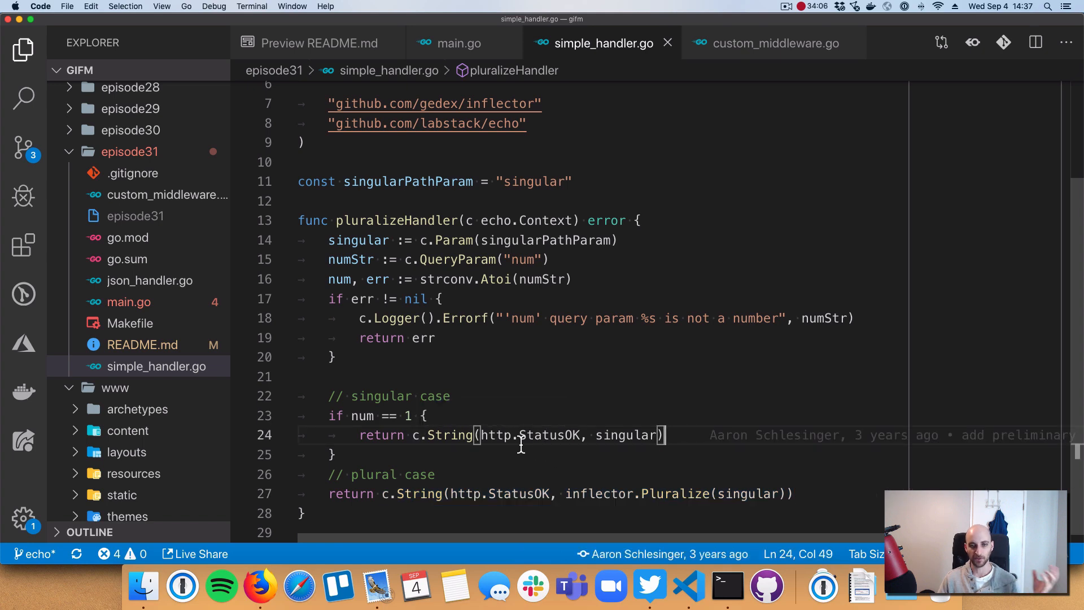
{"action": "mouse_move", "coordinate": [326, 249]}
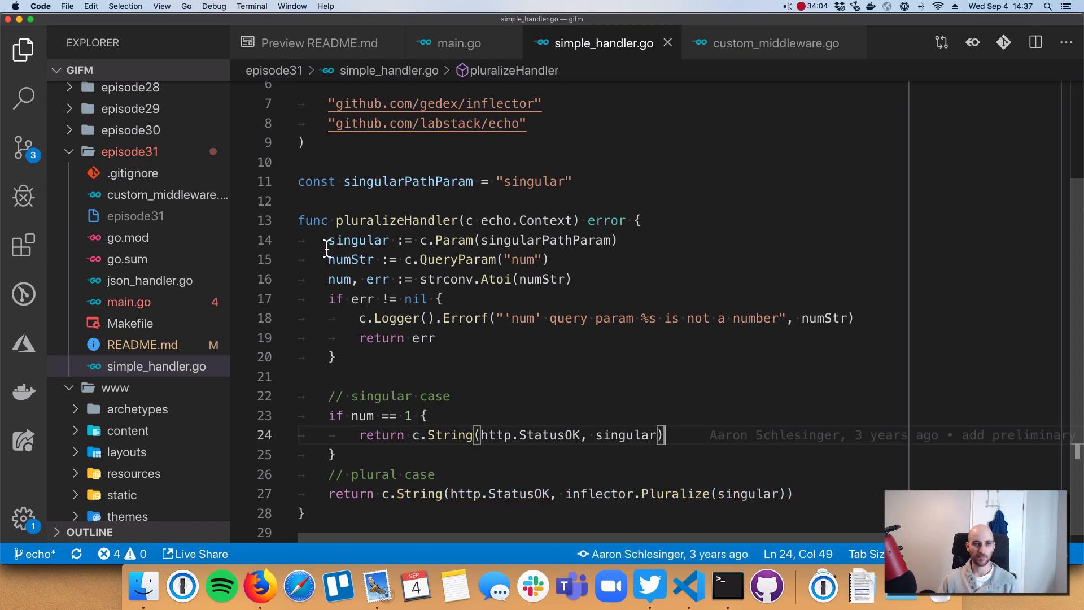
{"action": "left_click_drag", "start_coordinate": [329, 240], "coordinate": [550, 260]}
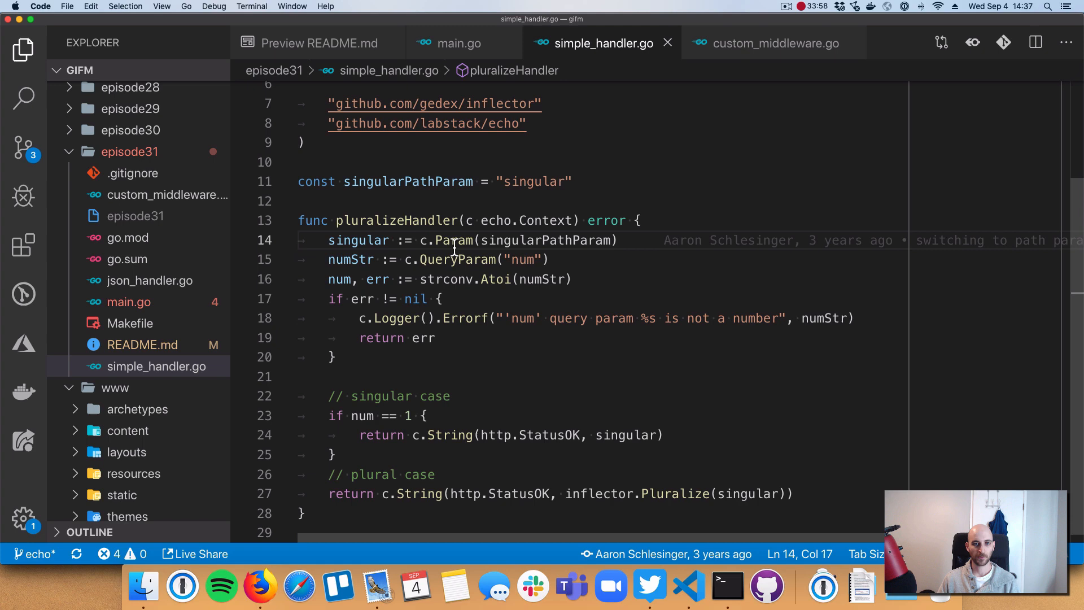
{"action": "left_click_drag", "start_coordinate": [420, 239], "coordinate": [620, 240]}
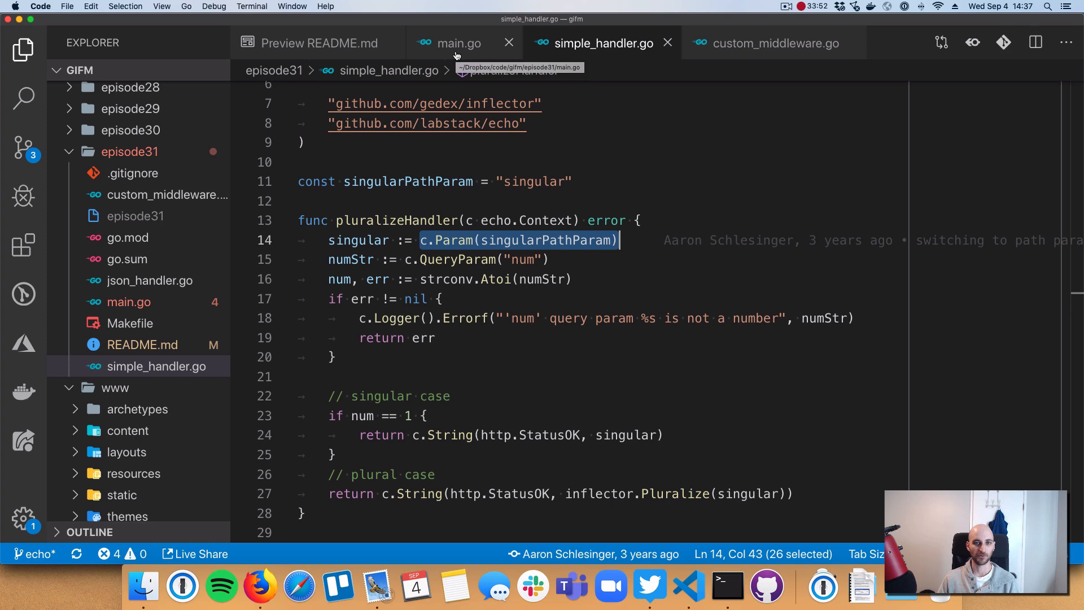
Step: Mark the strconv.Atoi(numStr) conversion, then return to main.go's pluralize route
{"action": "left_click", "coordinate": [458, 42]}
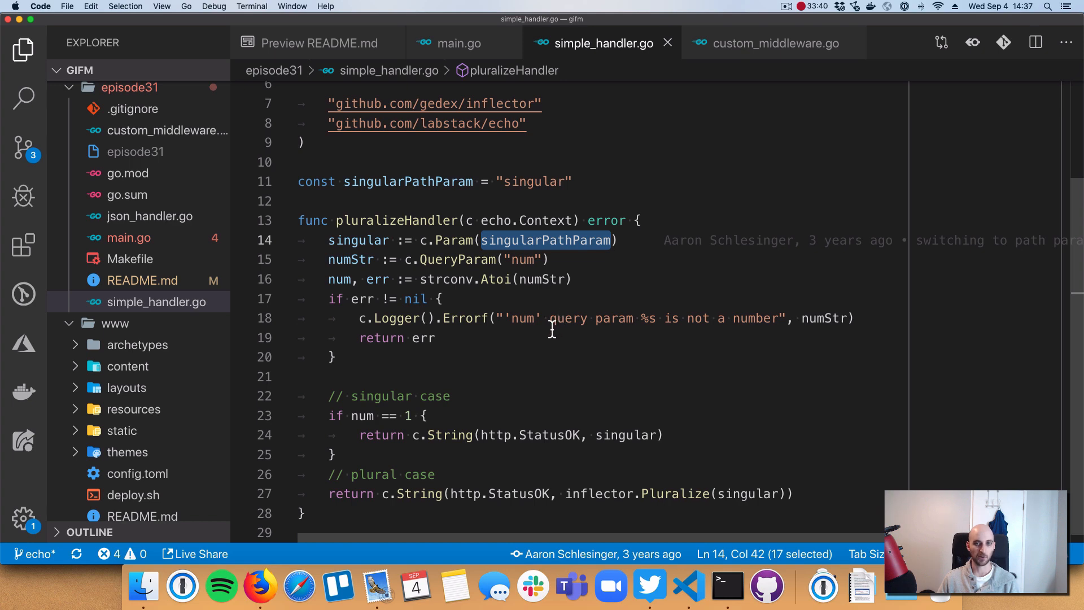
{"action": "mouse_move", "coordinate": [360, 252]}
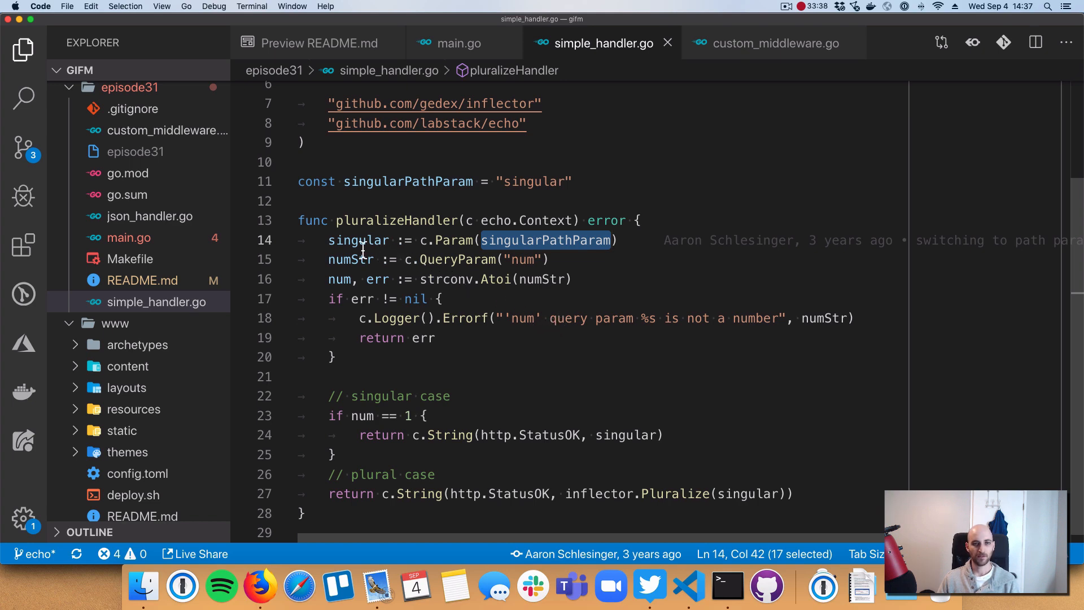
{"action": "mouse_move", "coordinate": [452, 240]}
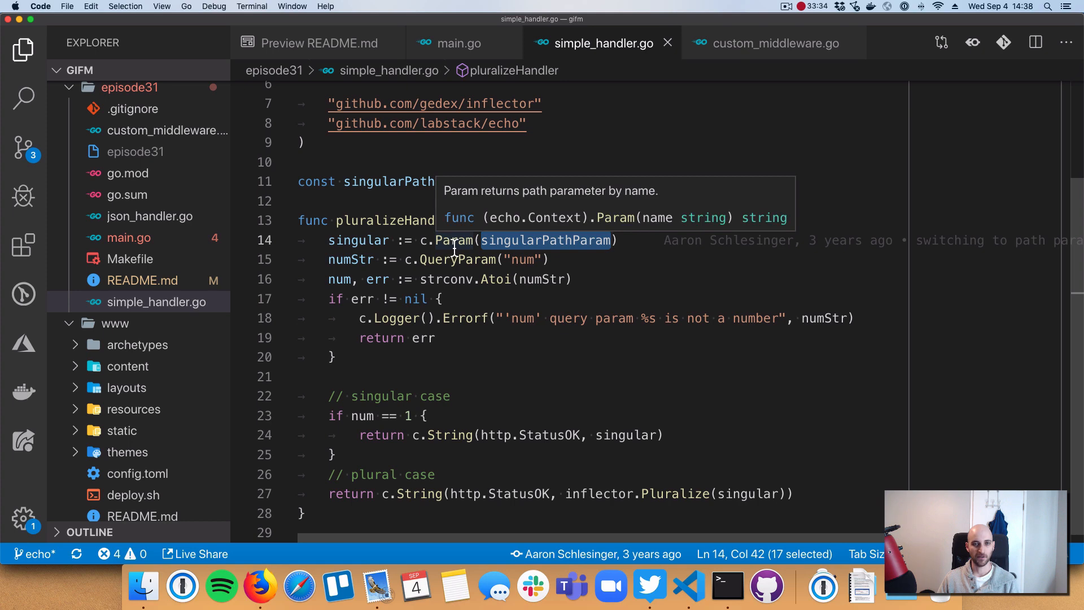
{"action": "left_click", "coordinate": [421, 279]}
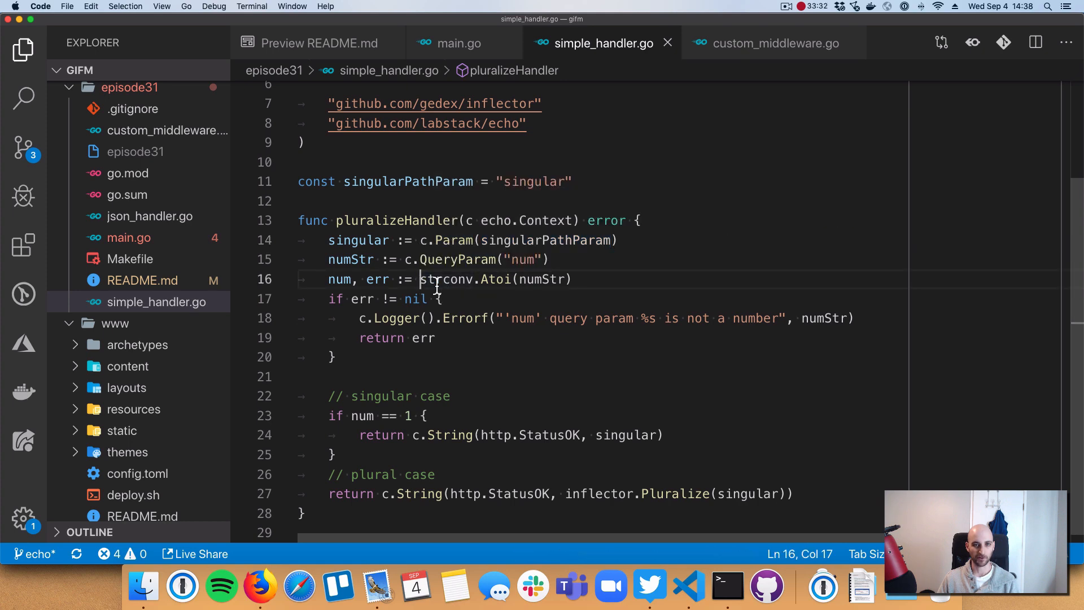
{"action": "left_click_drag", "start_coordinate": [421, 279], "coordinate": [572, 279]}
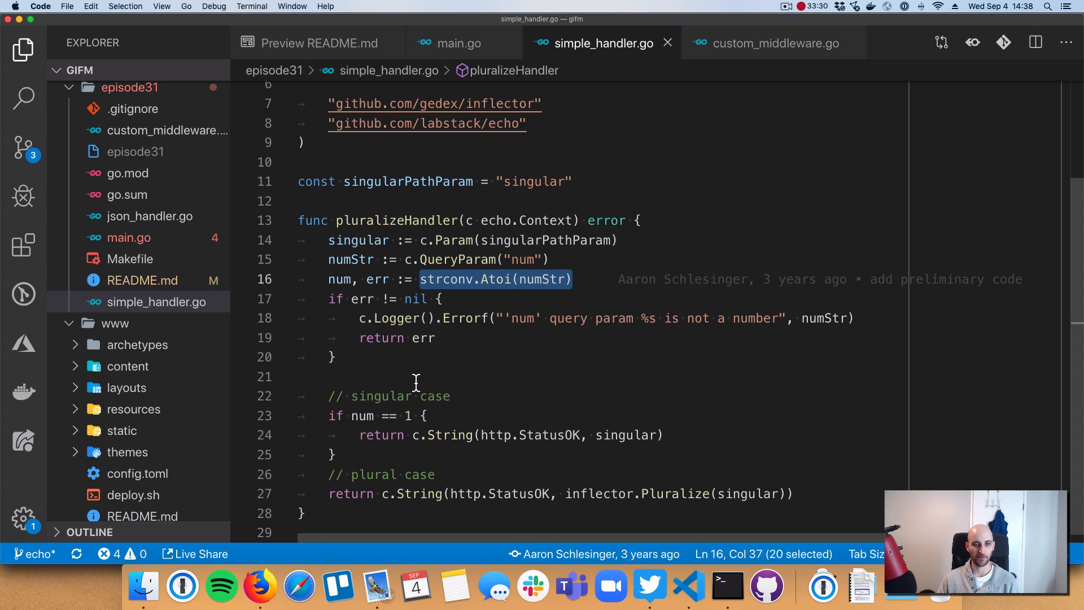
{"action": "mouse_move", "coordinate": [360, 416]}
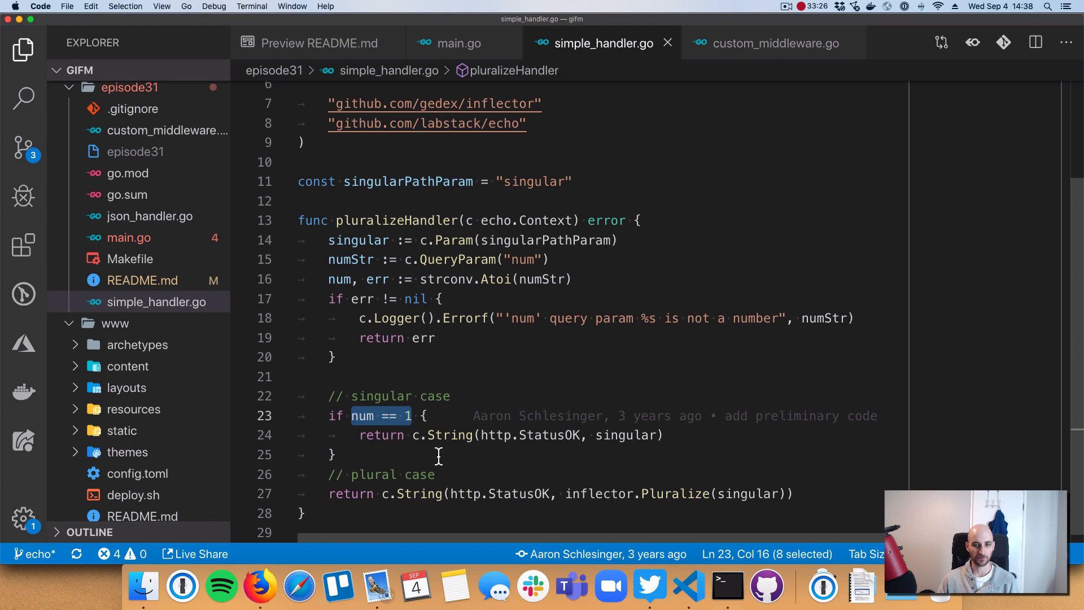
{"action": "mouse_move", "coordinate": [348, 482]}
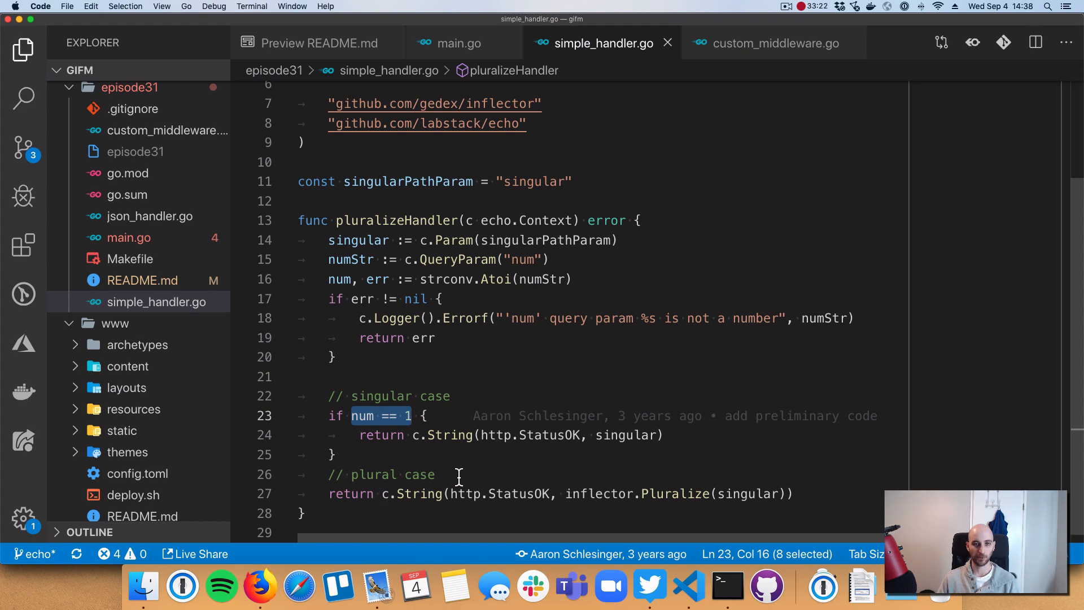
{"action": "mouse_move", "coordinate": [415, 435]}
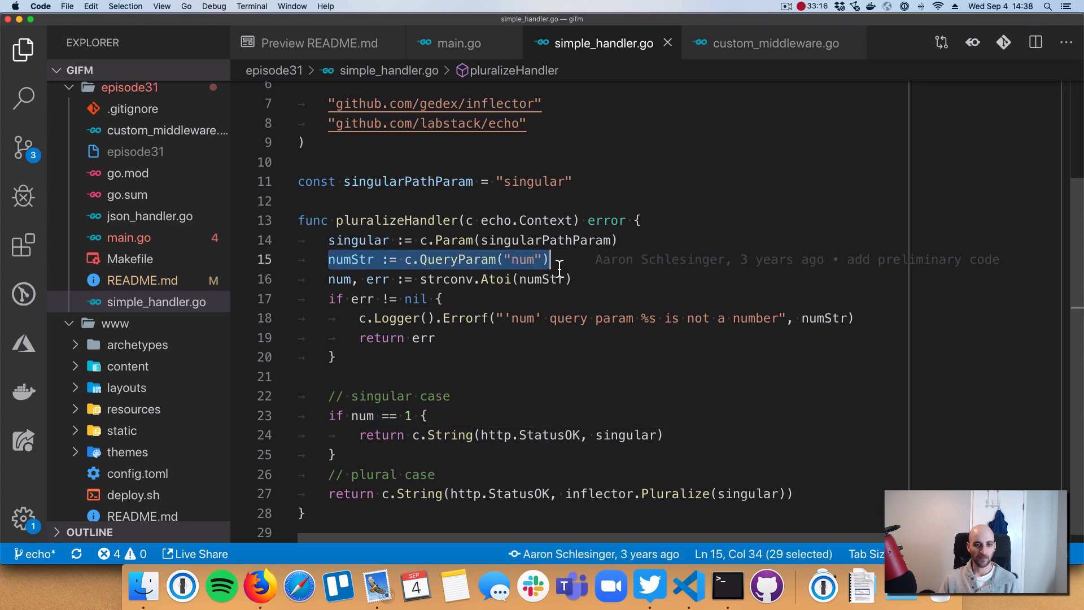
{"action": "mouse_move", "coordinate": [516, 356]}
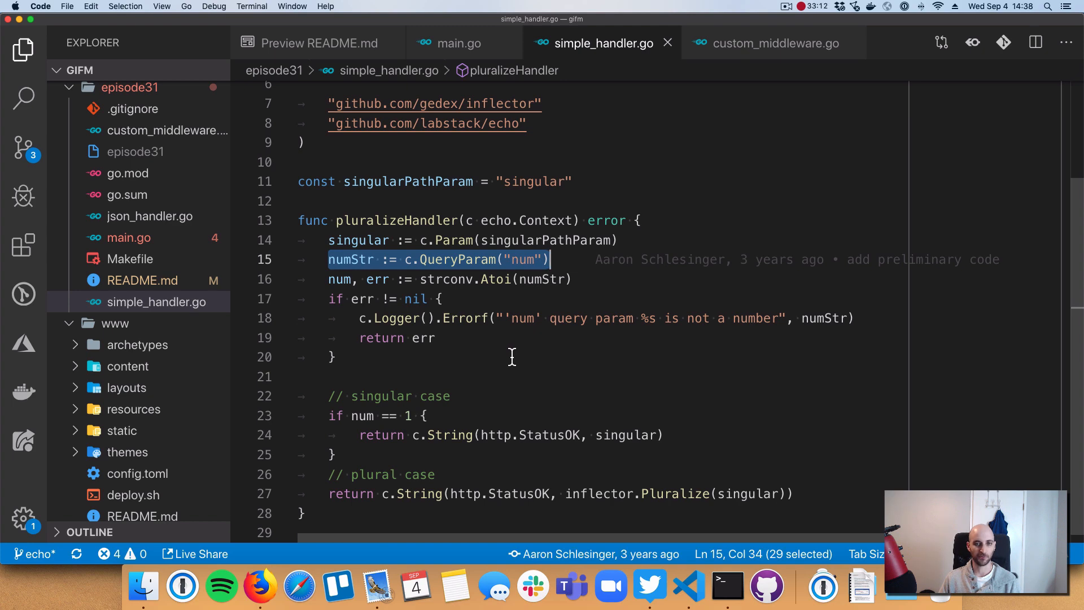
{"action": "mouse_move", "coordinate": [505, 359]}
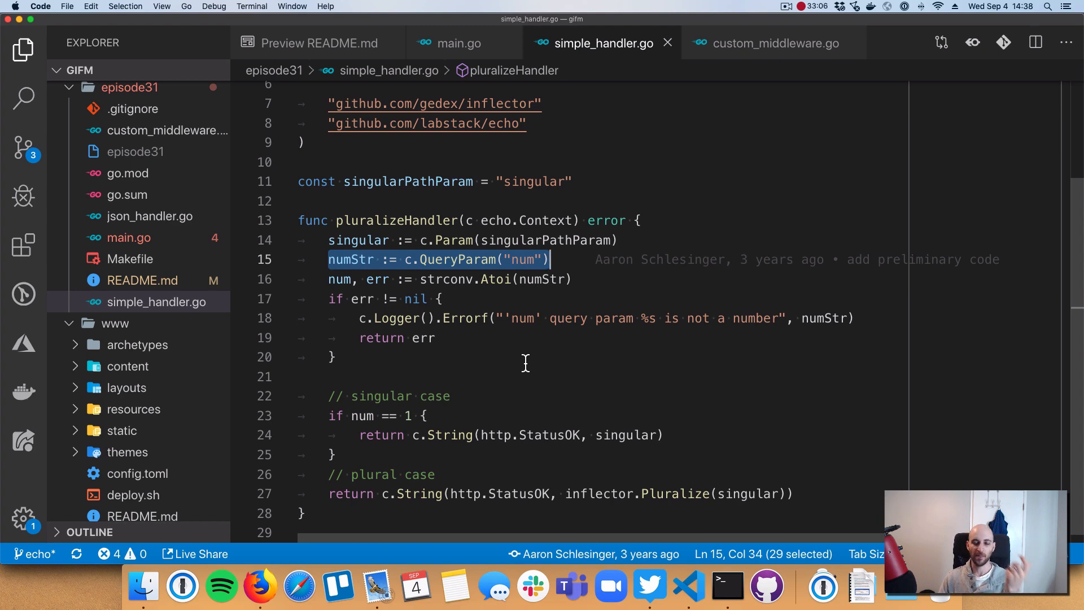
{"action": "mouse_move", "coordinate": [500, 404]}
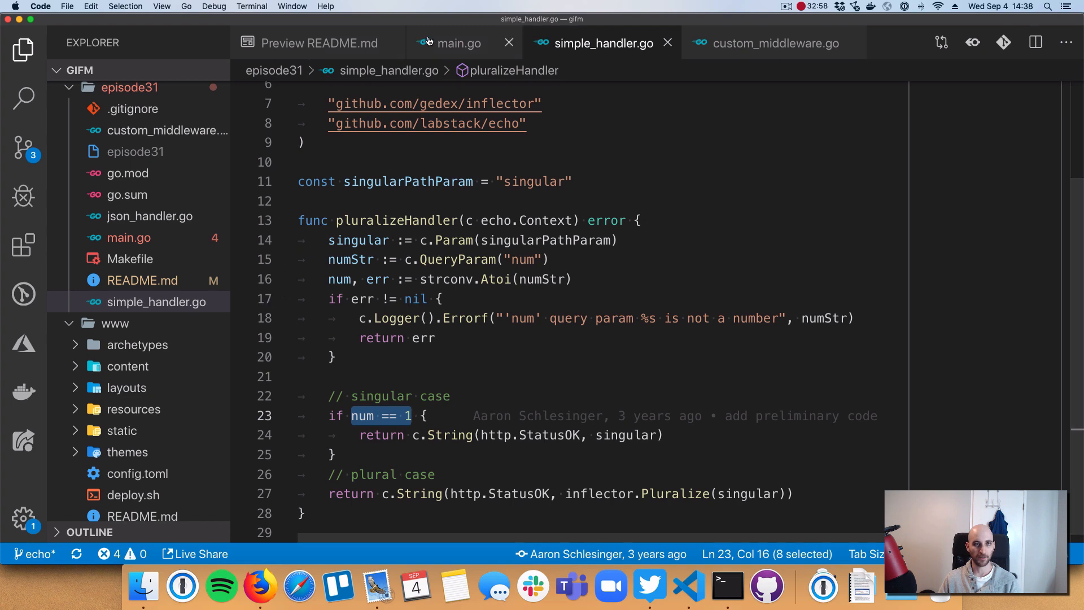
{"action": "left_click", "coordinate": [458, 43]}
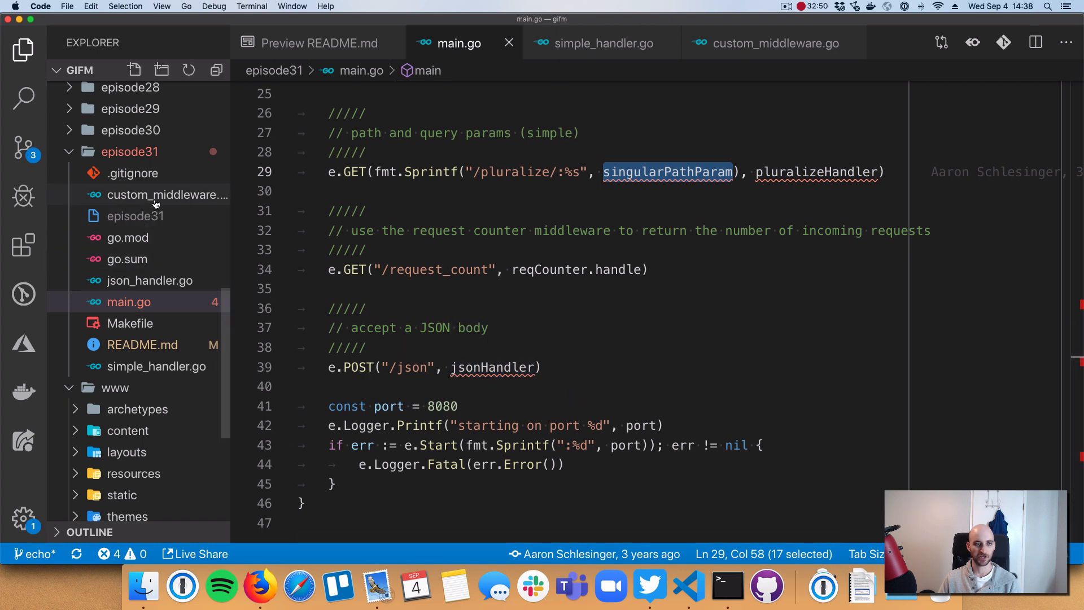
Step: Review json_handler.go's coordinates struct and coords variable, then open the Makefile
{"action": "left_click", "coordinate": [151, 280]}
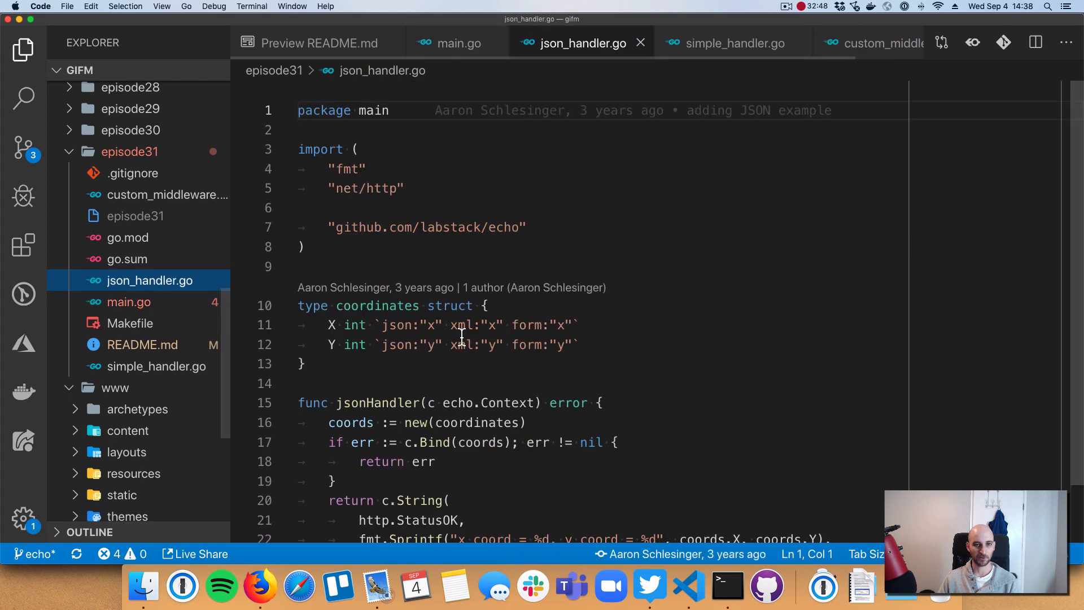
{"action": "scroll", "scroll_direction": "down", "scroll_amount": 3}
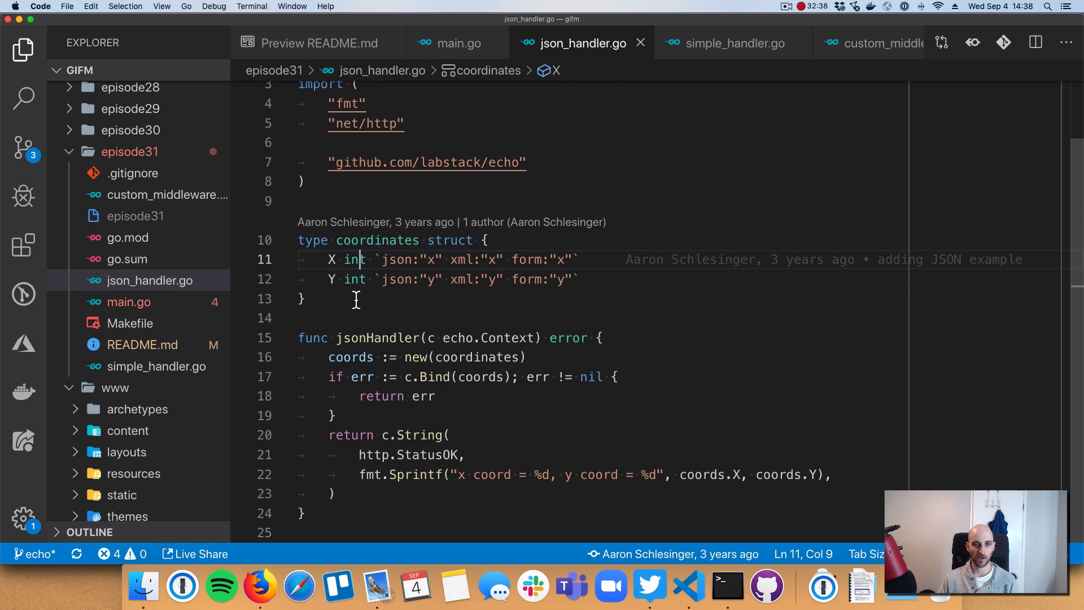
{"action": "mouse_move", "coordinate": [429, 280]}
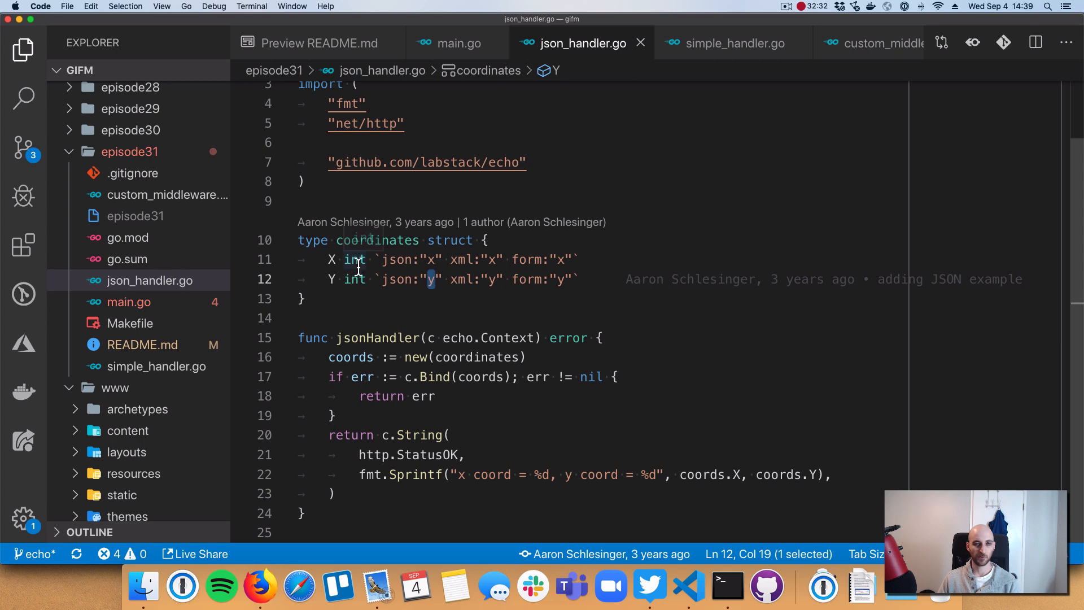
{"action": "mouse_move", "coordinate": [356, 376]}
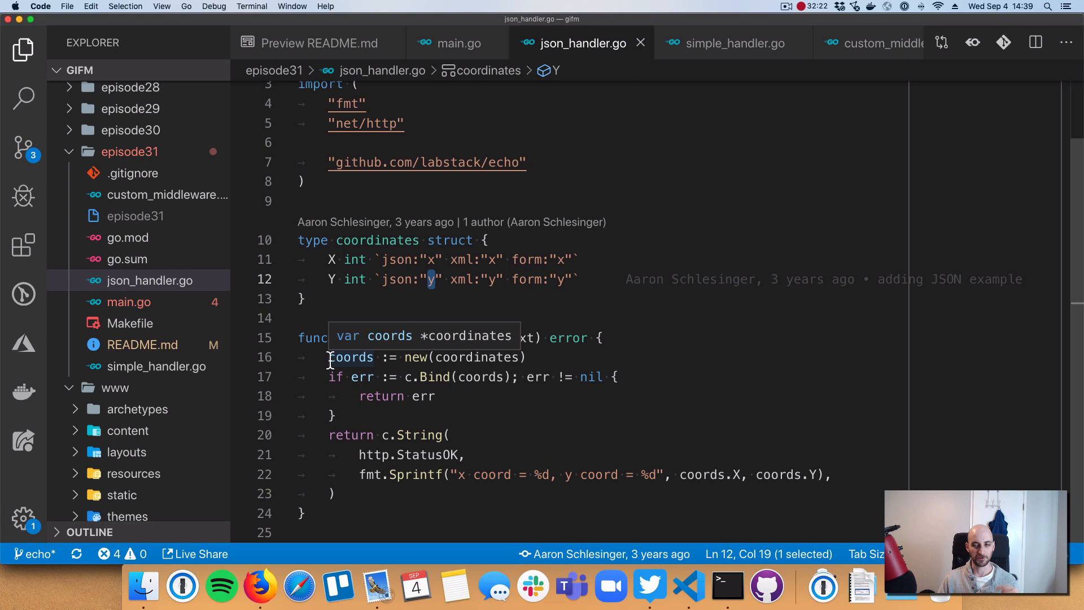
{"action": "double_click", "coordinate": [350, 357]}
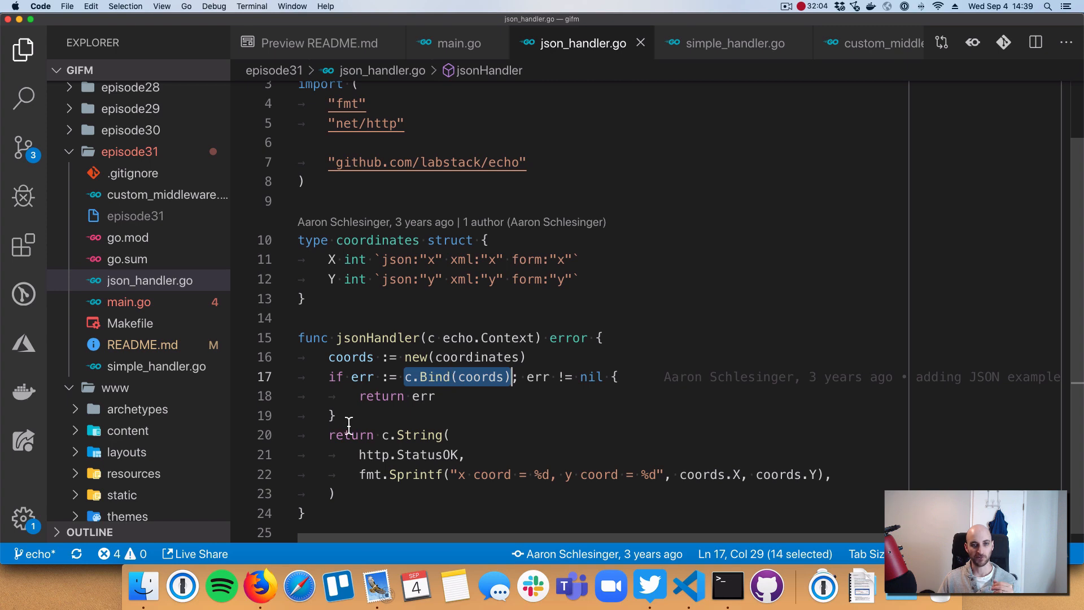
{"action": "mouse_move", "coordinate": [520, 484]}
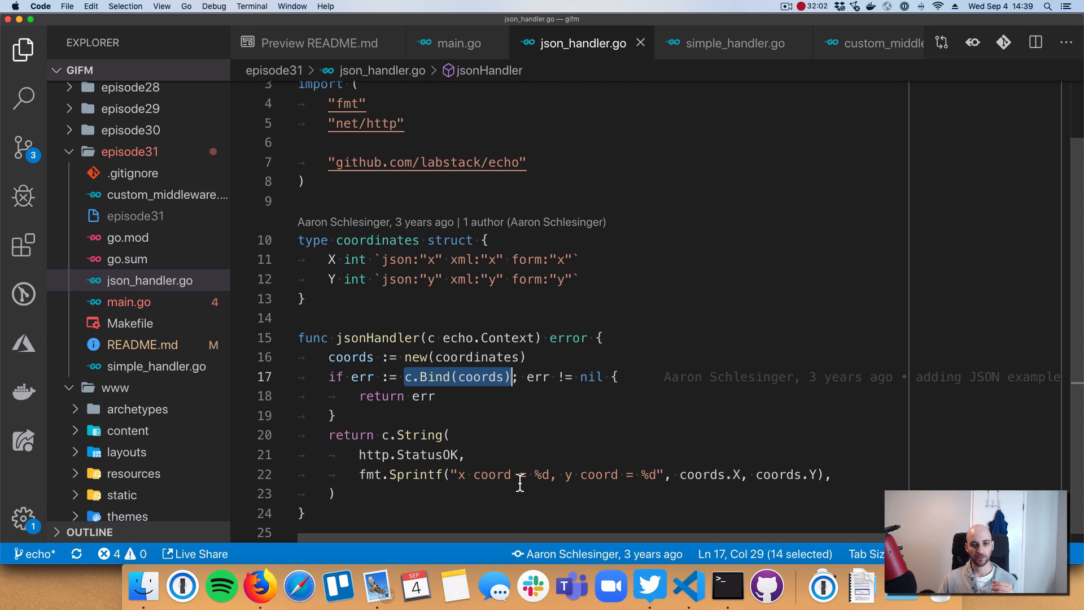
{"action": "mouse_move", "coordinate": [363, 403]}
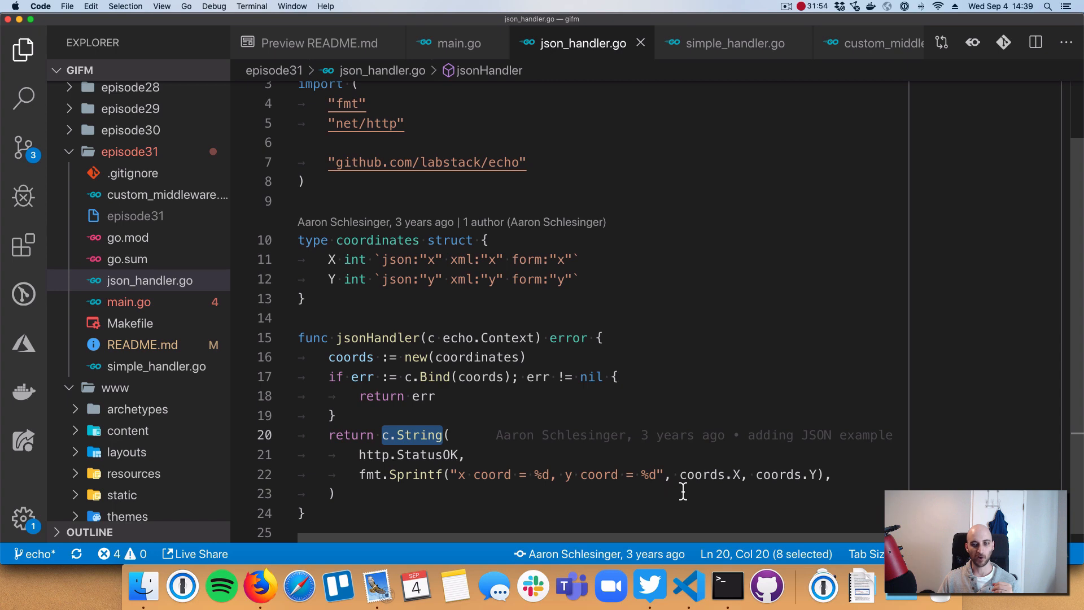
{"action": "mouse_move", "coordinate": [791, 497]}
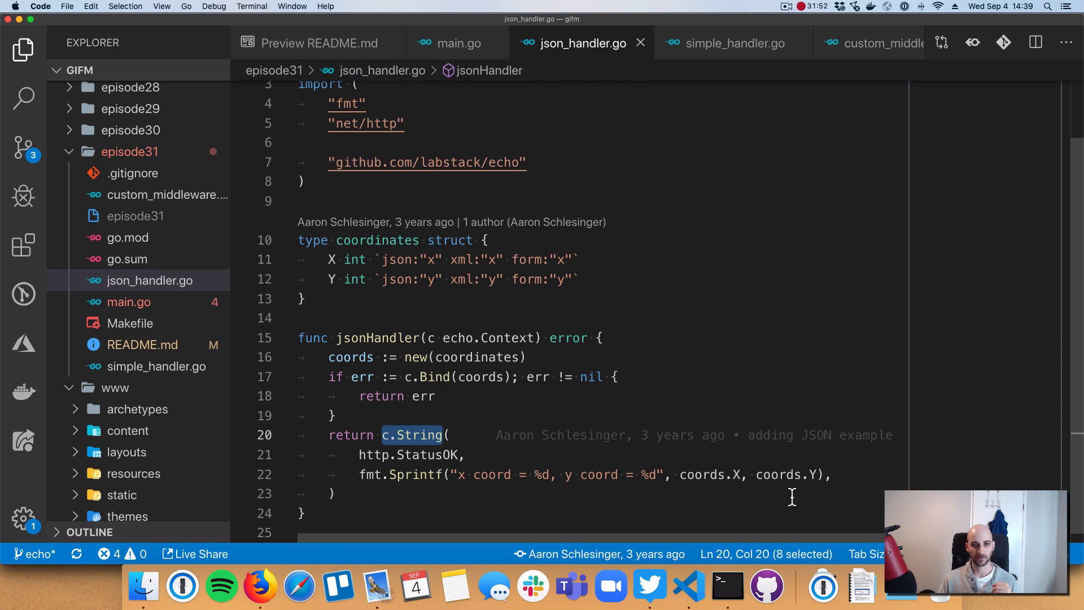
{"action": "mouse_move", "coordinate": [646, 476]}
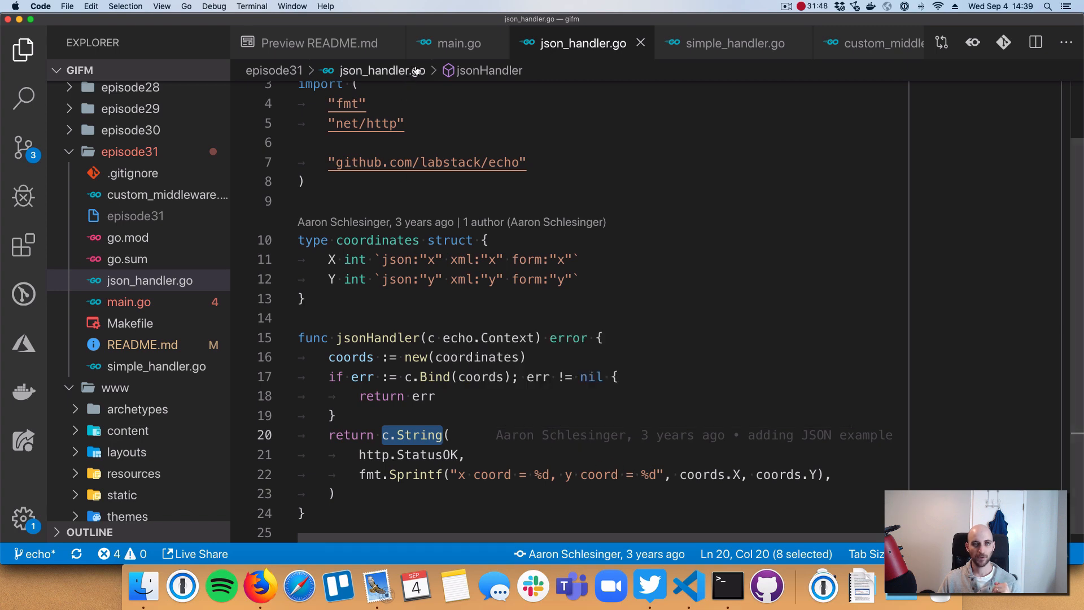
{"action": "mouse_move", "coordinate": [261, 339]}
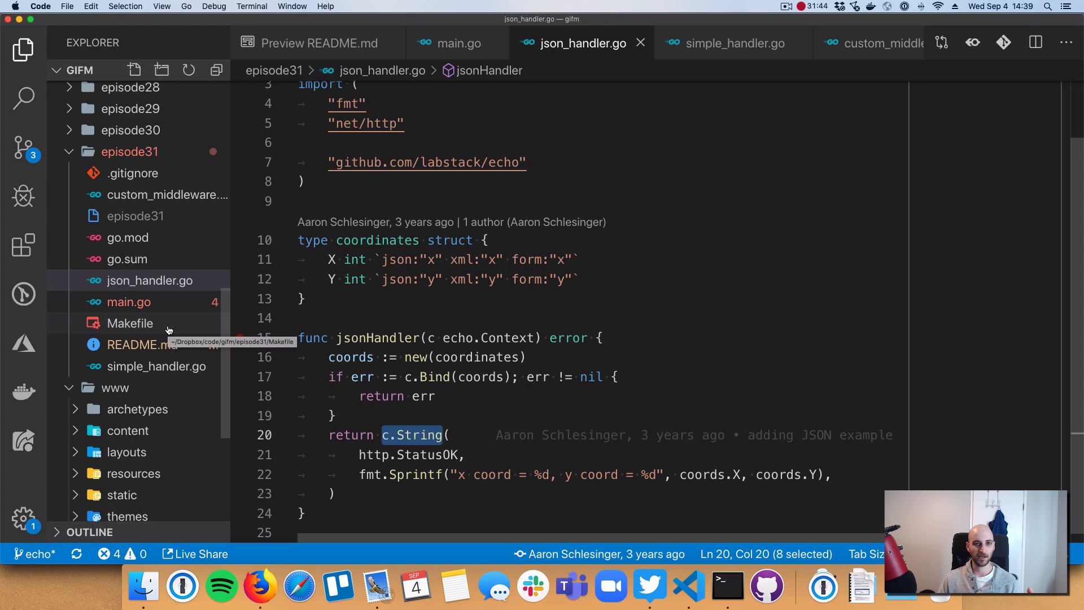
{"action": "mouse_move", "coordinate": [159, 327]}
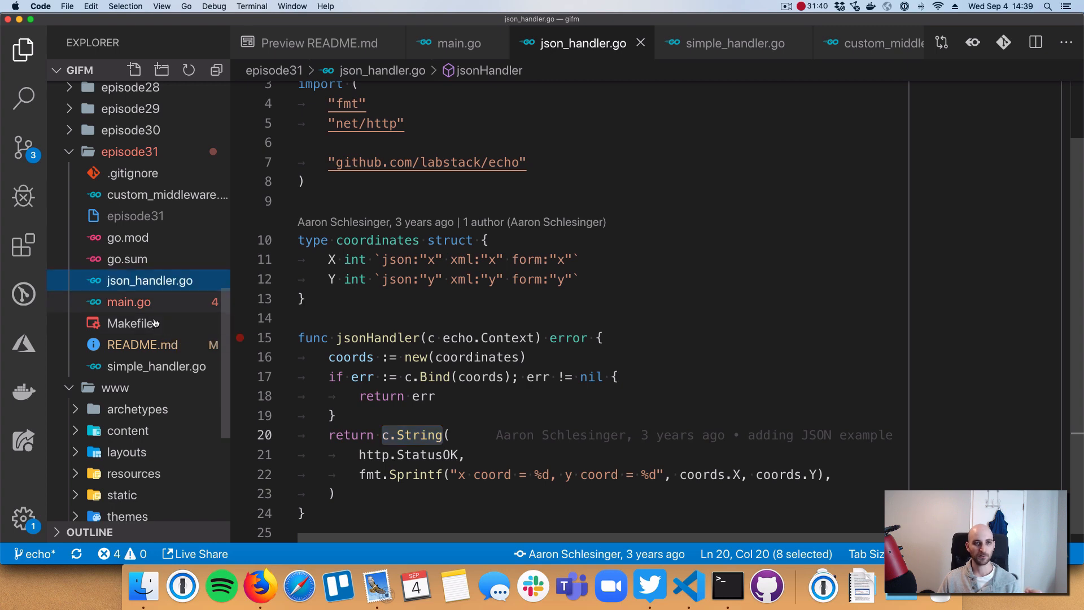
{"action": "left_click", "coordinate": [129, 323]}
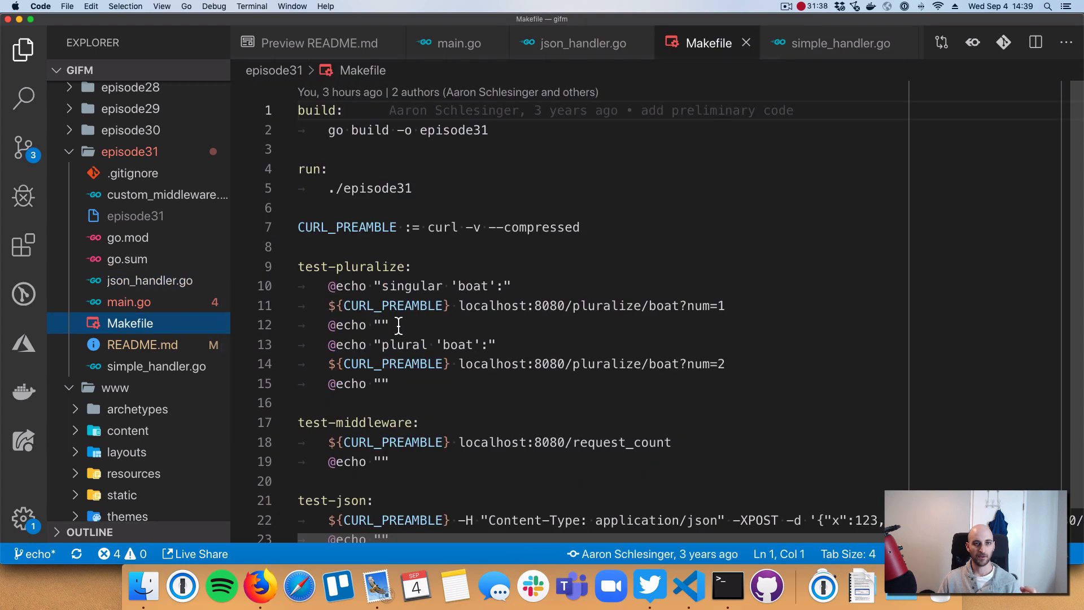
{"action": "mouse_move", "coordinate": [416, 378]}
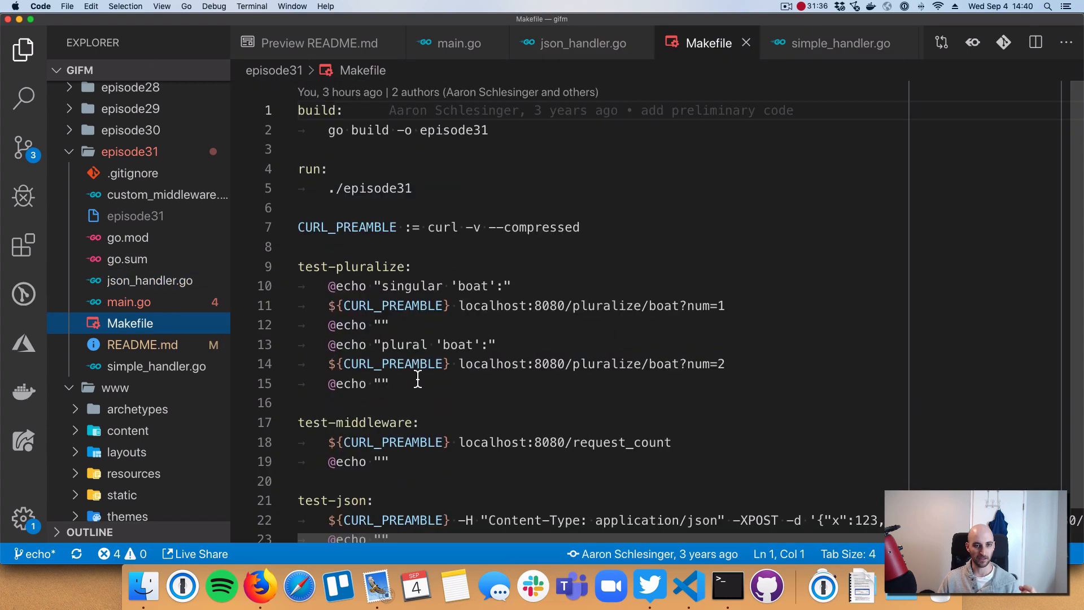
{"action": "mouse_move", "coordinate": [727, 586]}
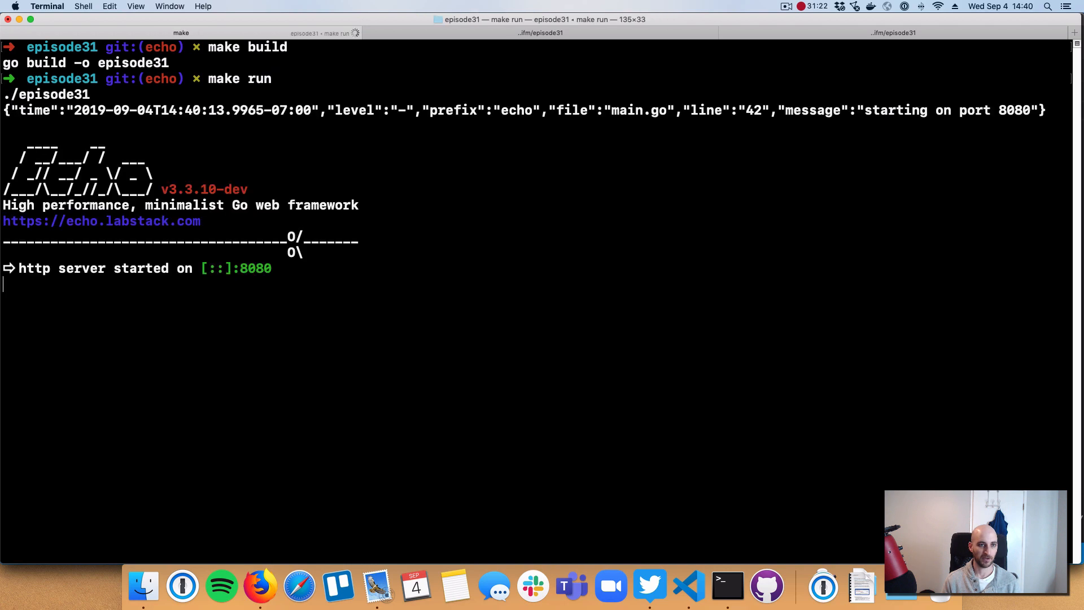
{"action": "mouse_move", "coordinate": [681, 201]}
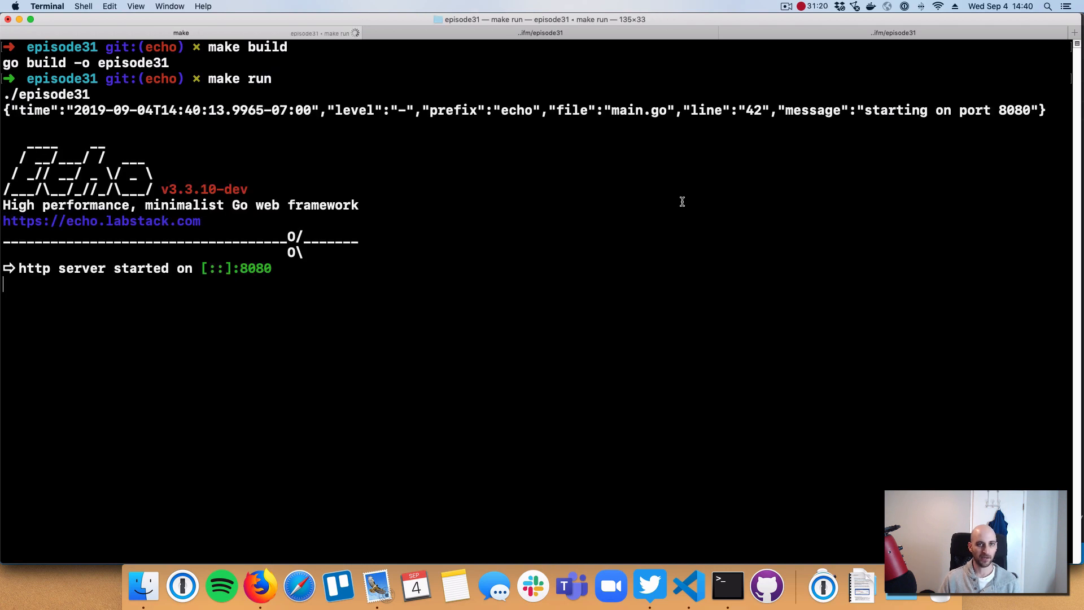
{"action": "mouse_move", "coordinate": [684, 79]}
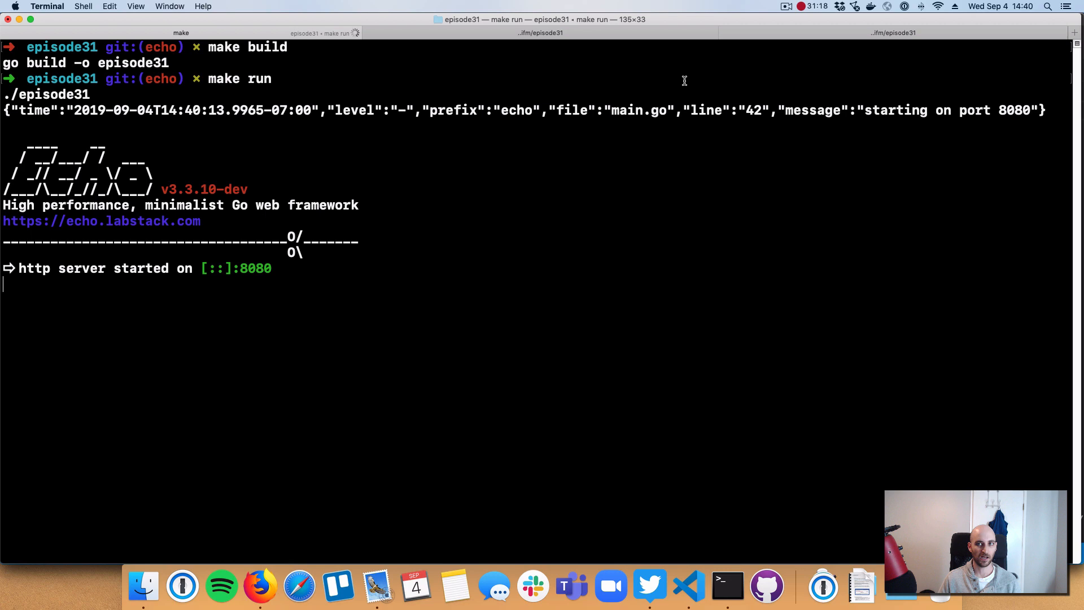
{"action": "mouse_move", "coordinate": [301, 284]}
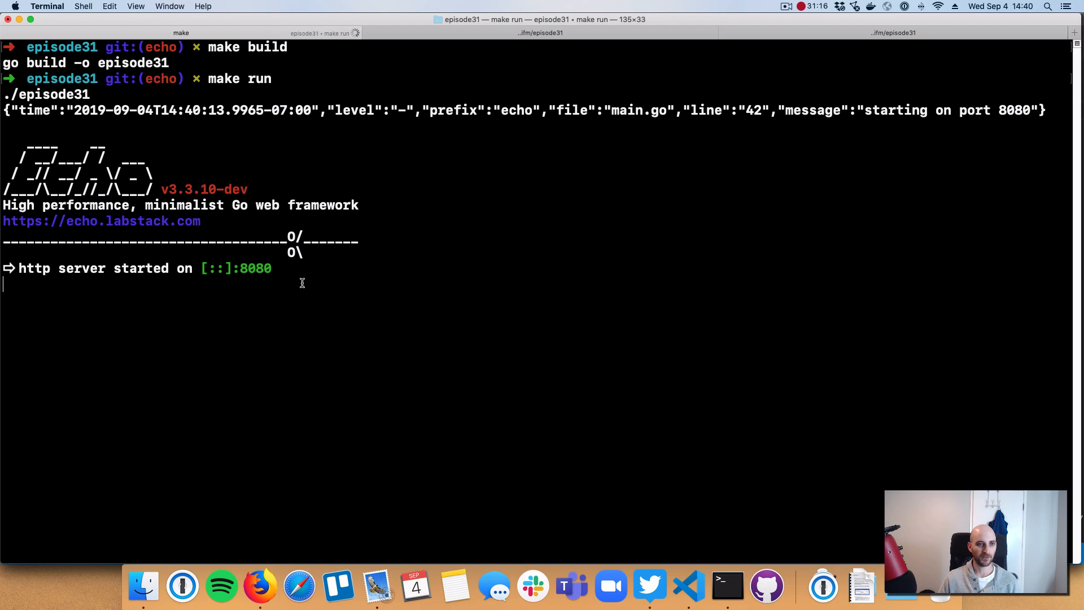
{"action": "mouse_move", "coordinate": [270, 171]}
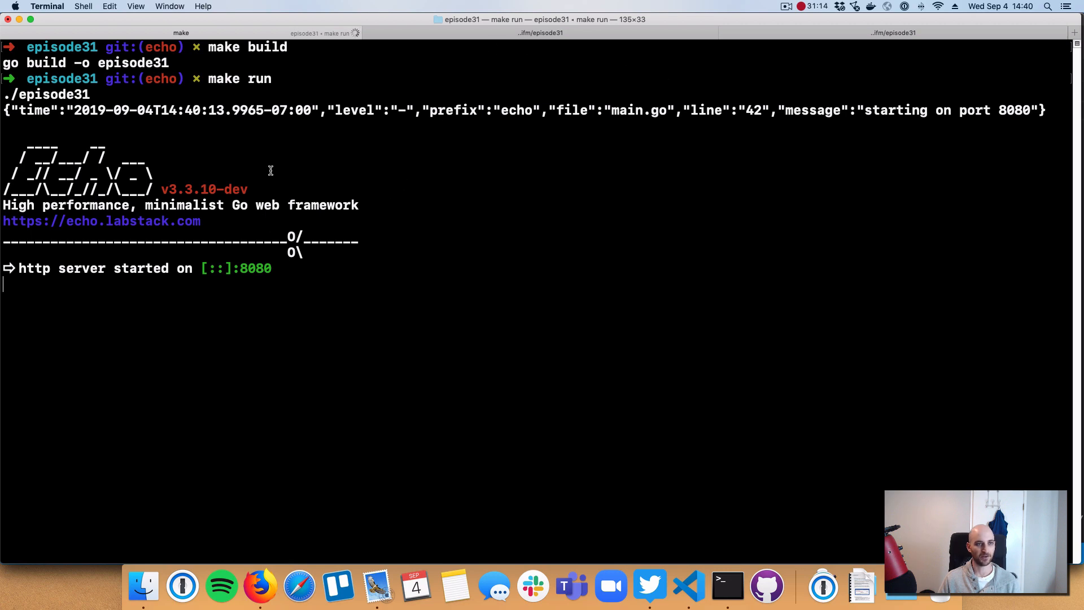
{"action": "mouse_move", "coordinate": [151, 414]}
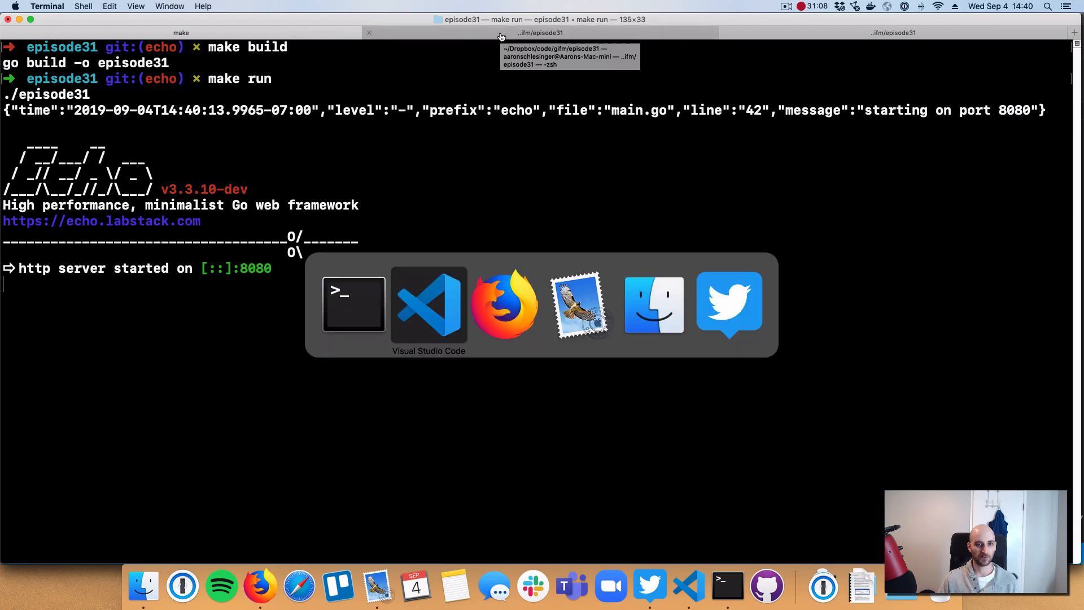
Step: Switch back to the Makefile in the editor while the server runs on port 8080
{"action": "left_click", "coordinate": [430, 304]}
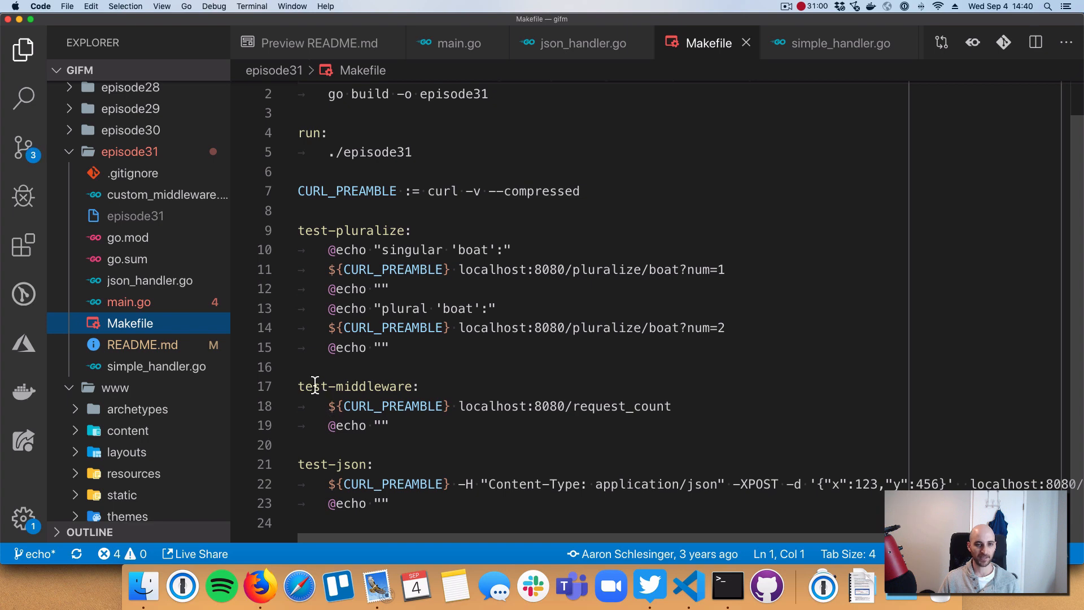
{"action": "mouse_move", "coordinate": [391, 429]}
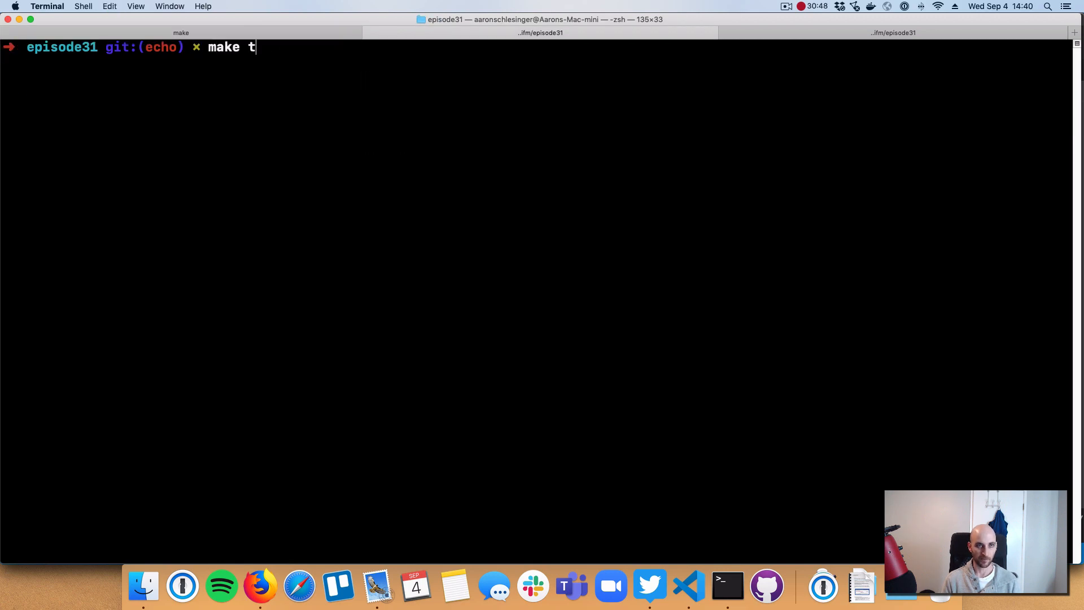
Step: Run make test-pluralize and pick out the singular boat response for num=1
{"action": "type", "text": "est-pluraliz"}
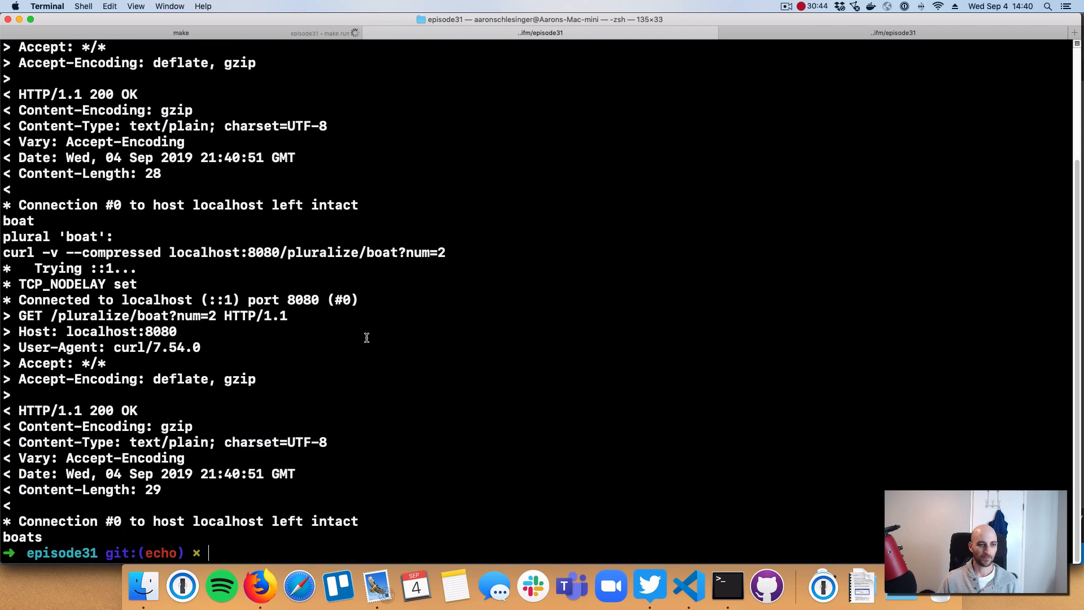
{"action": "type", "text": "make test-pluralize"}
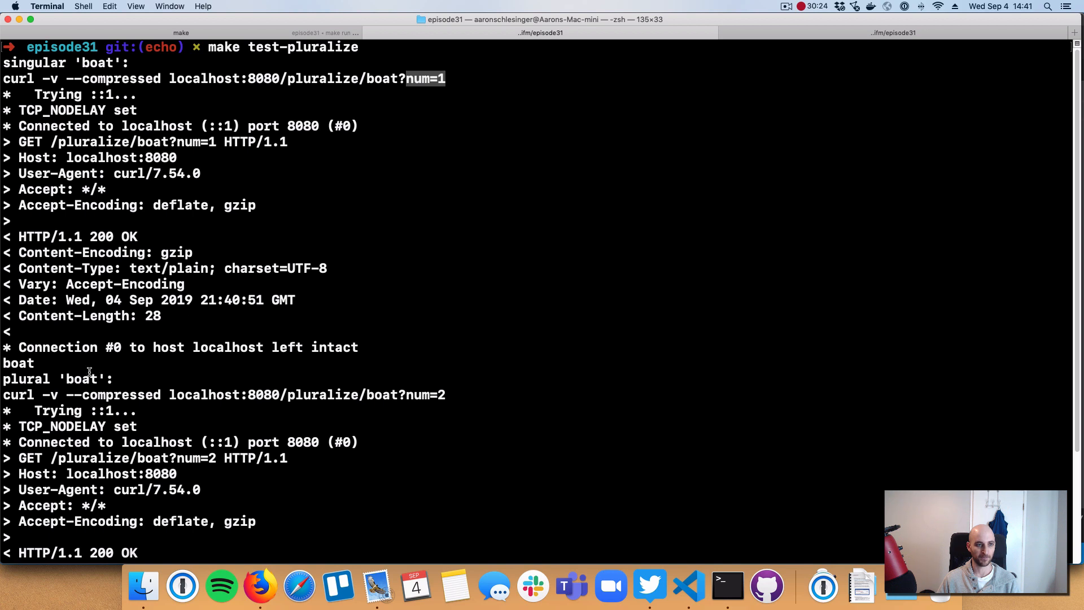
{"action": "double_click", "coordinate": [17, 363]}
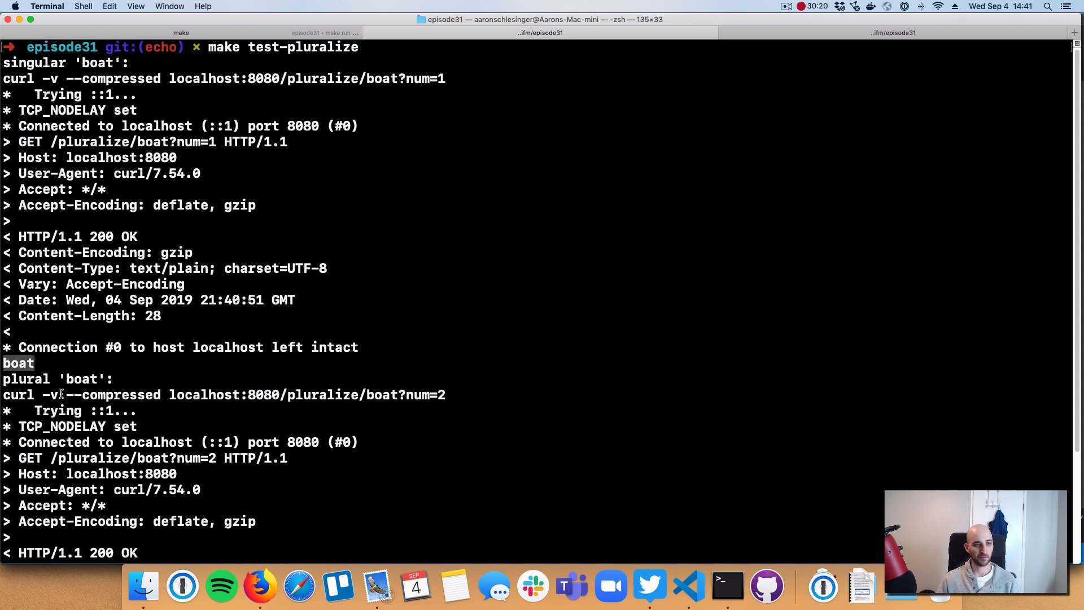
{"action": "mouse_move", "coordinate": [378, 394]}
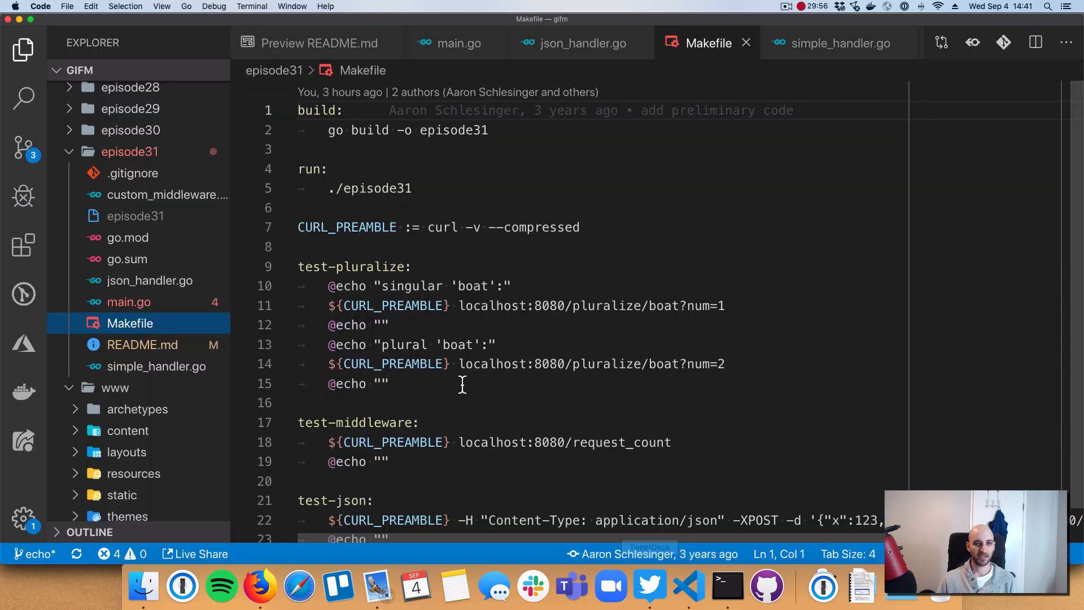
{"action": "scroll", "scroll_direction": "down", "scroll_amount": 3}
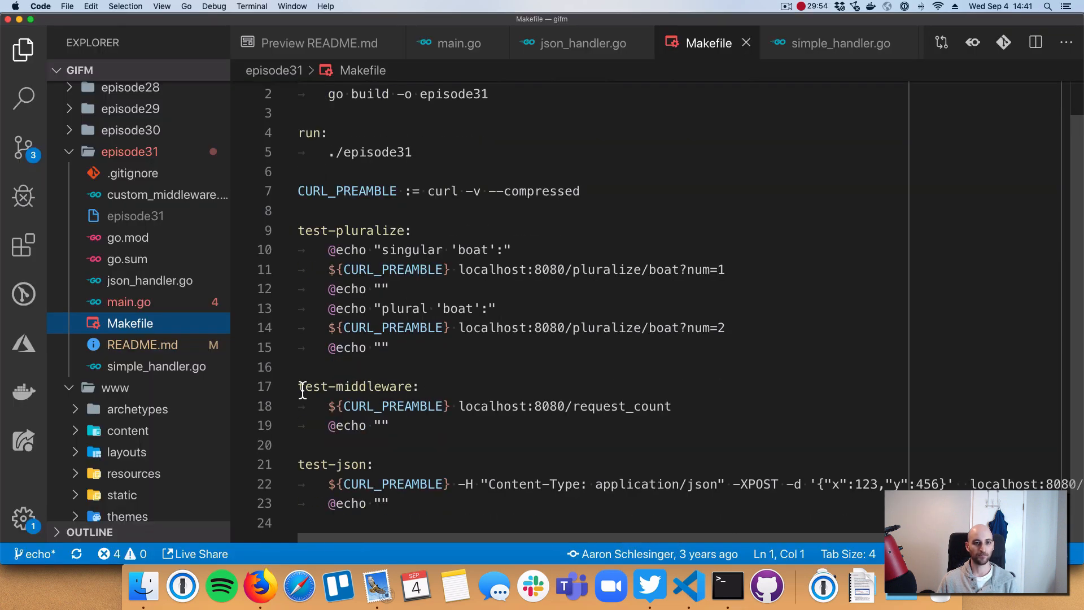
{"action": "mouse_move", "coordinate": [688, 586]}
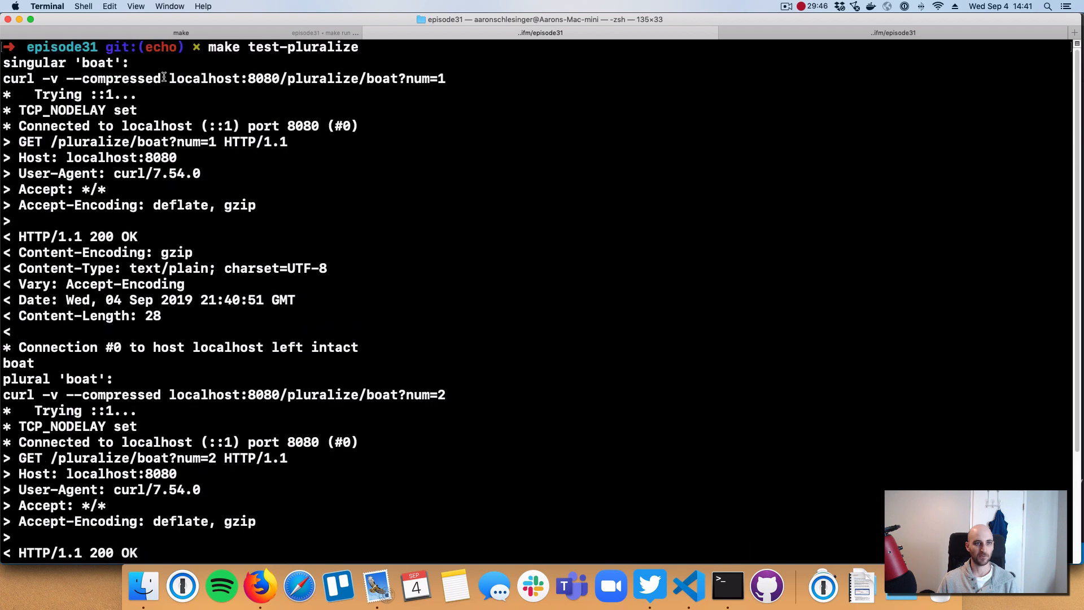
{"action": "left_click_drag", "start_coordinate": [170, 78], "coordinate": [446, 78]}
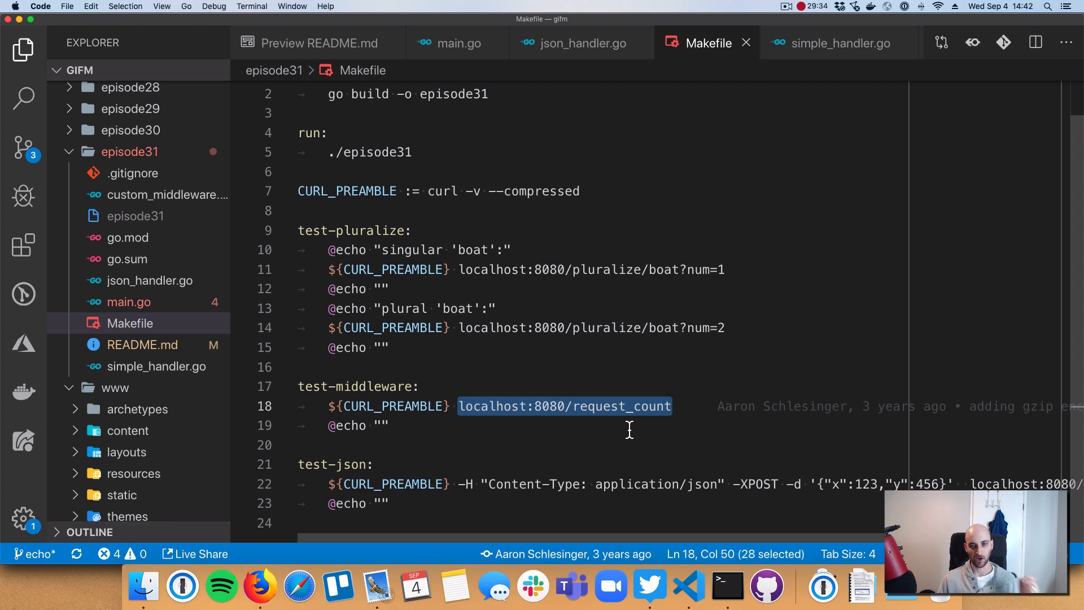
{"action": "mouse_move", "coordinate": [619, 426]}
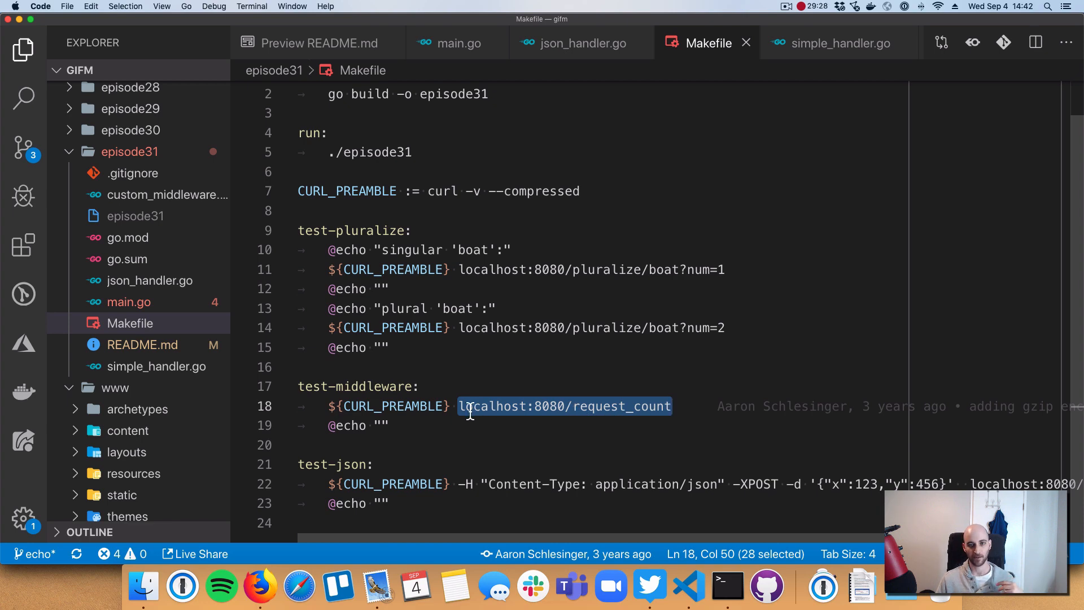
{"action": "left_click", "coordinate": [727, 586]}
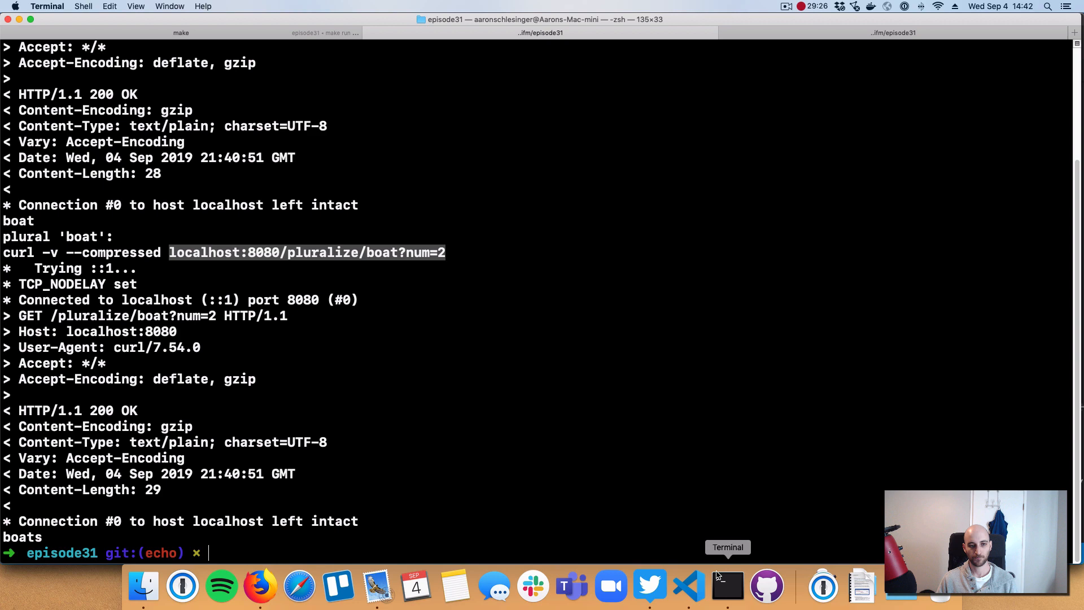
Step: Run make test-middleware to get a request count of 3 back
{"action": "type", "text": "make test-middleware"}
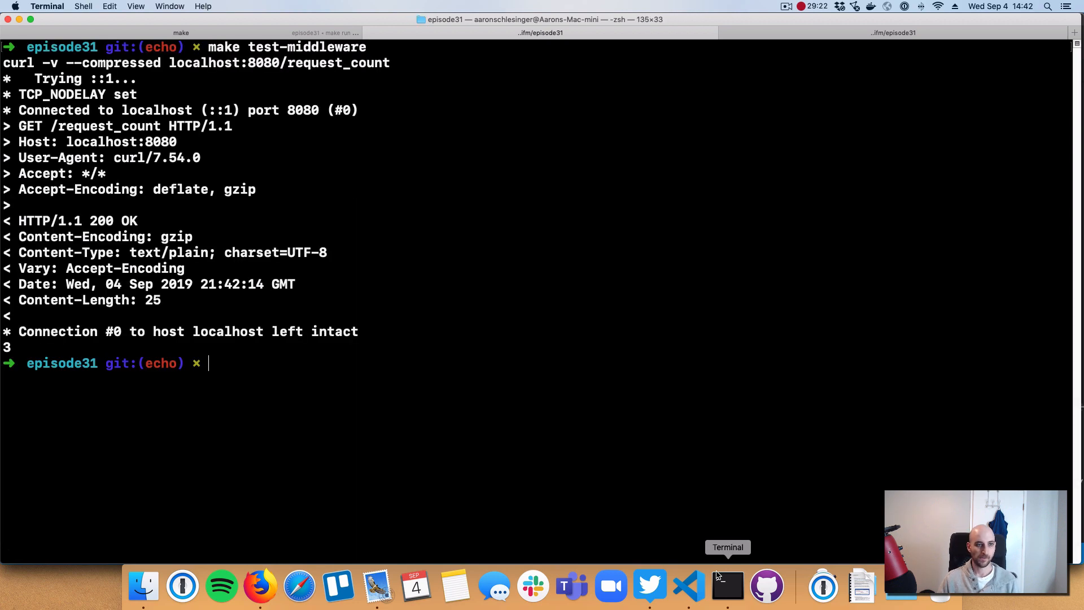
{"action": "mouse_move", "coordinate": [156, 61]}
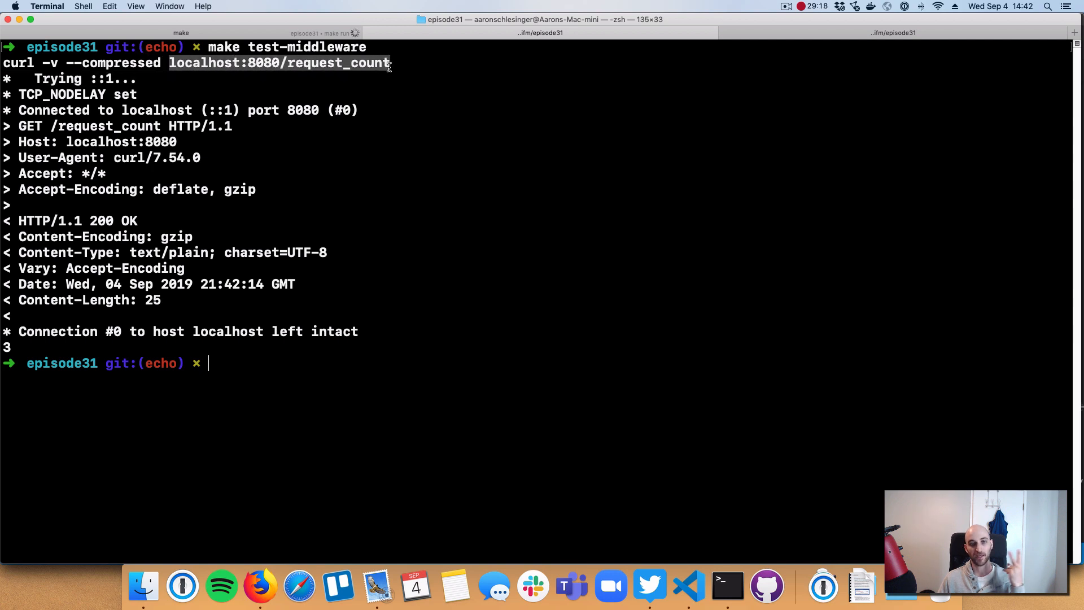
{"action": "mouse_move", "coordinate": [270, 74]}
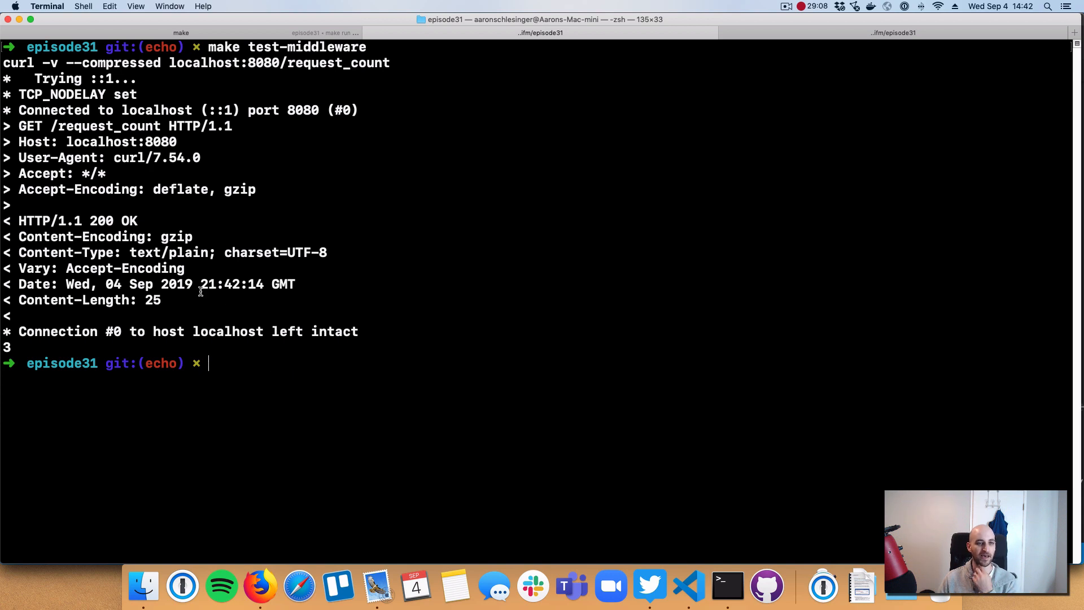
{"action": "mouse_move", "coordinate": [507, 476]}
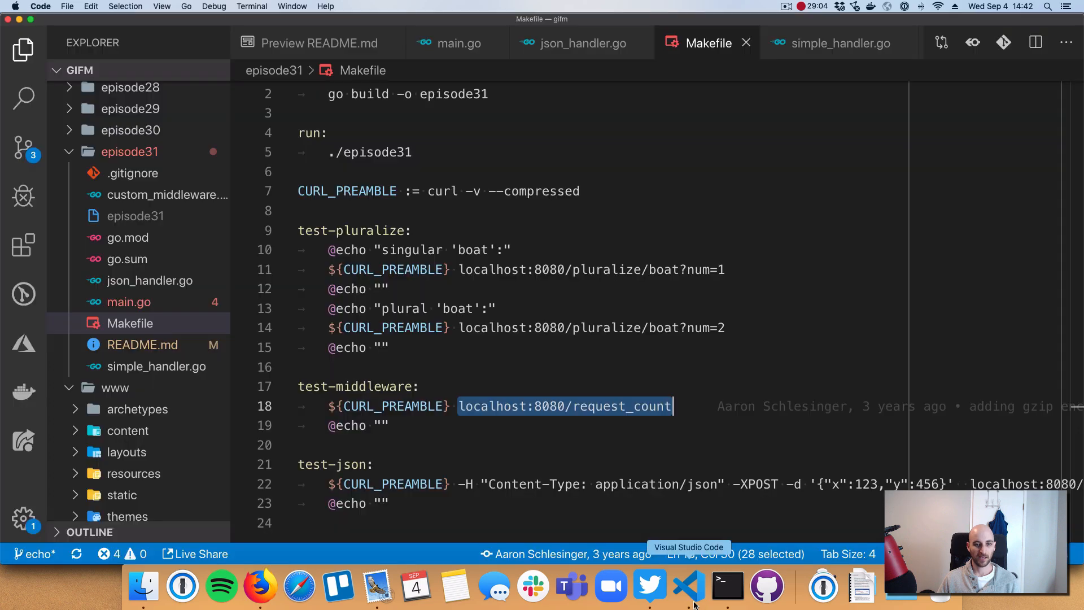
Step: Review the test-json target and json_handler.go, then return to Terminal
{"action": "left_click", "coordinate": [449, 484]}
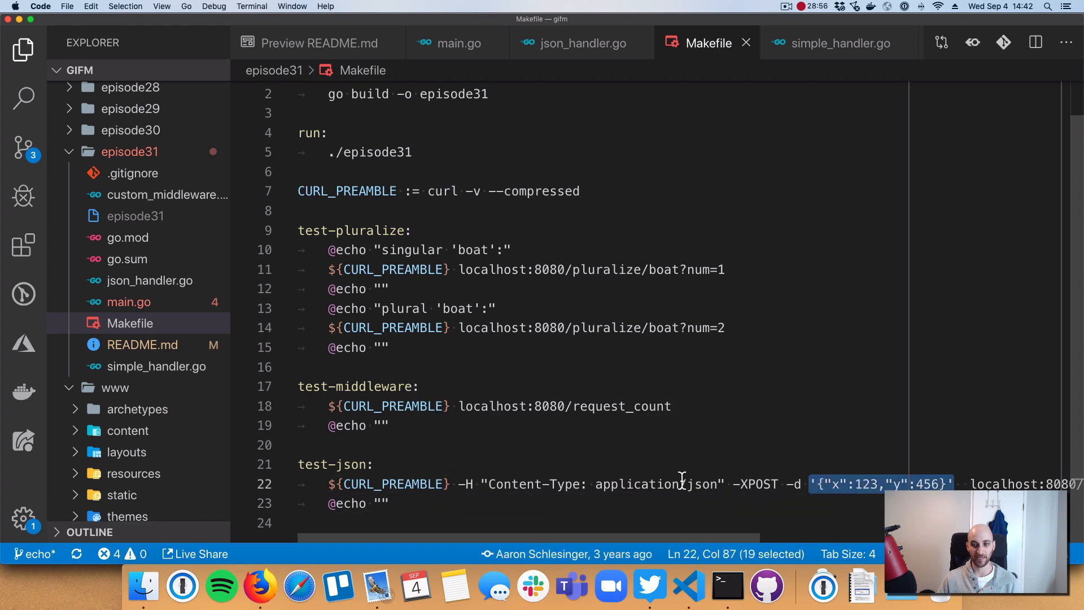
{"action": "mouse_move", "coordinate": [757, 509]}
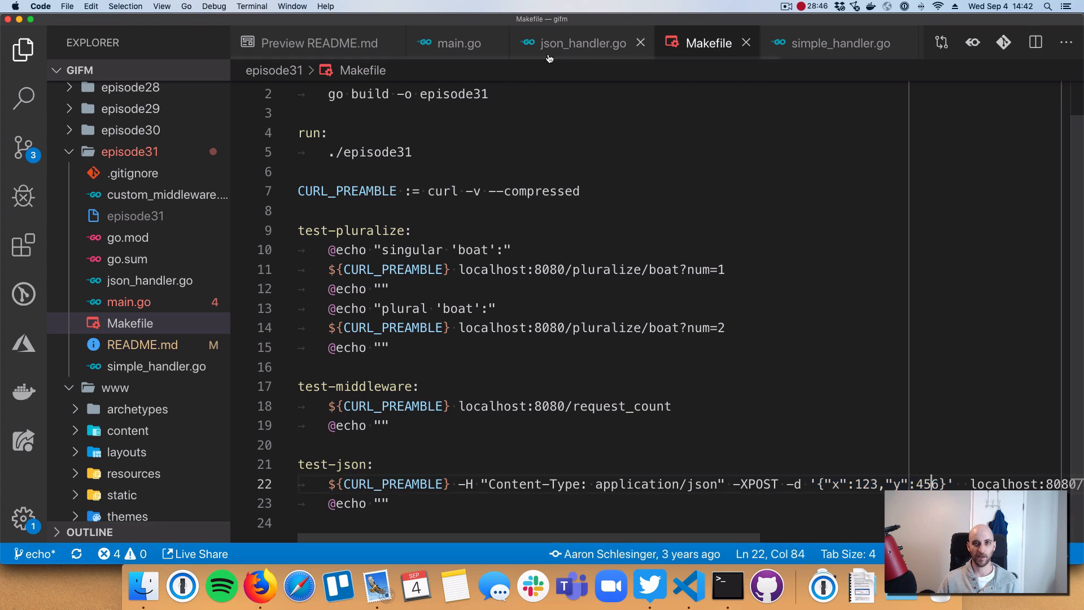
{"action": "left_click", "coordinate": [583, 42]}
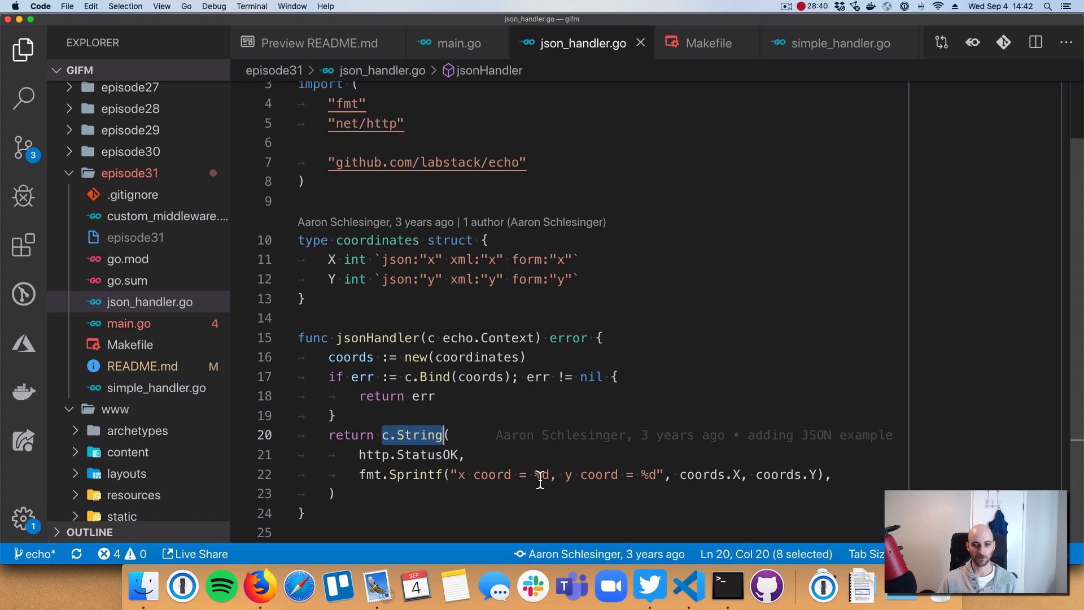
{"action": "mouse_move", "coordinate": [651, 482]}
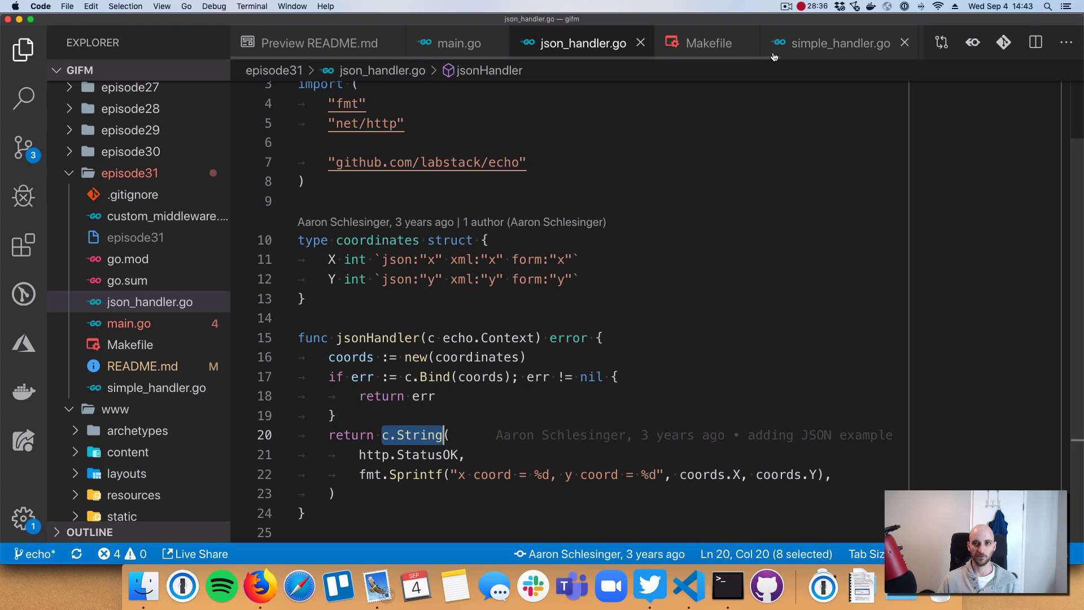
{"action": "left_click", "coordinate": [705, 43]}
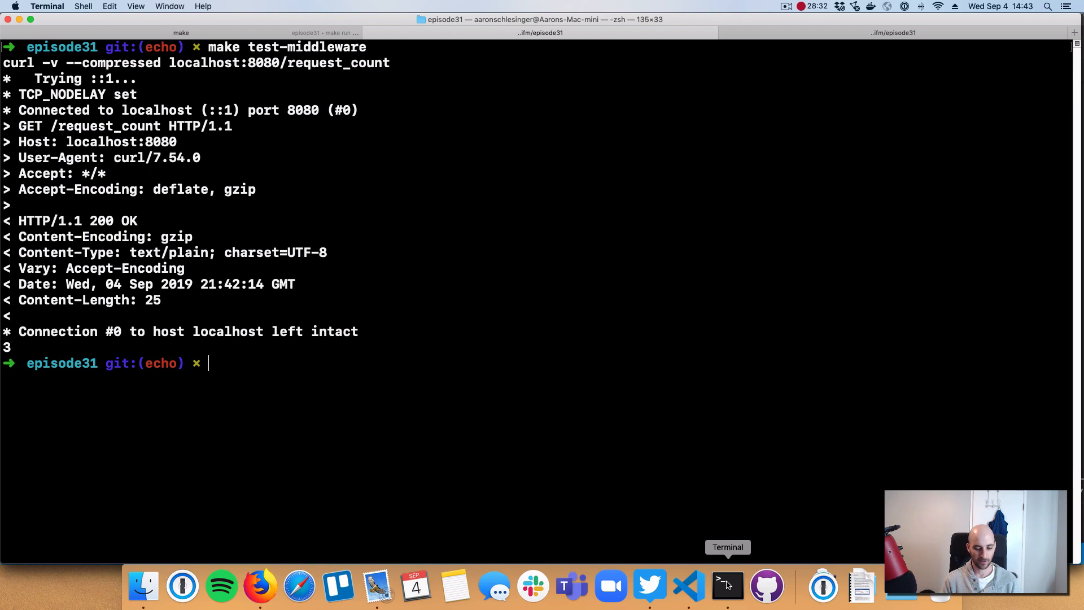
Step: Run make test-json and confirm the HTTP 200 response reads x coord = 123, y coord = 456
{"action": "type", "text": "make test"}
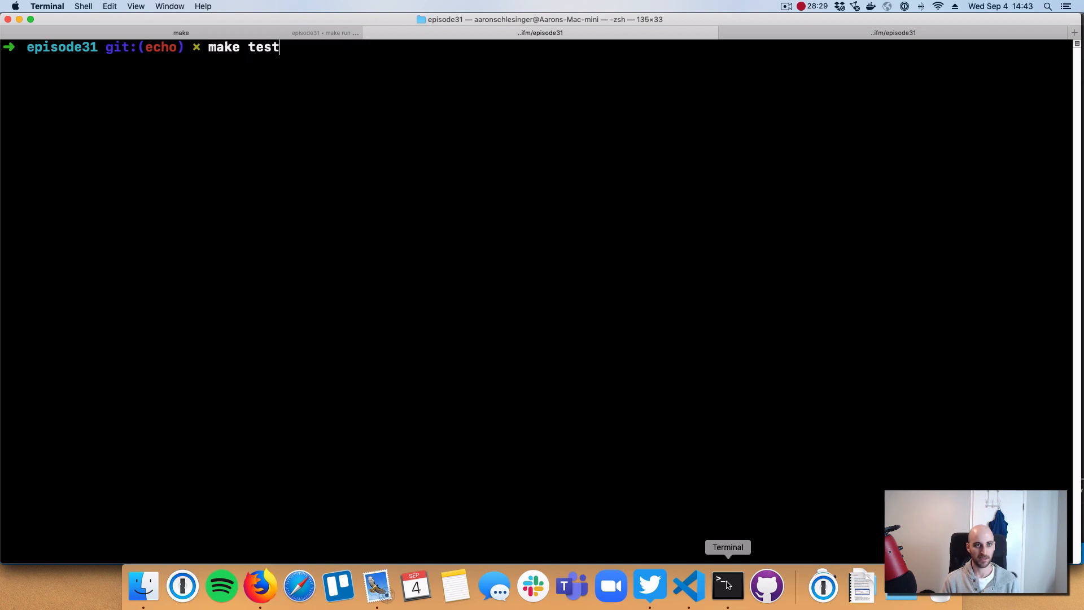
{"action": "key", "text": "Return"}
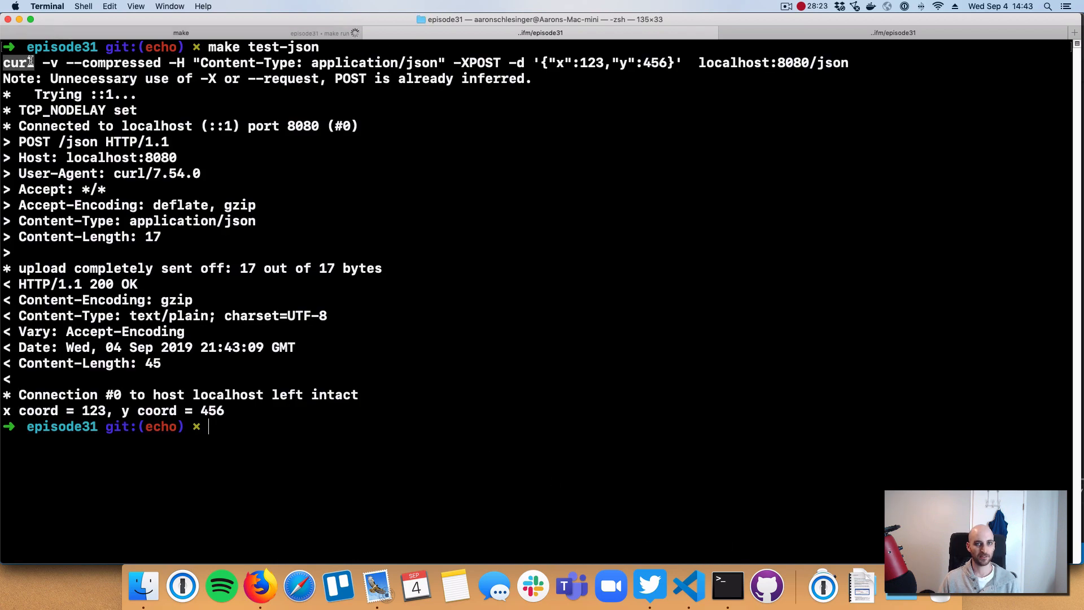
{"action": "double_click", "coordinate": [592, 62]}
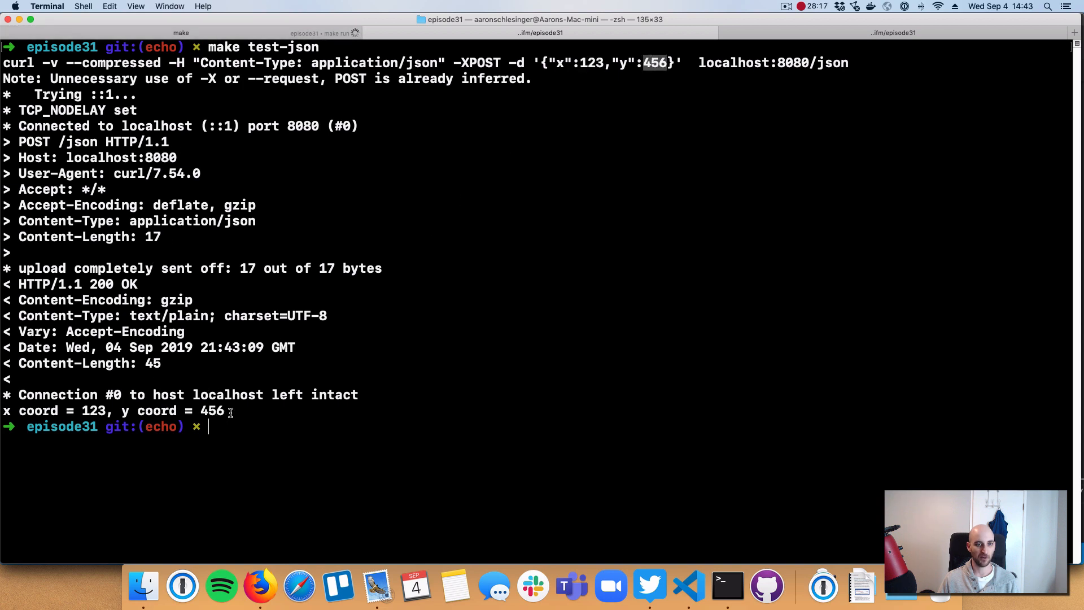
{"action": "triple_click", "coordinate": [111, 411]}
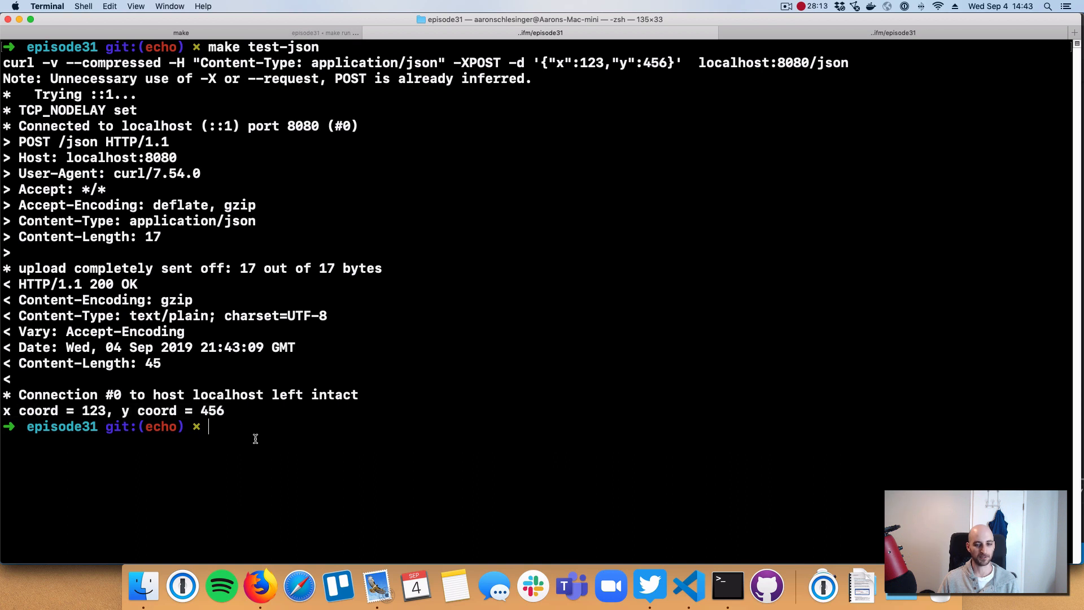
{"action": "mouse_move", "coordinate": [689, 587]}
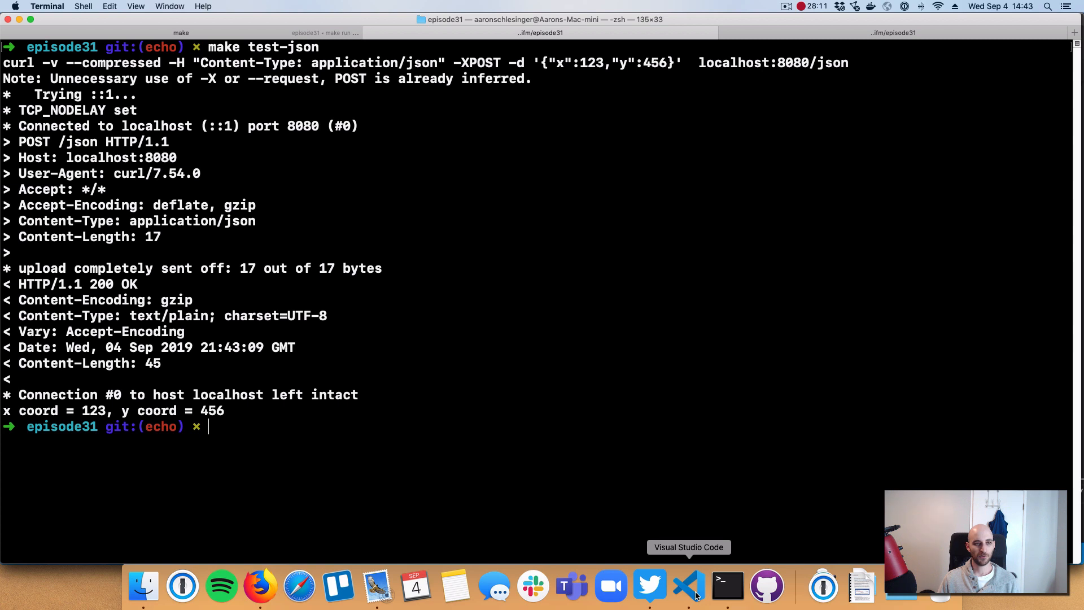